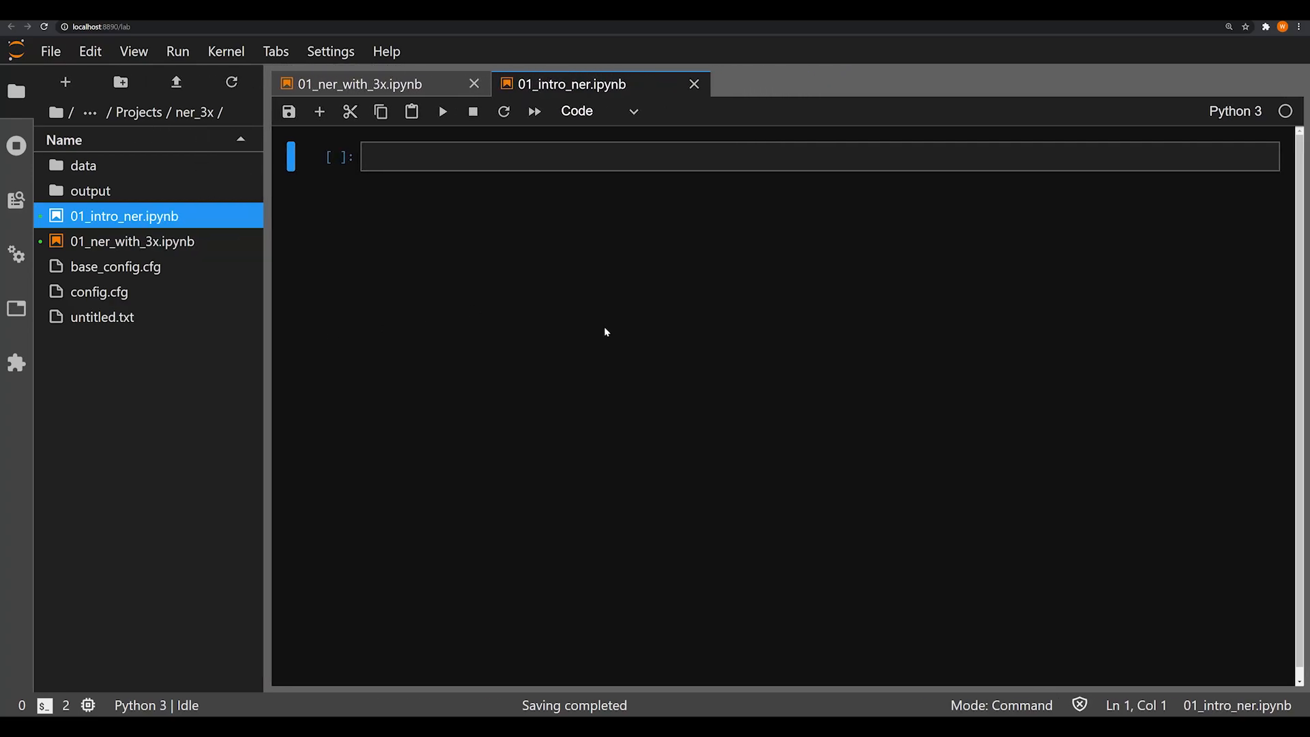
- Write imports for DocsBin from spacy.tokens, plus spacy, json, tqdm and random, and run the first cell
left_click(751, 156)
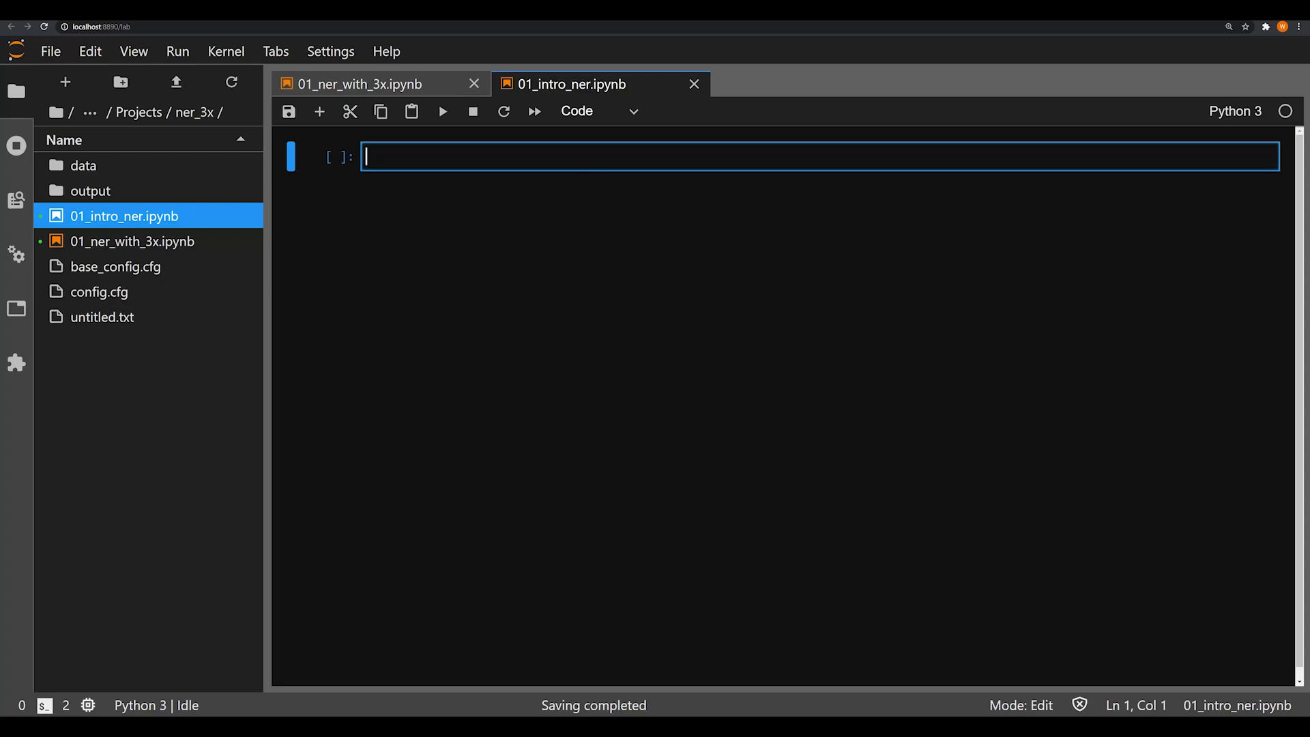
type("from spac")
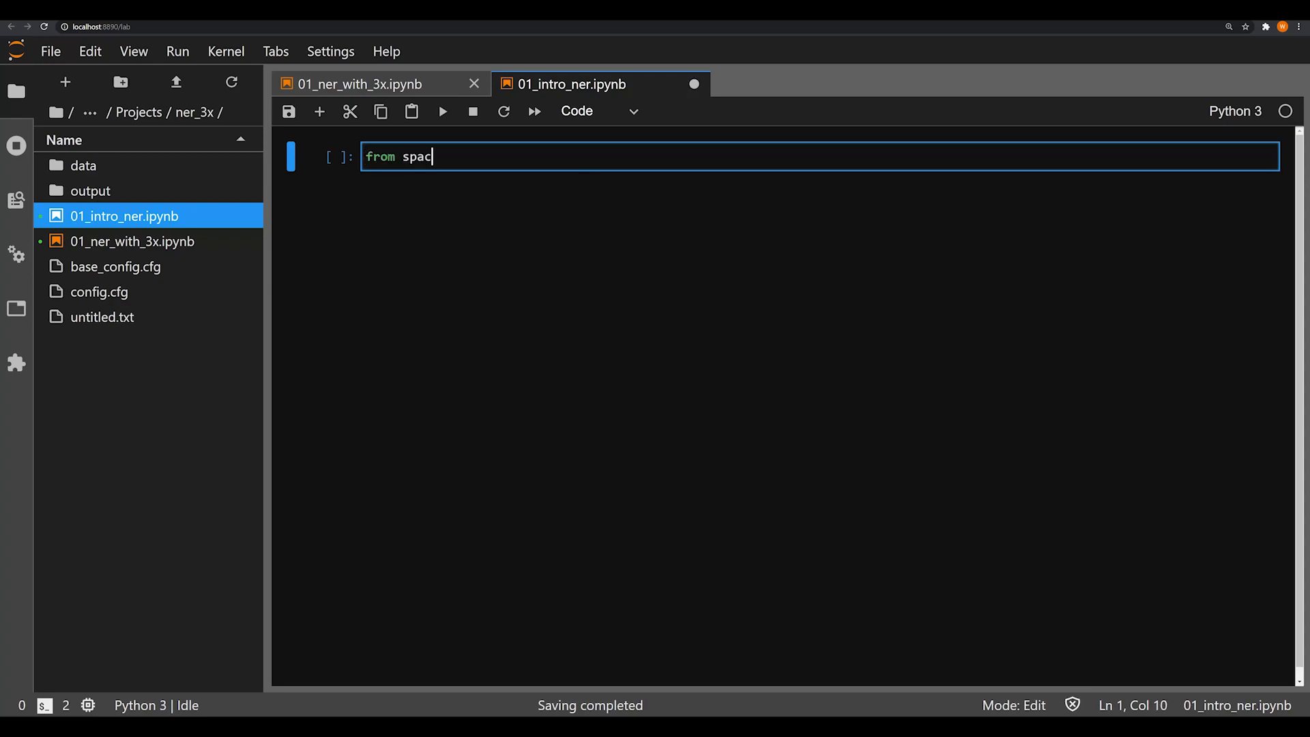
type("y.tokens import DocsBin")
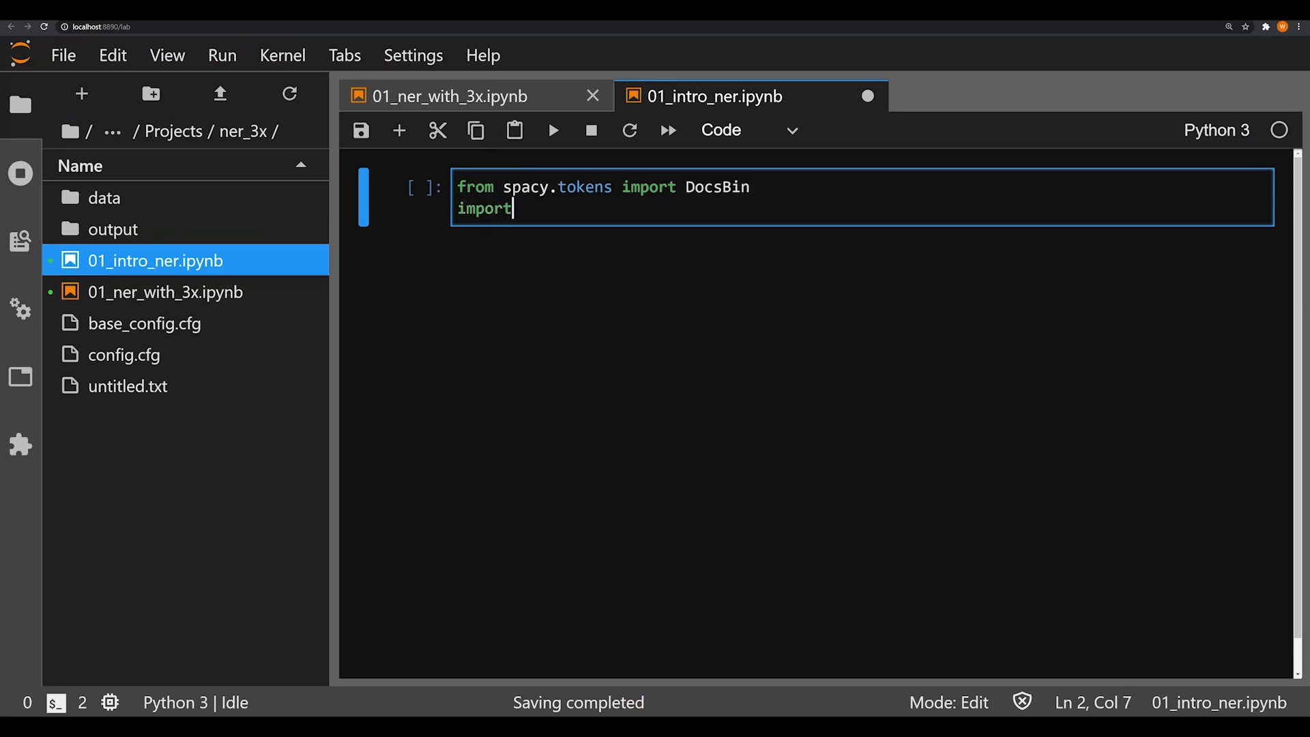
type("spacy")
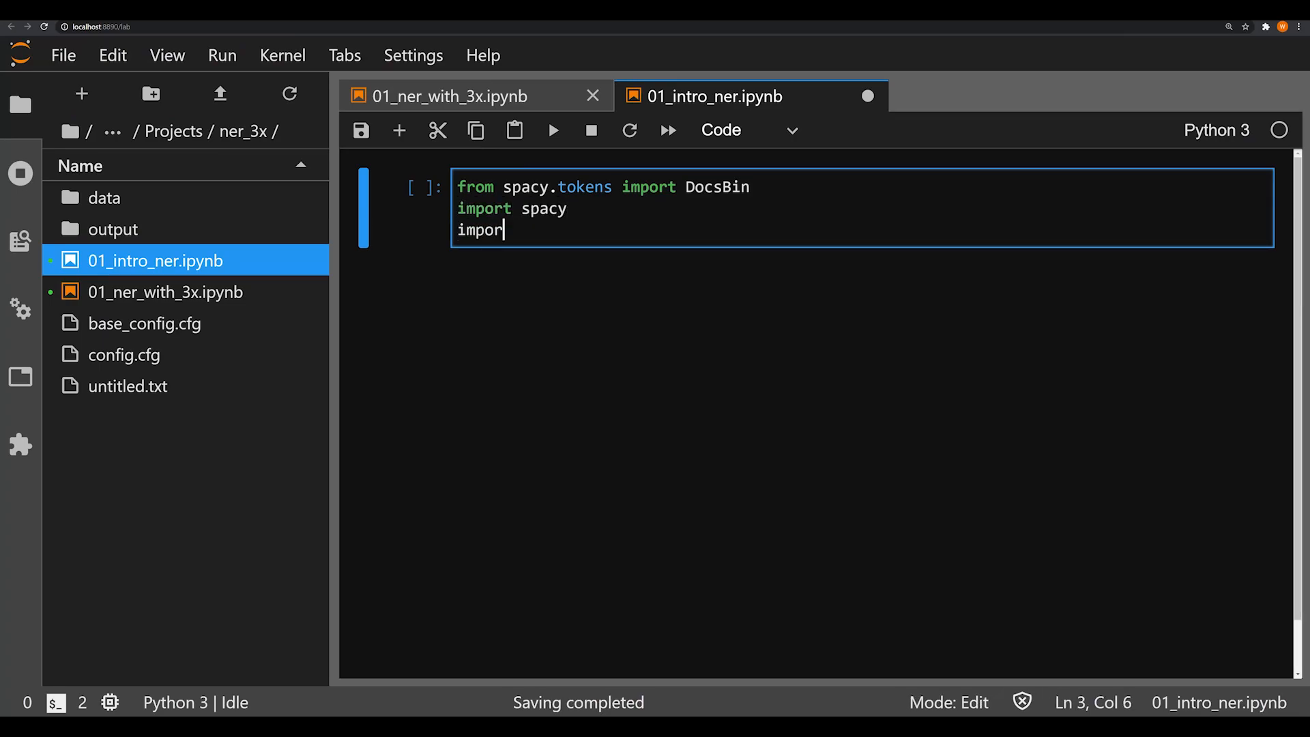
type("t json")
type("from")
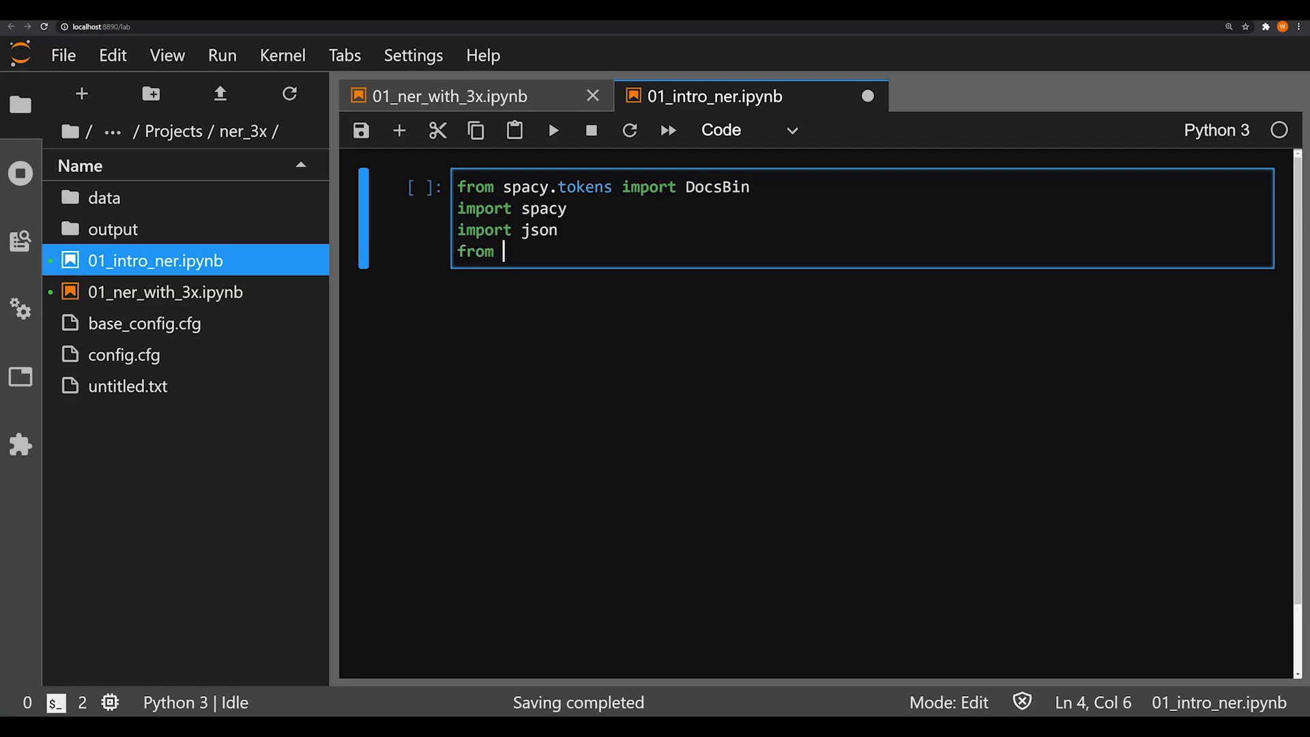
type("tqdm import tqdm")
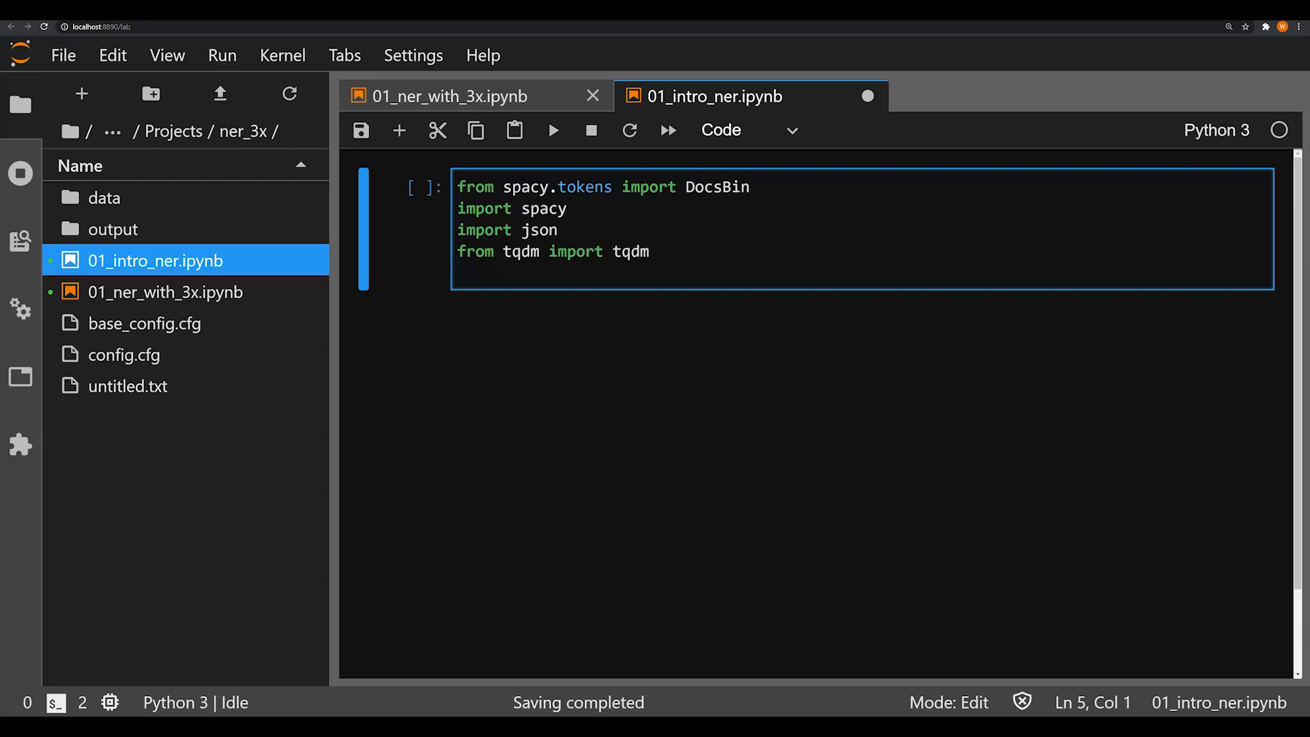
type("import")
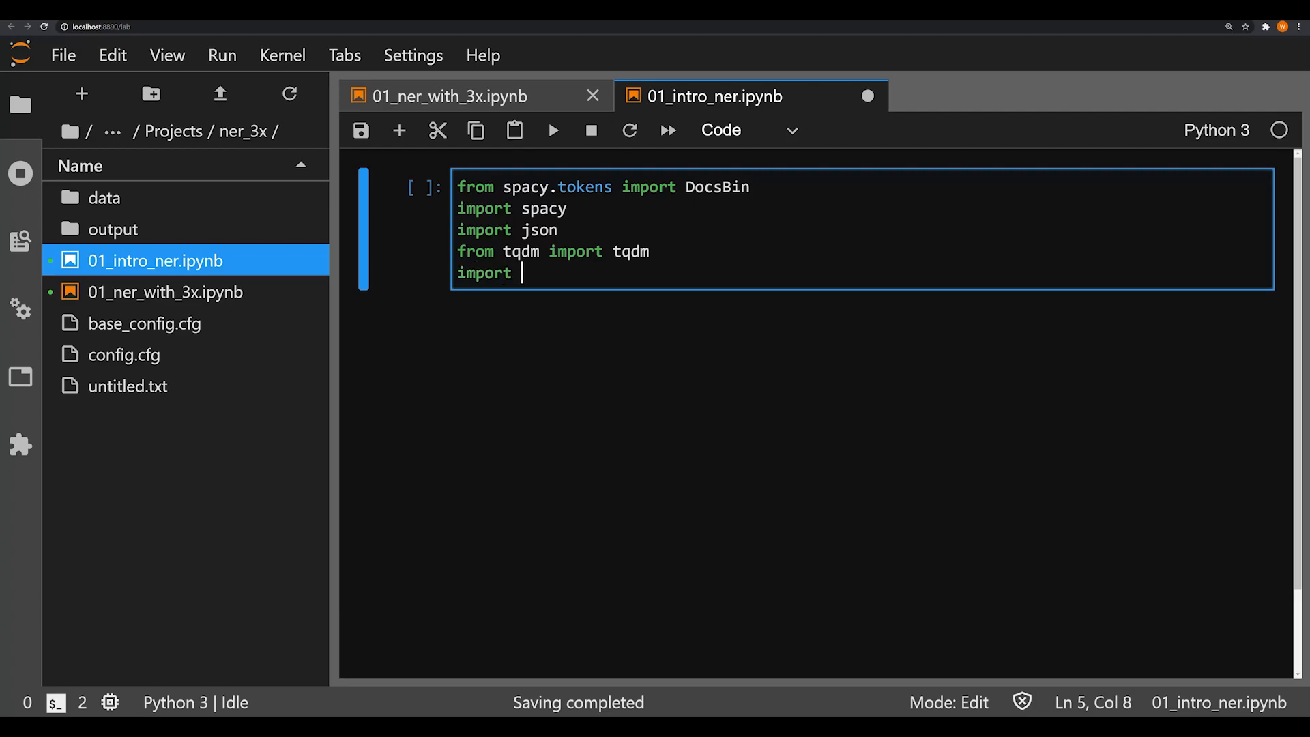
type("random")
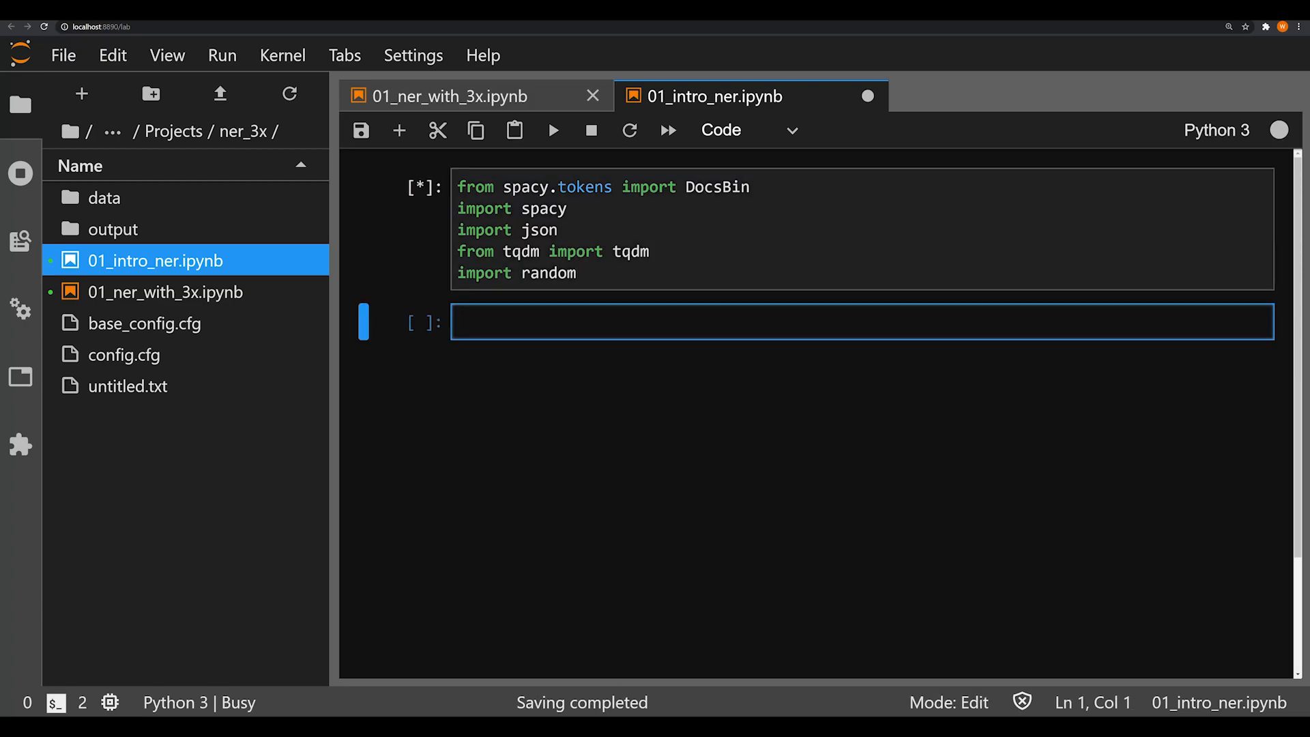
- Correct the misspelled DocsBin import to DocBin and rerun the import cell
left_click(551, 130)
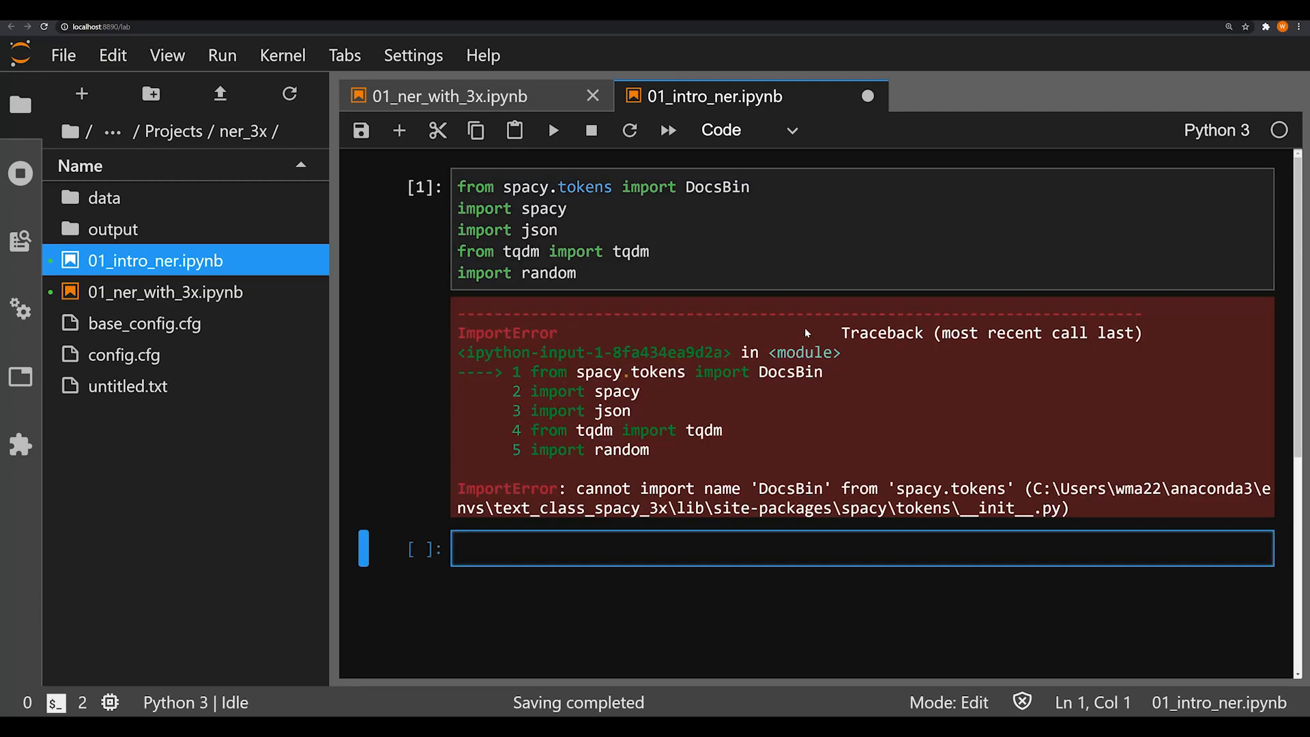
mouse_move(769, 494)
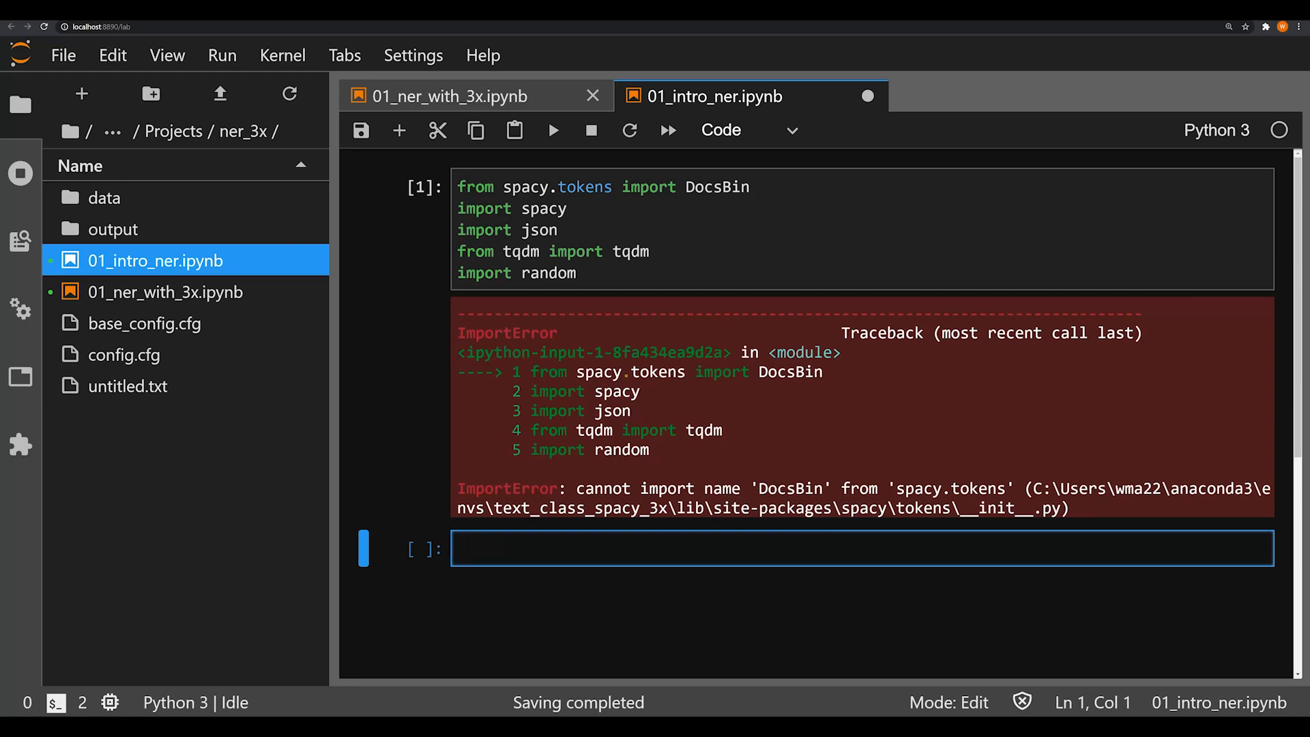
left_click(715, 186)
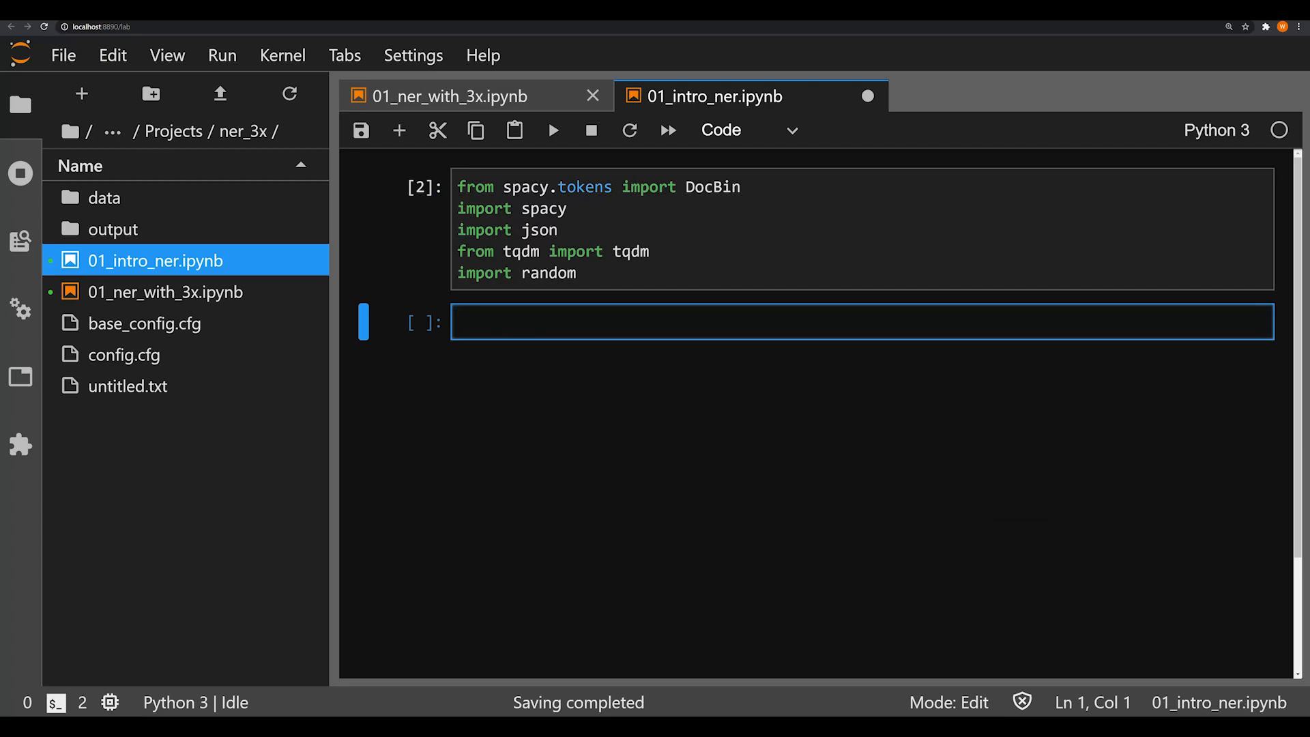
- Define load_data(file), which opens the file as UTF-8 and returns its json.load result
type("def load_data(file):")
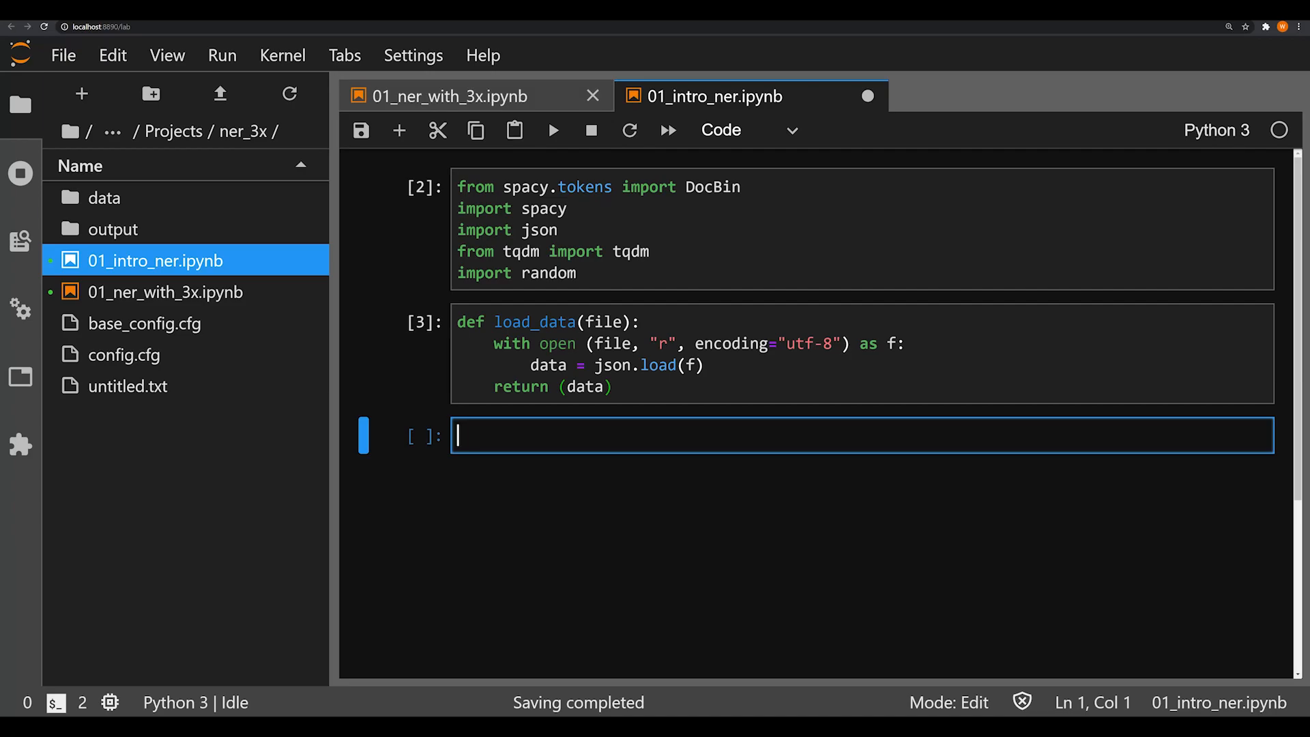
- Load data/camp_train.json into camp_train with load_data
type("camp_trai")
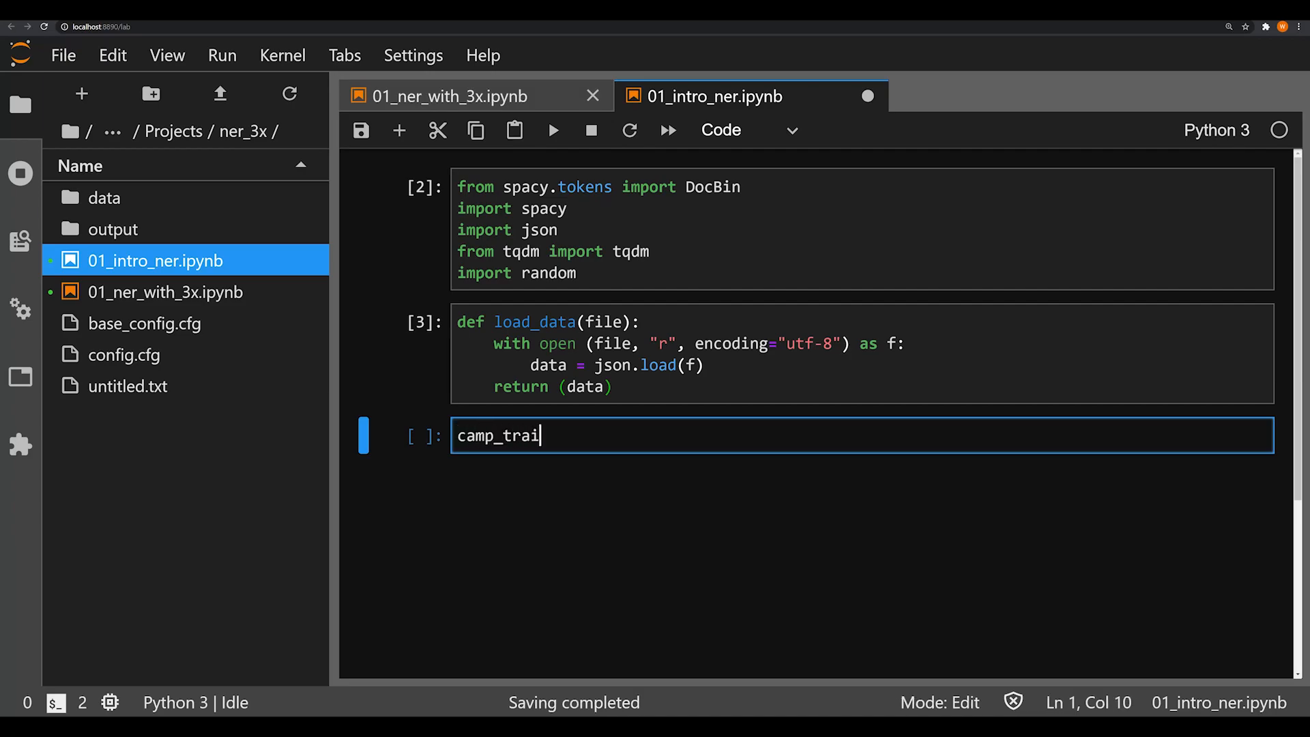
type("n =")
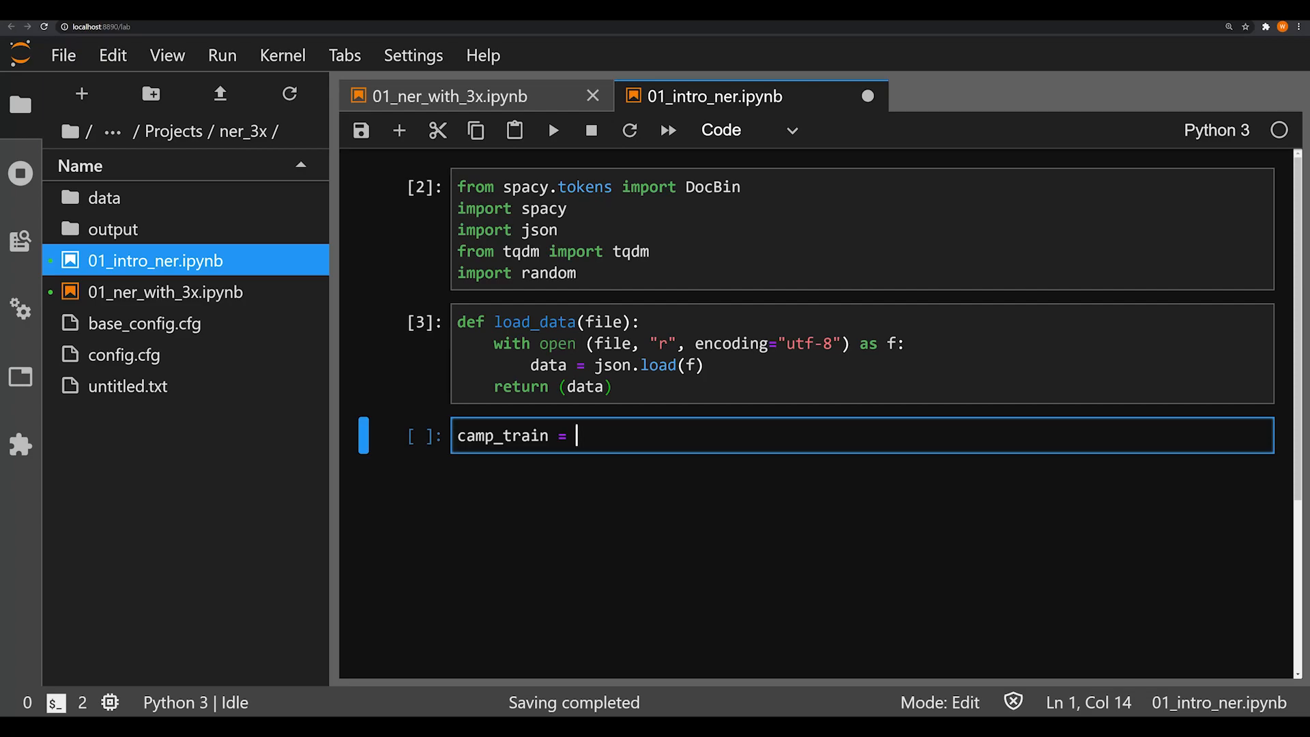
type("load")
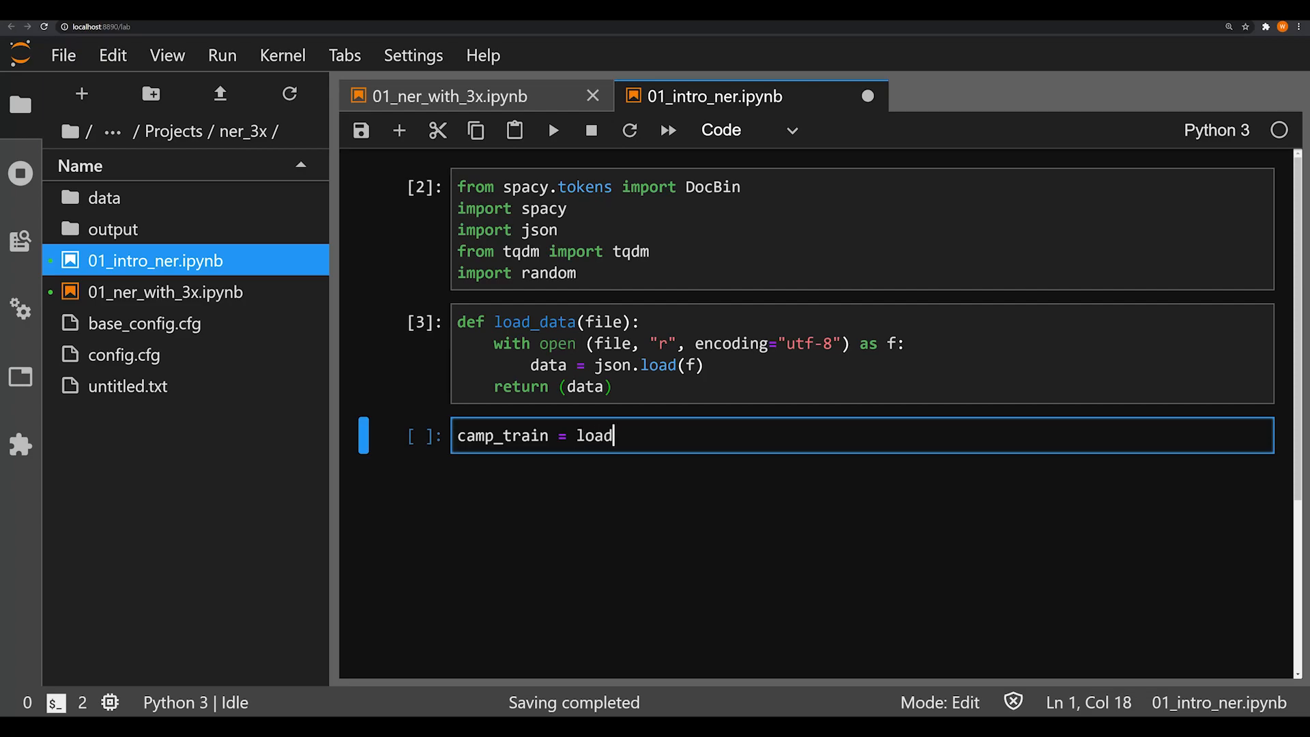
type("_data(\"\")")
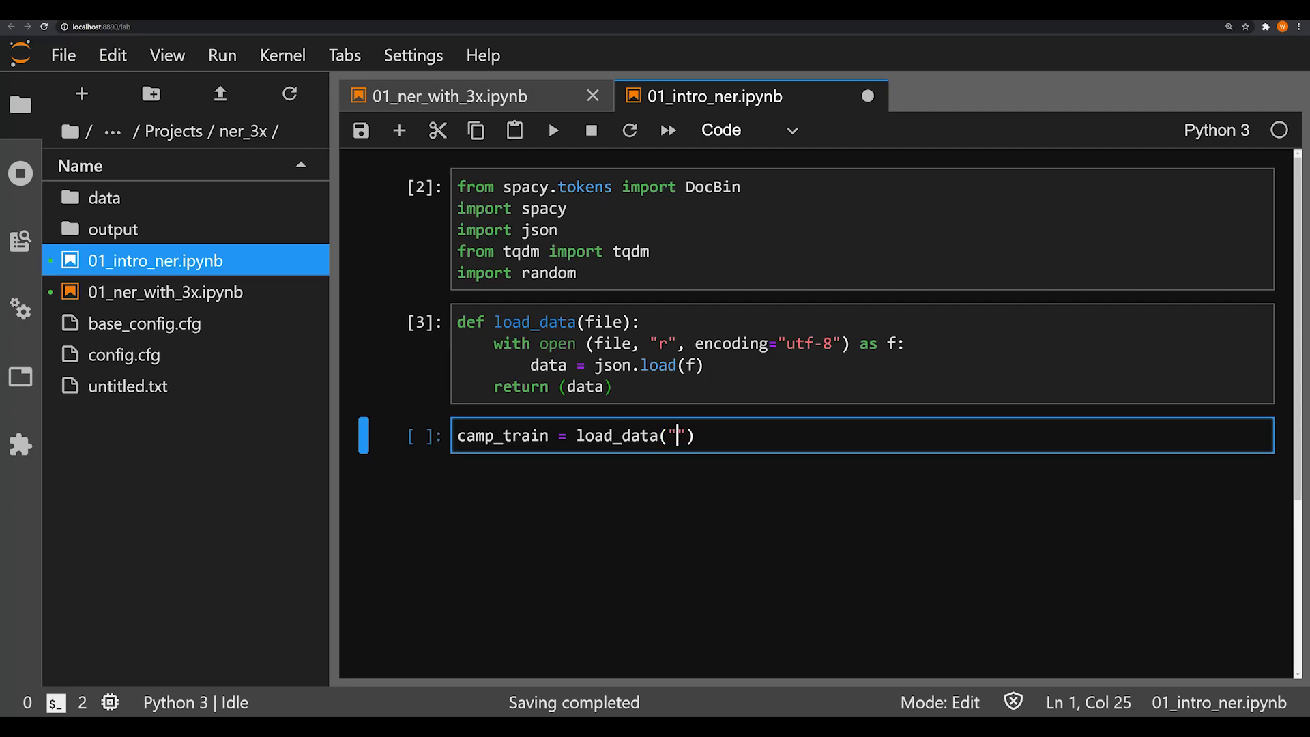
type("data/cam")
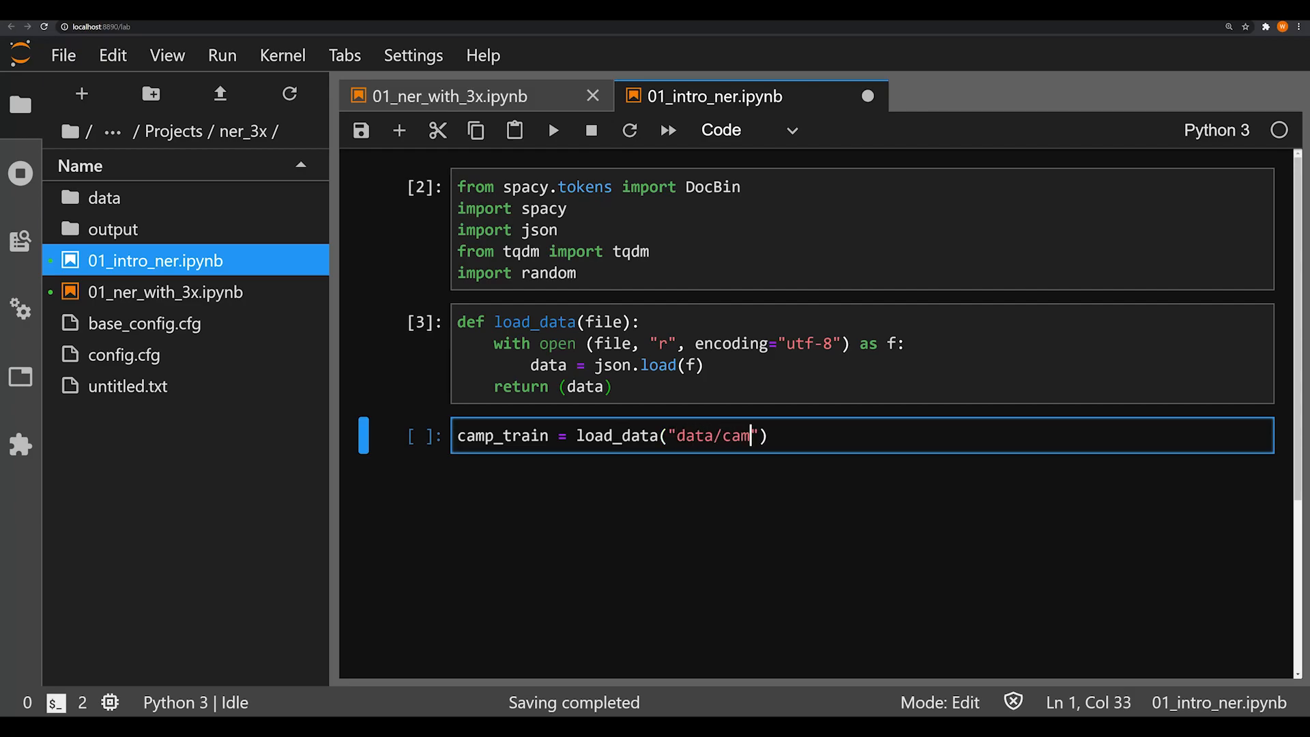
type("p_train.jo")
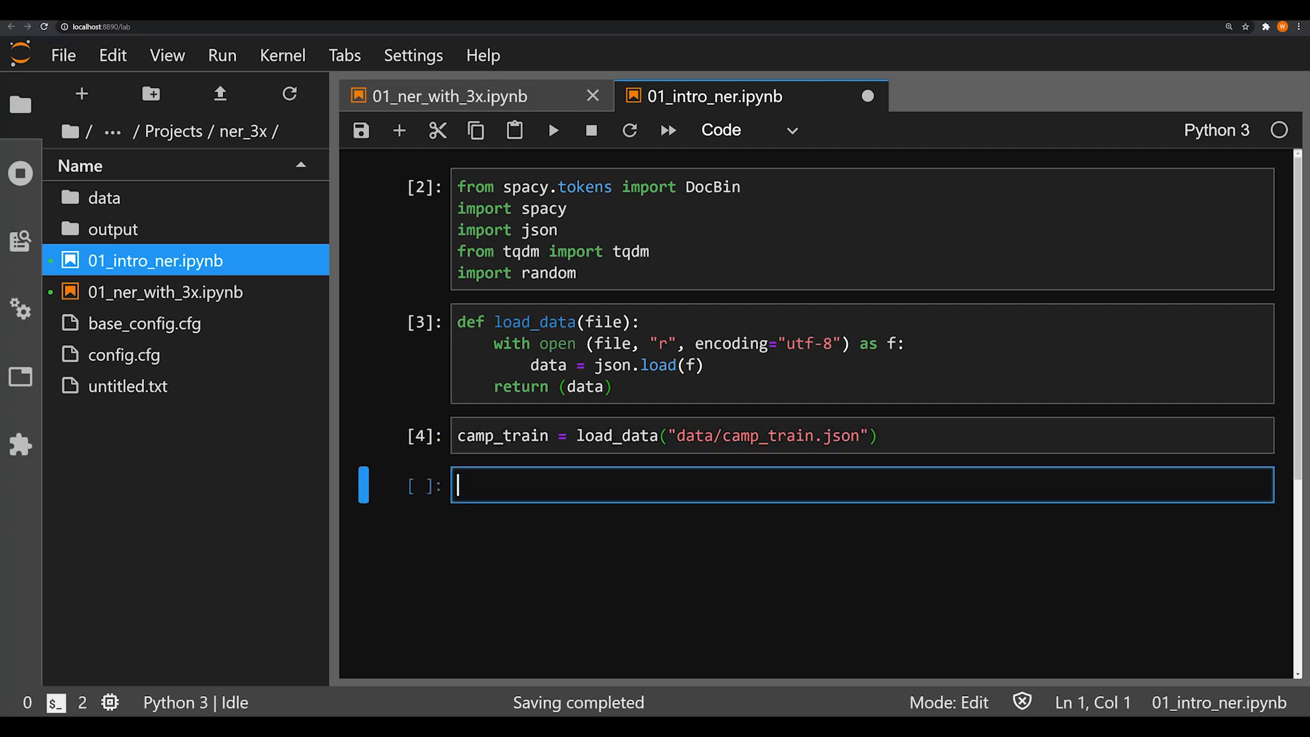
- Print camp_train[0] to show the first example with its CAMP entity spans
type("print")
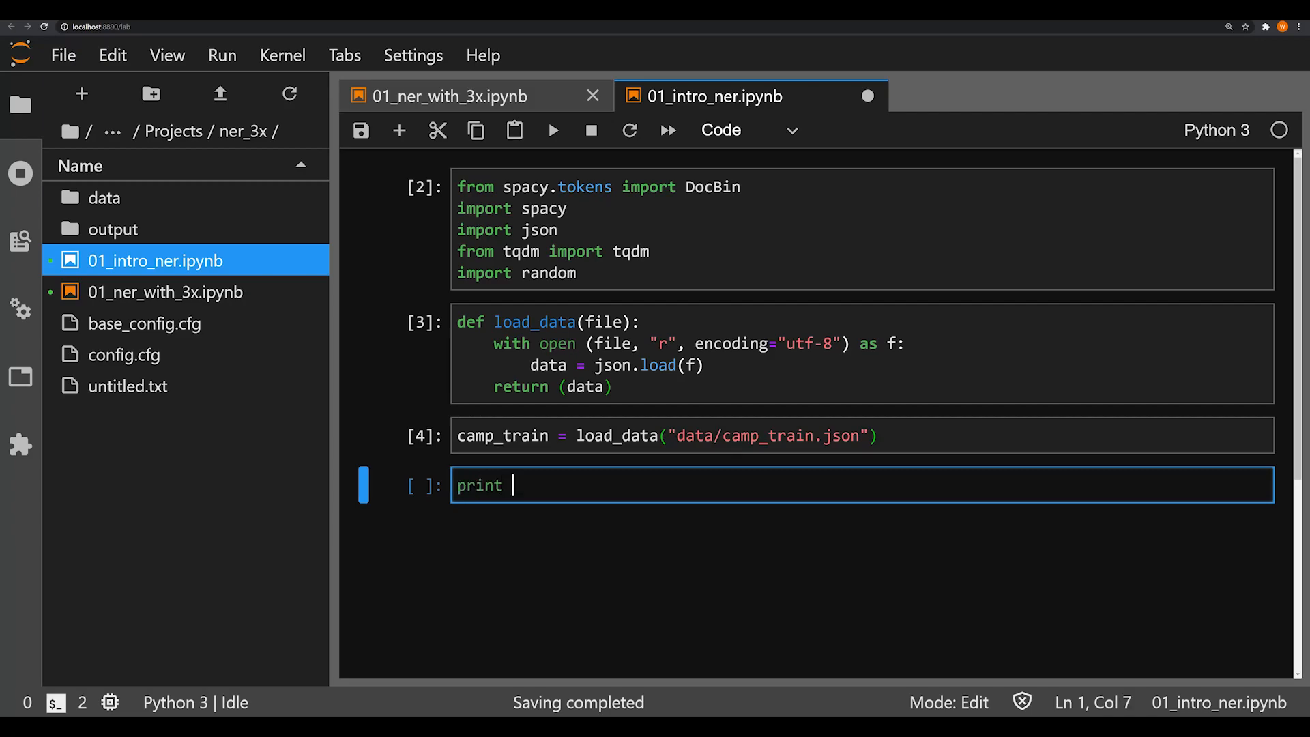
type("(camp_train()")
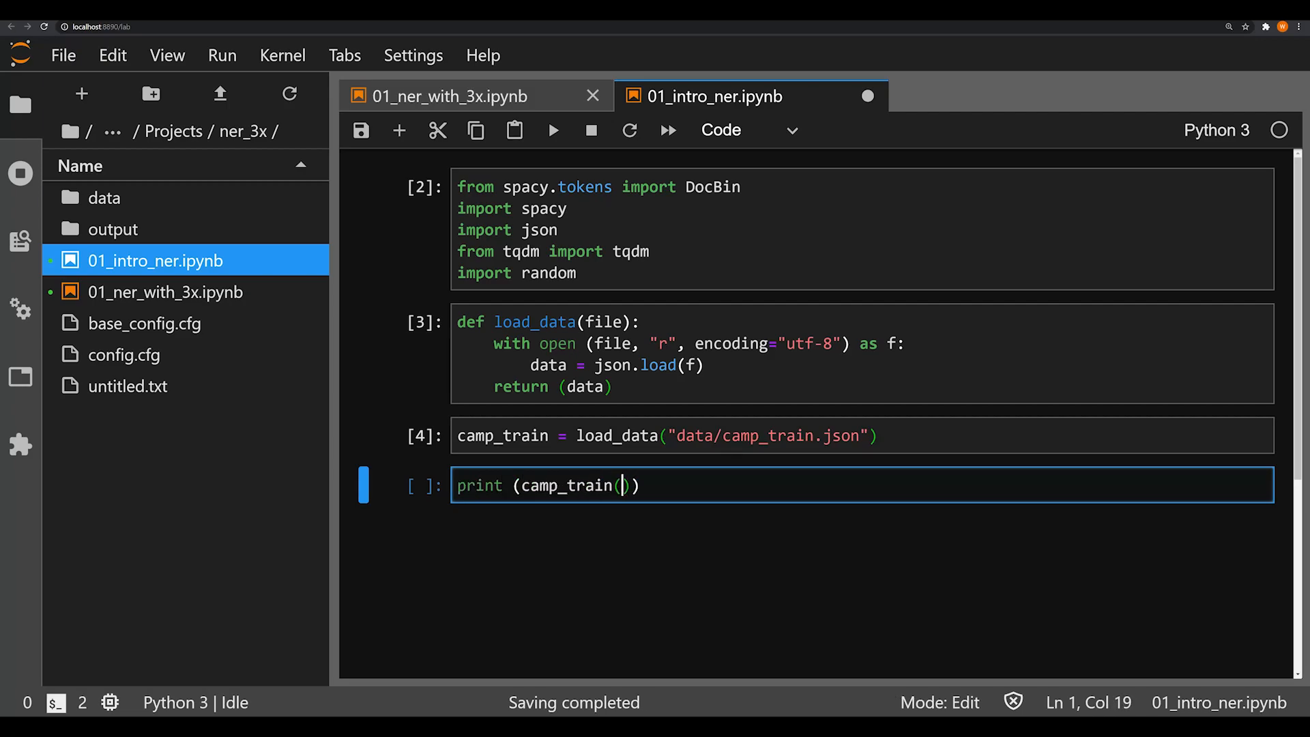
type("[0")
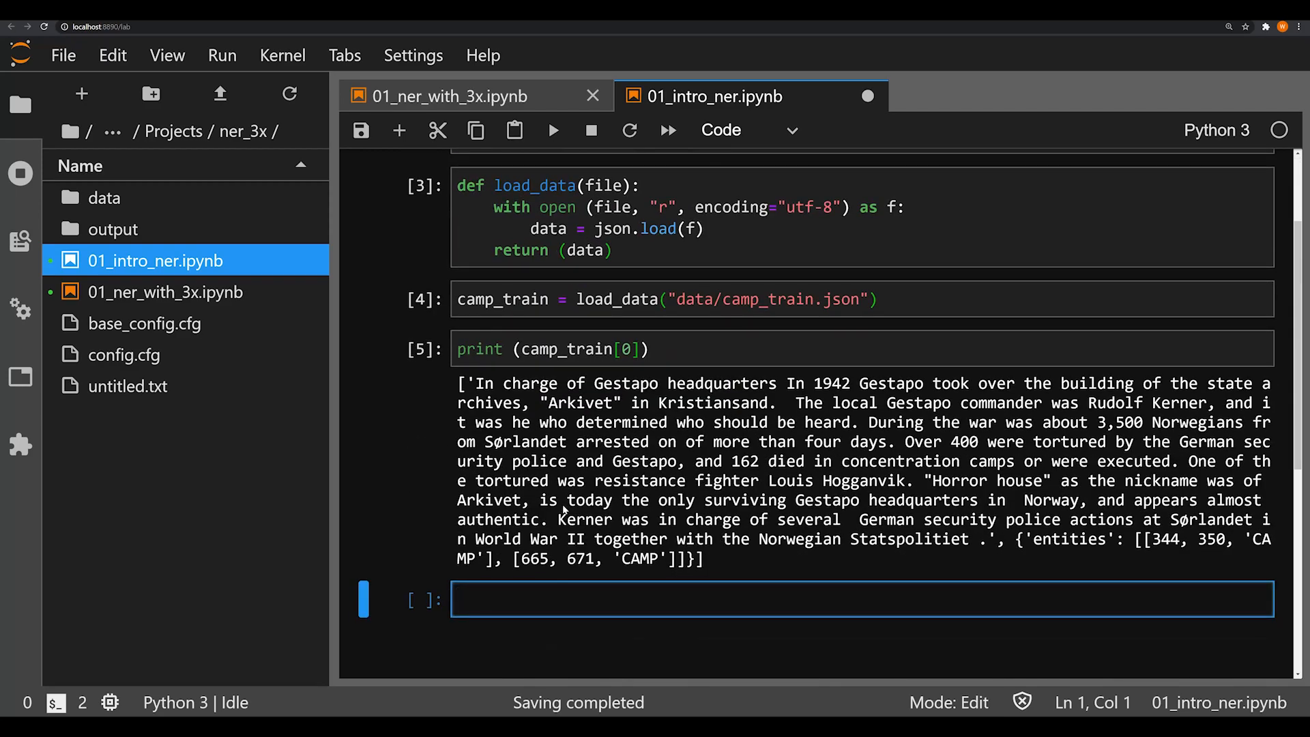
mouse_move(609, 399)
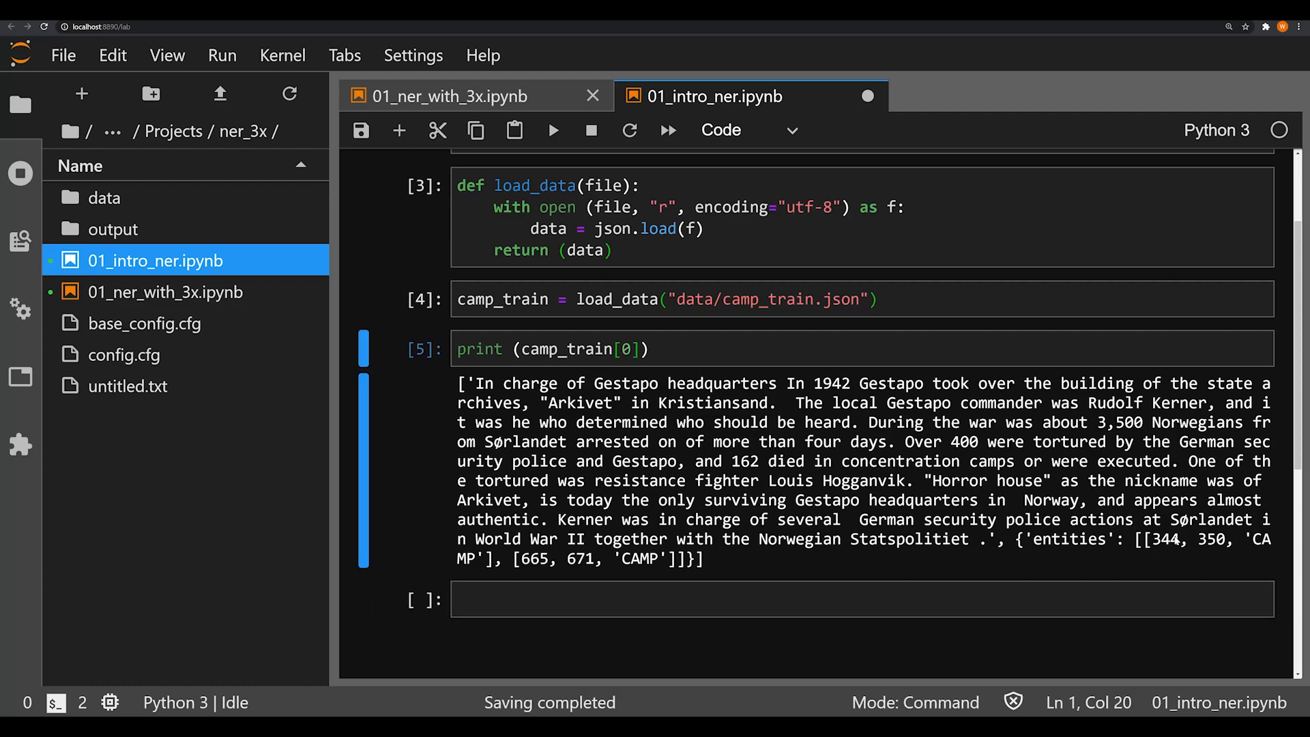
scroll("down", 3)
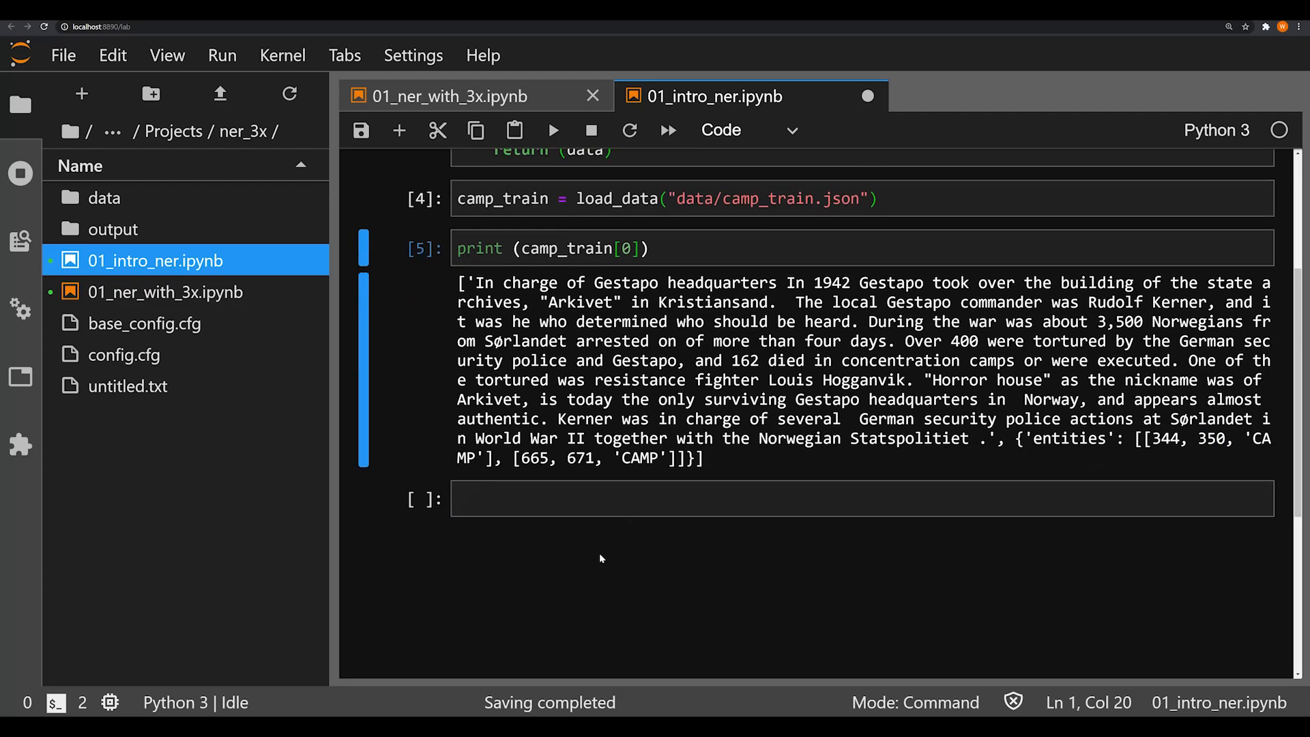
scroll("down", 3)
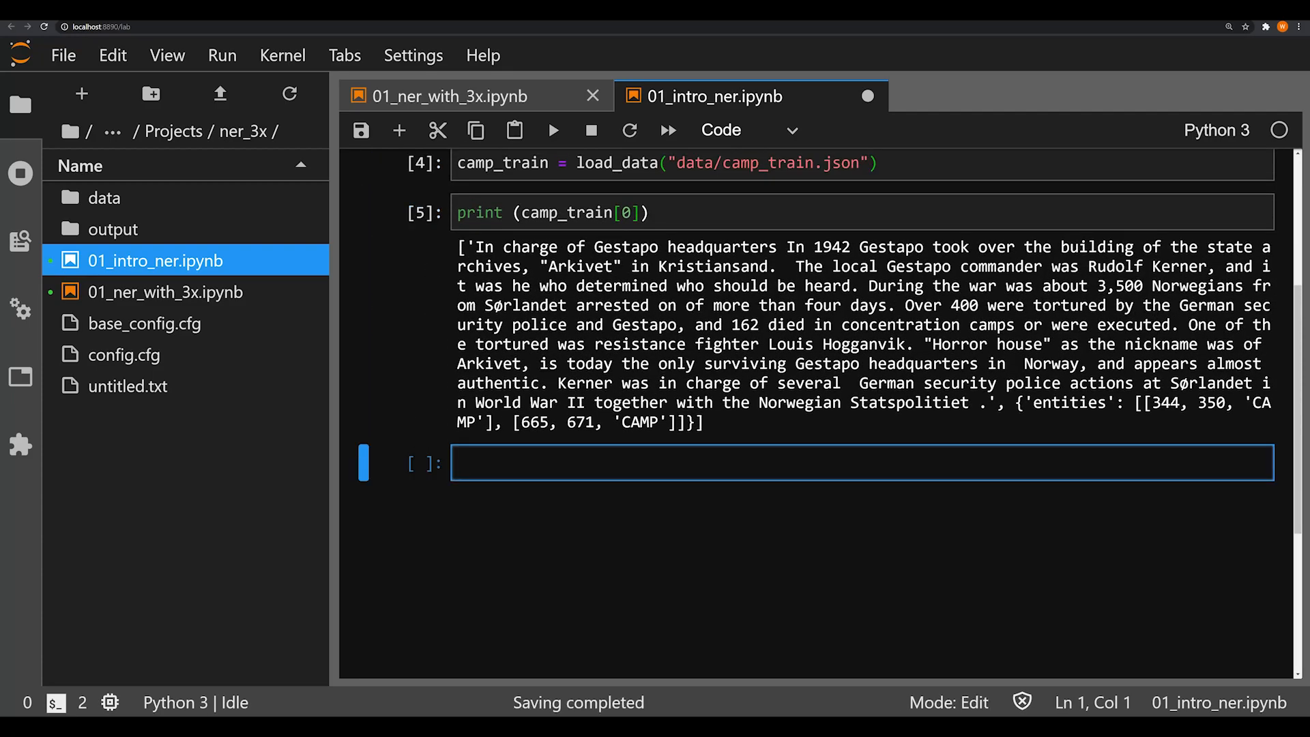
- Load data/camp_valid.json into camp_valid with load_data
type("camp_")
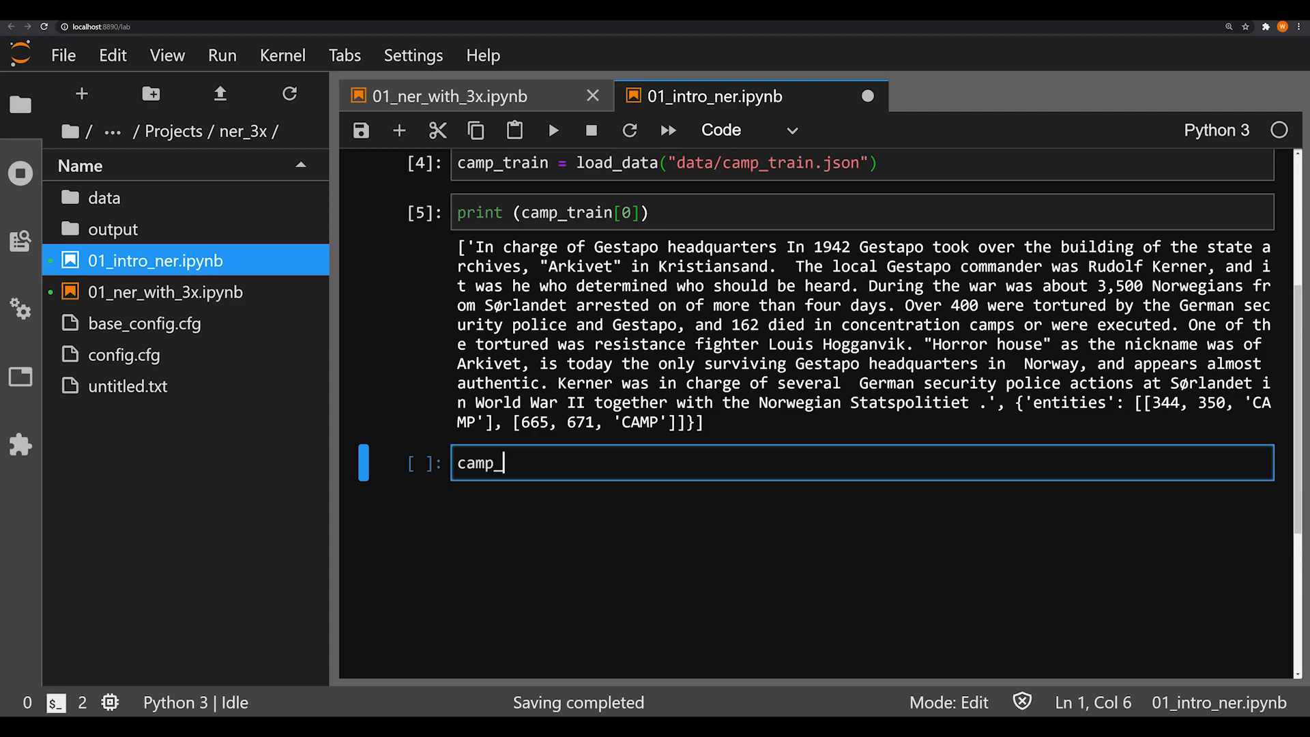
type("valid =")
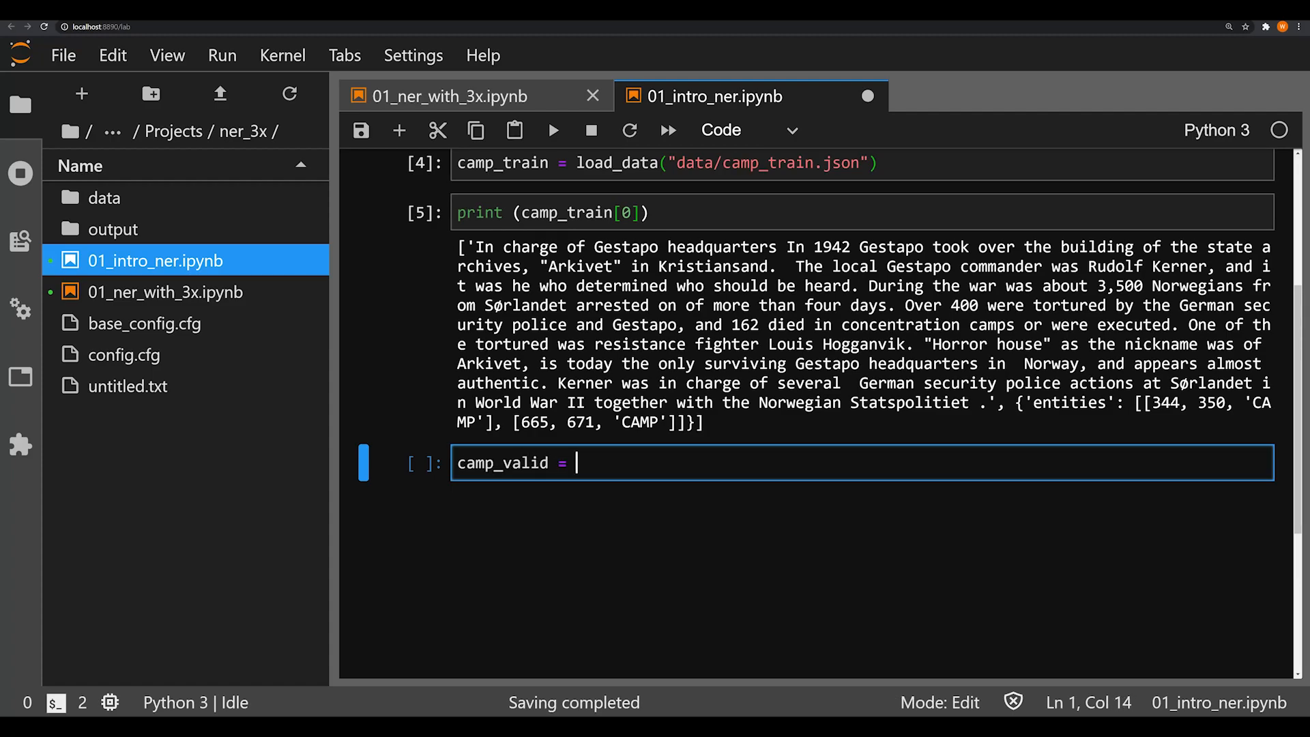
type("load)data()")
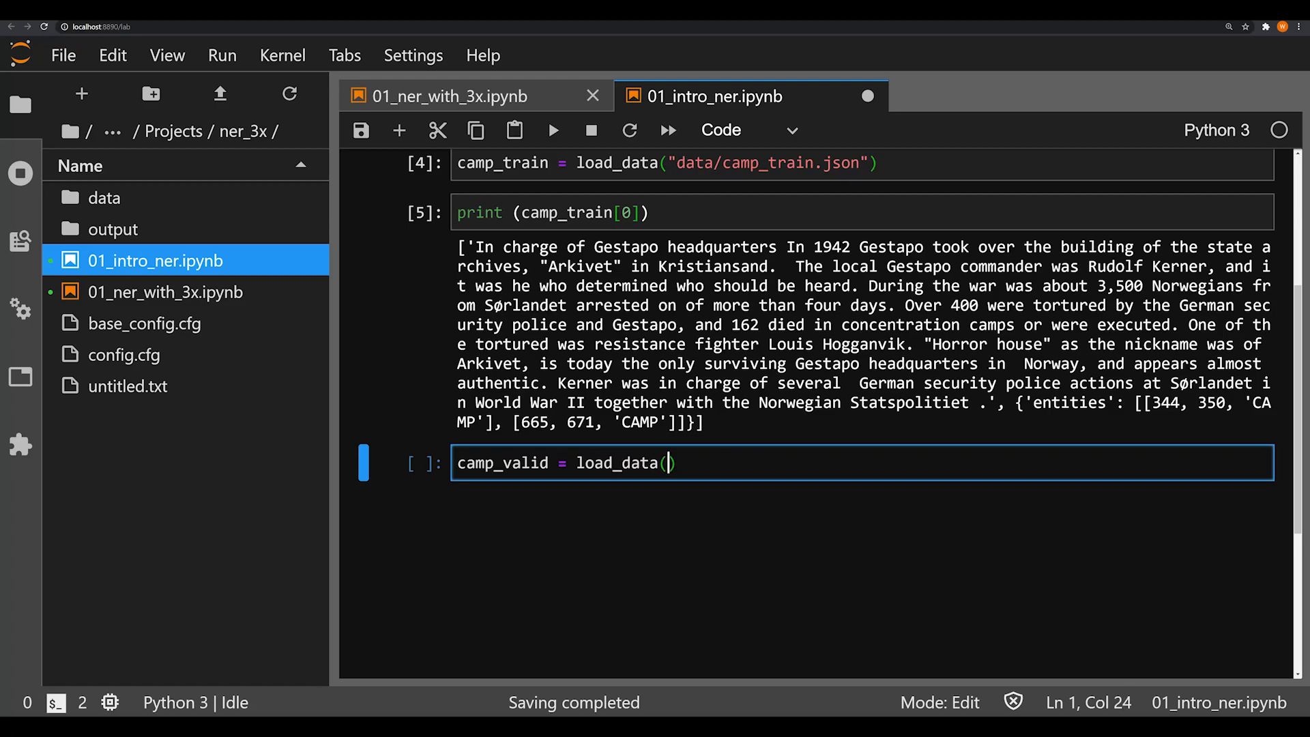
type("\"data/camp")
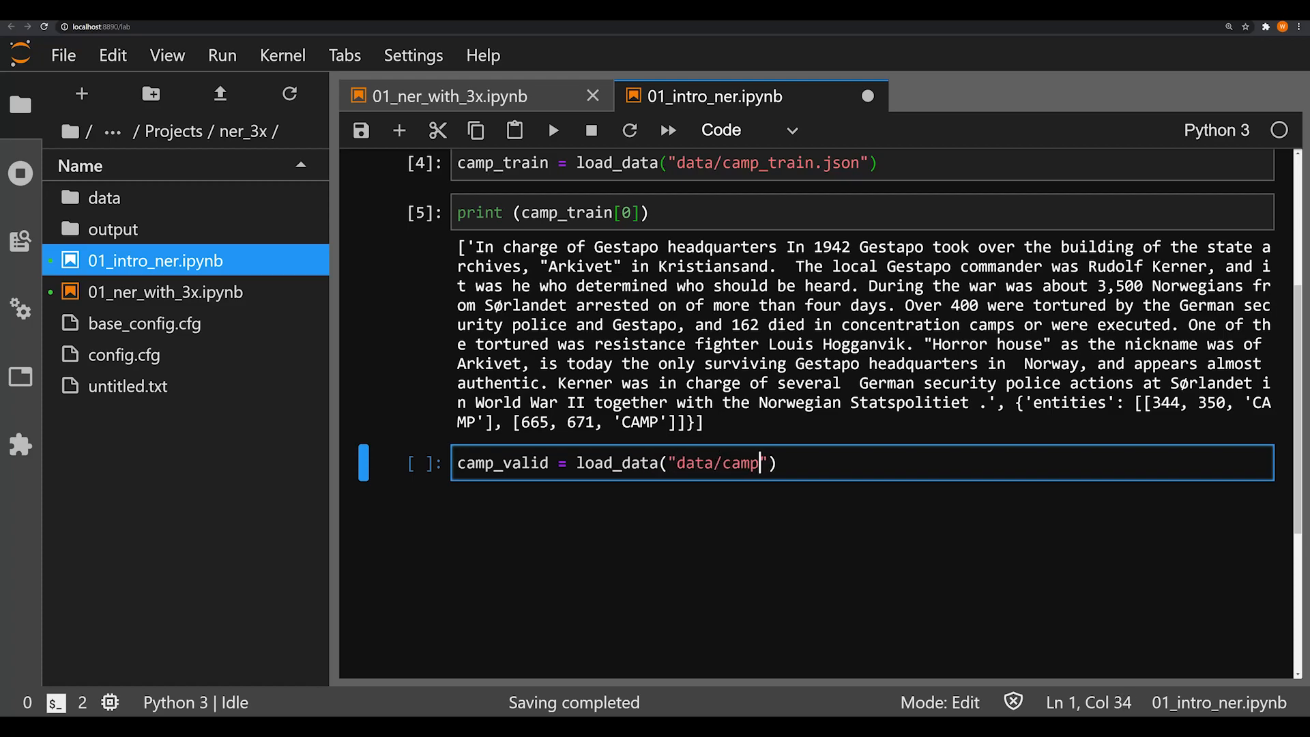
type("_valid.json")
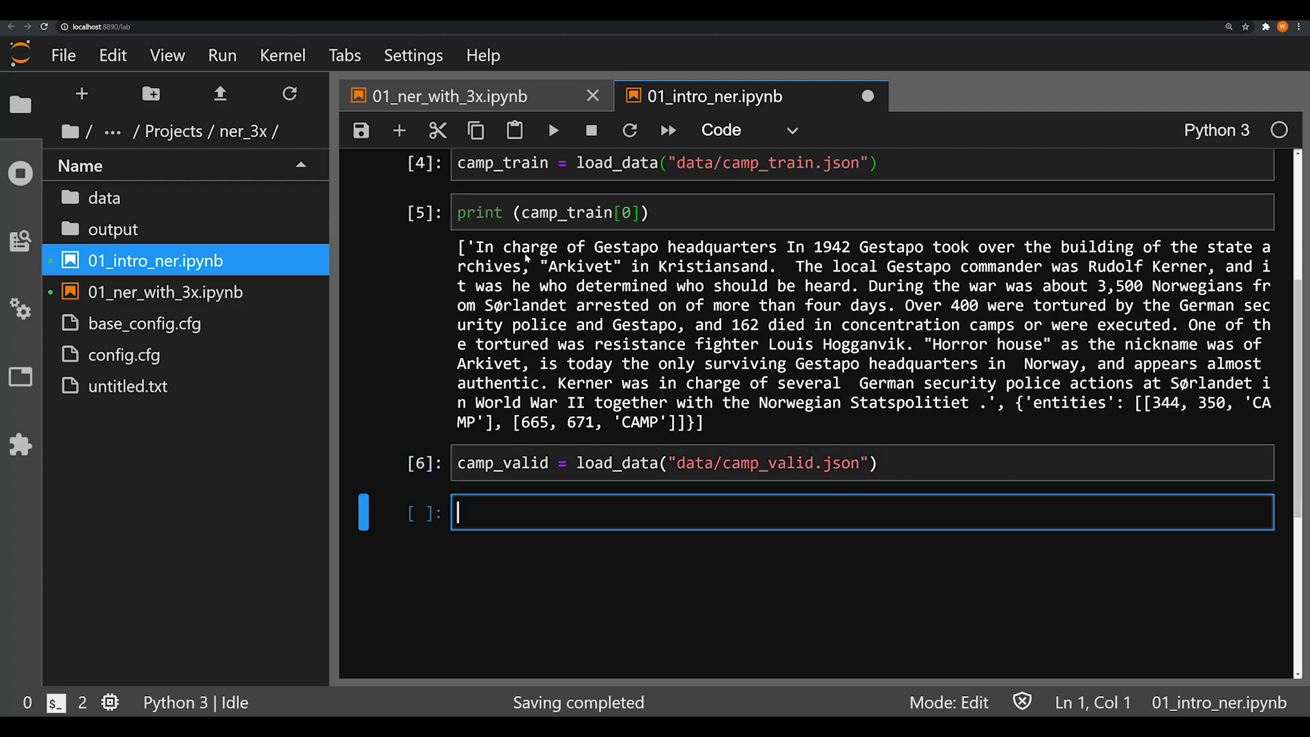
mouse_move(533, 280)
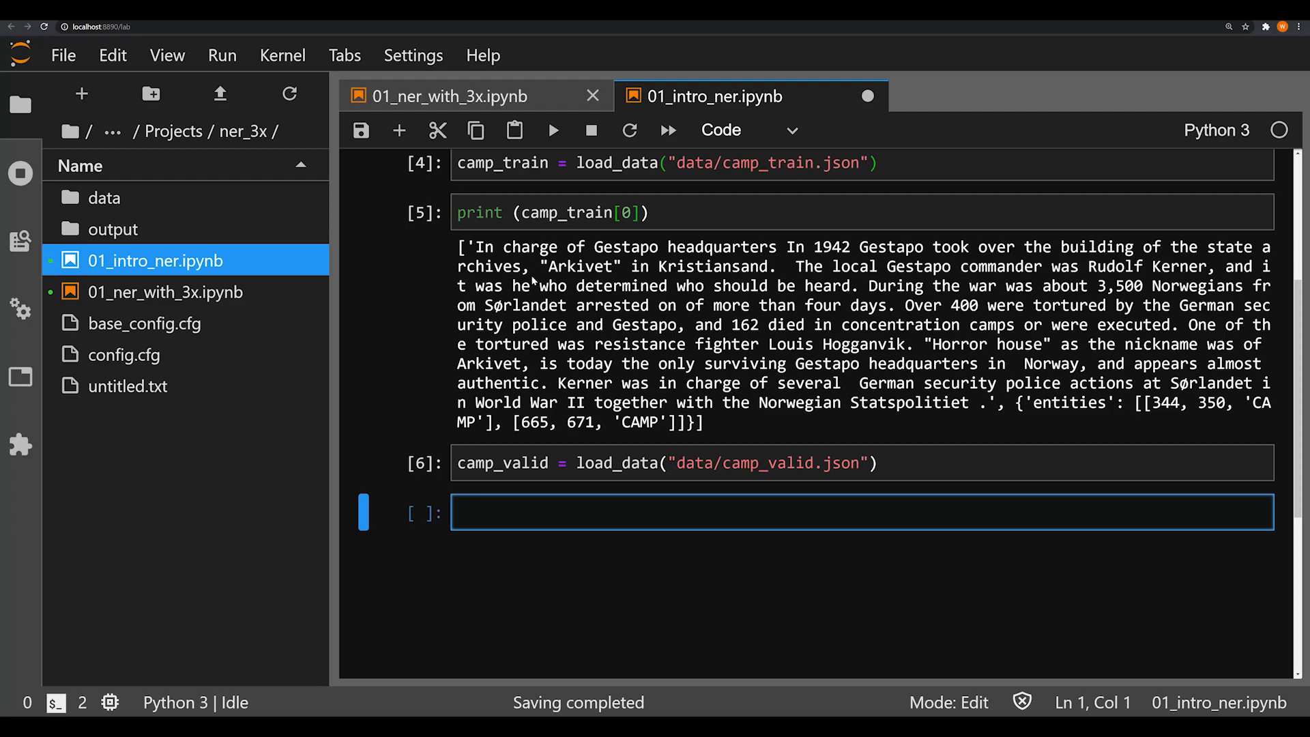
mouse_move(866, 96)
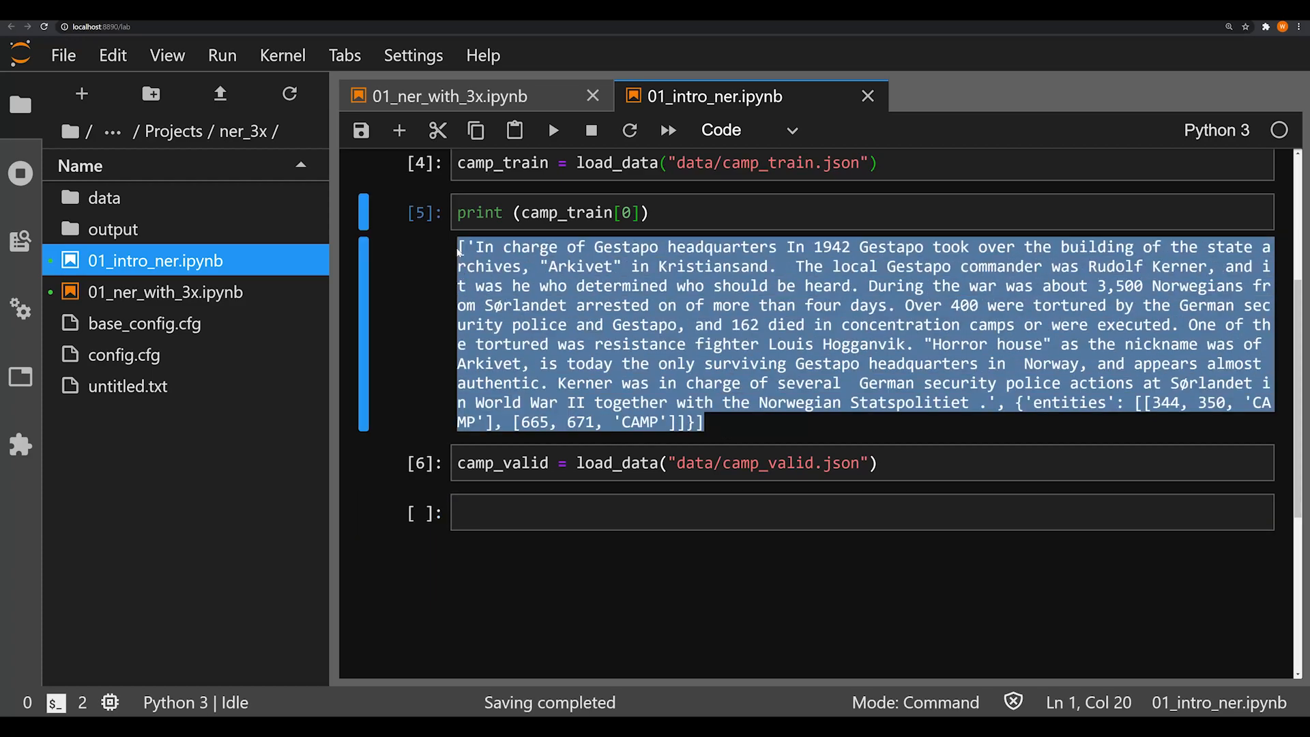
mouse_move(447, 332)
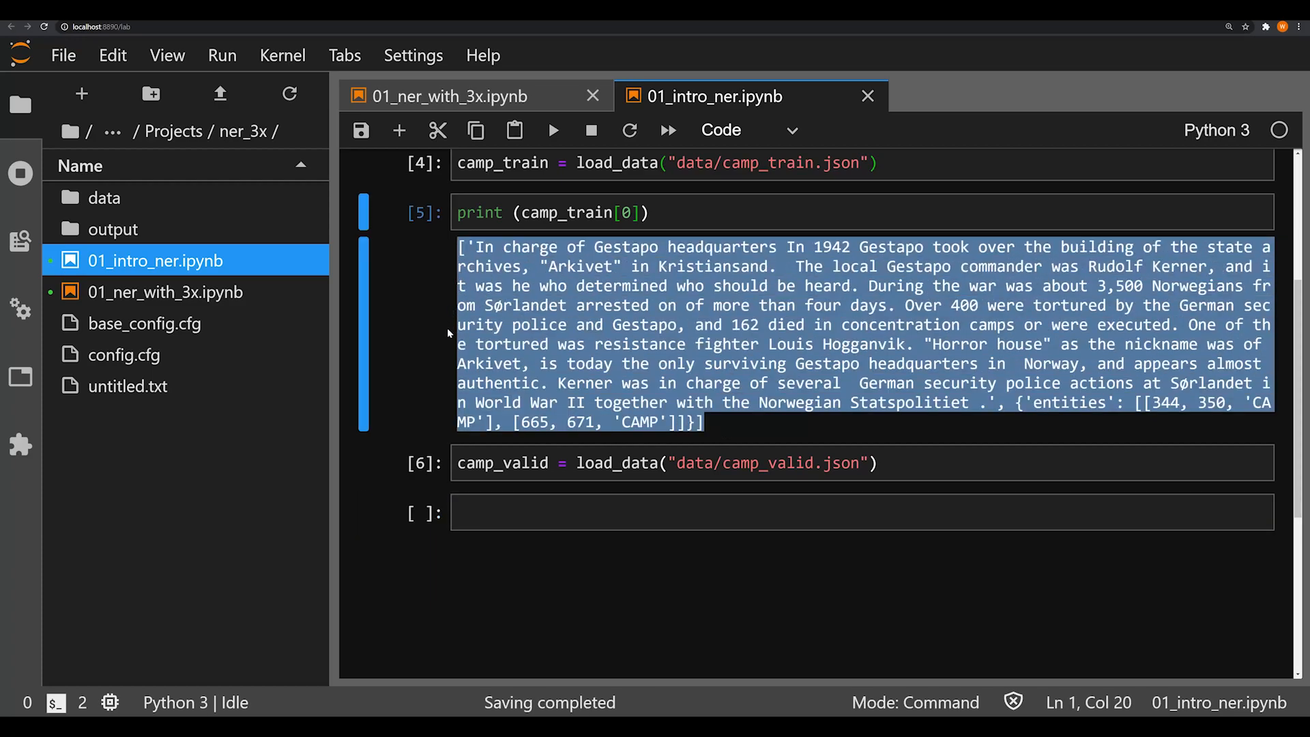
mouse_move(470, 246)
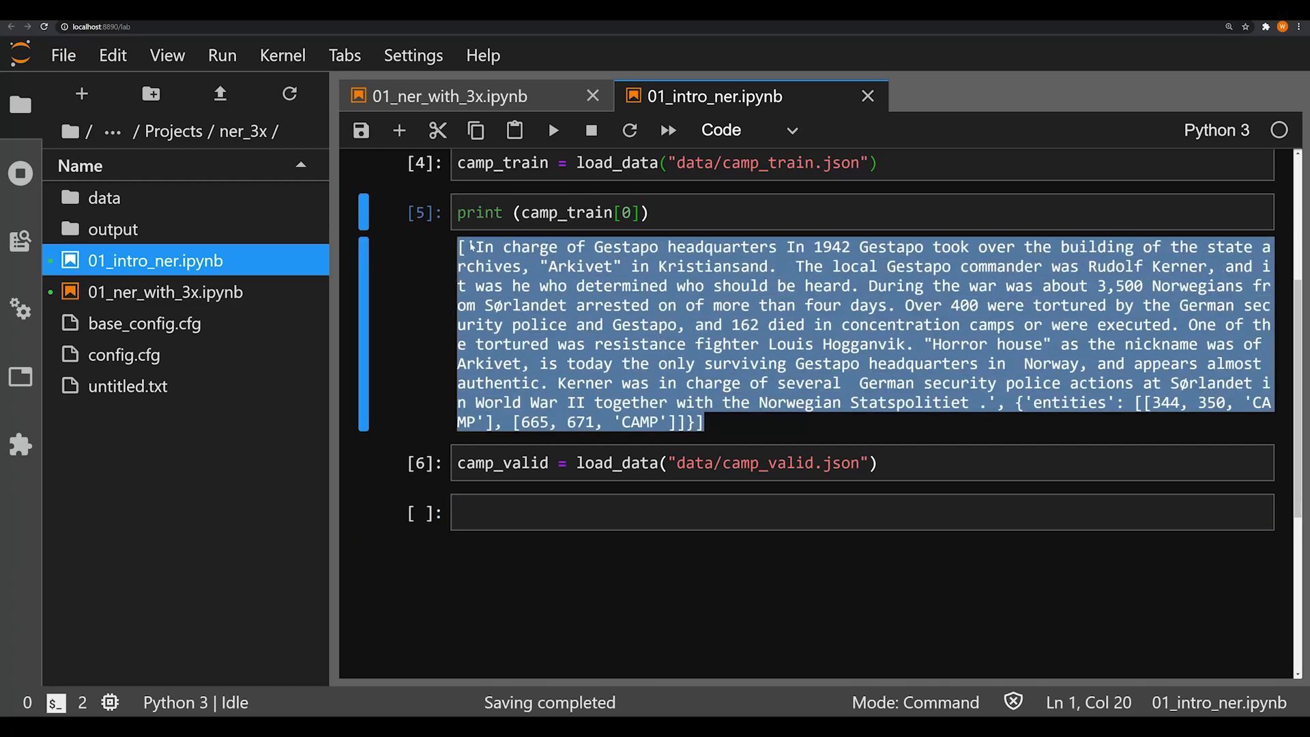
mouse_move(961, 384)
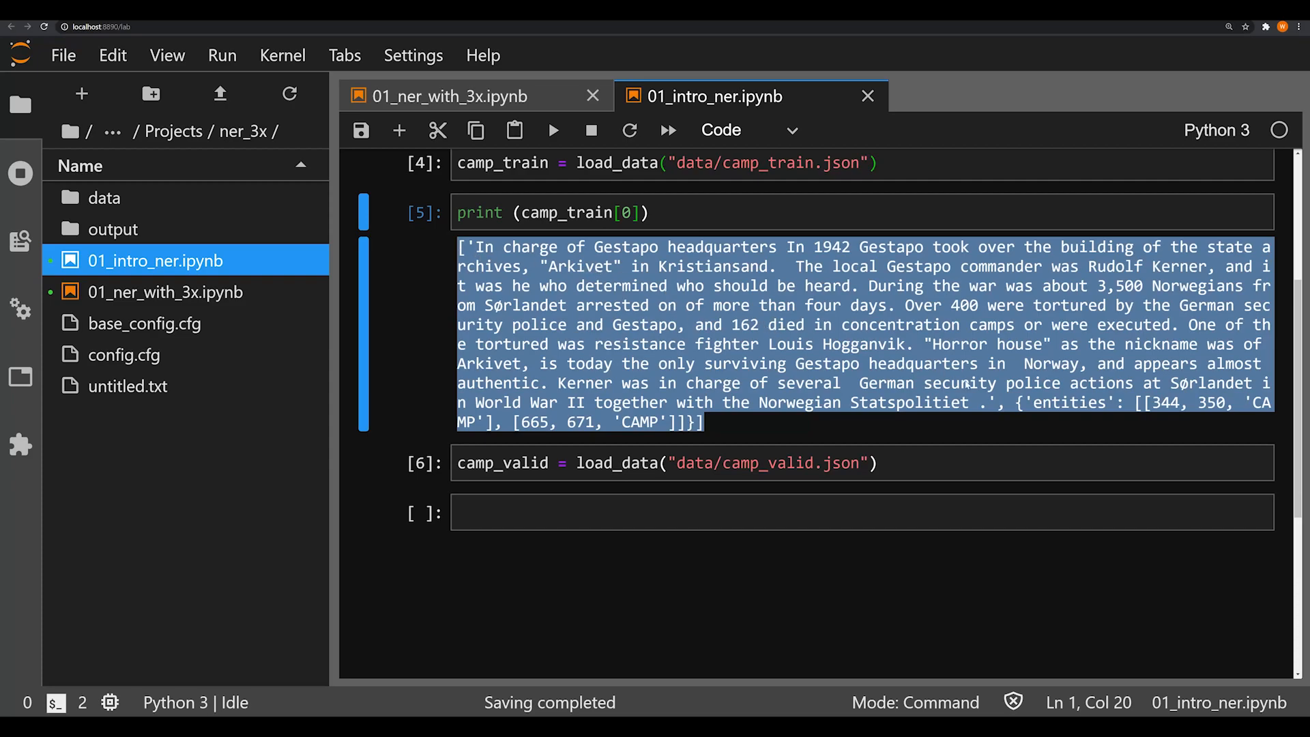
double_click(1068, 403)
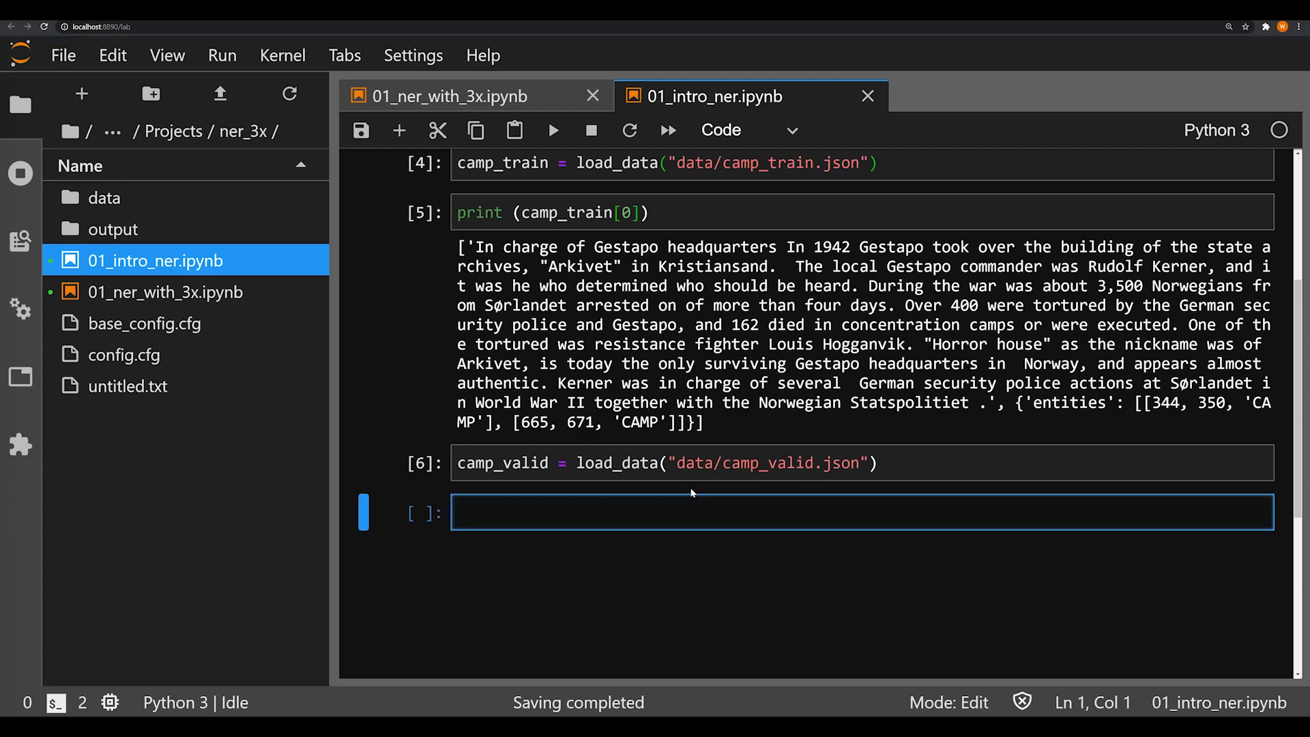
- Start def create_training(TRAIN_DATA): with db = DocBin() as its first line
type("def create_")
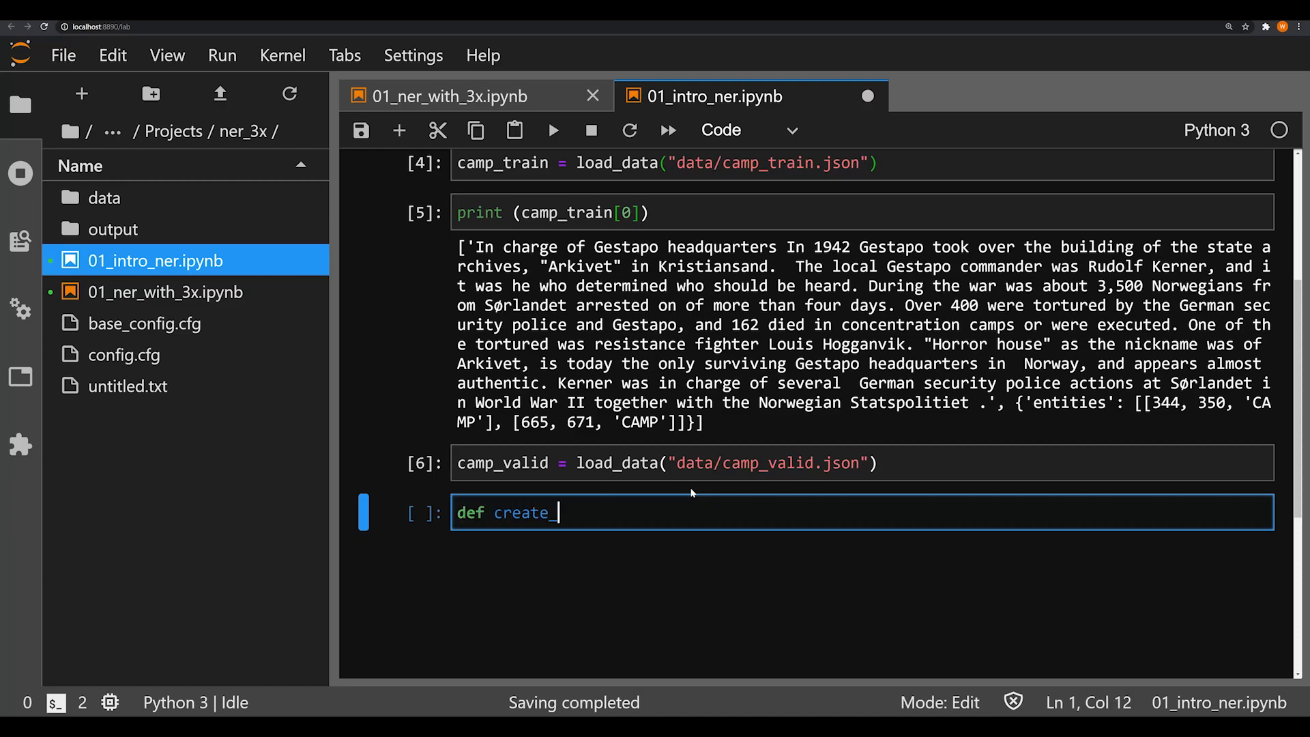
type("training()")
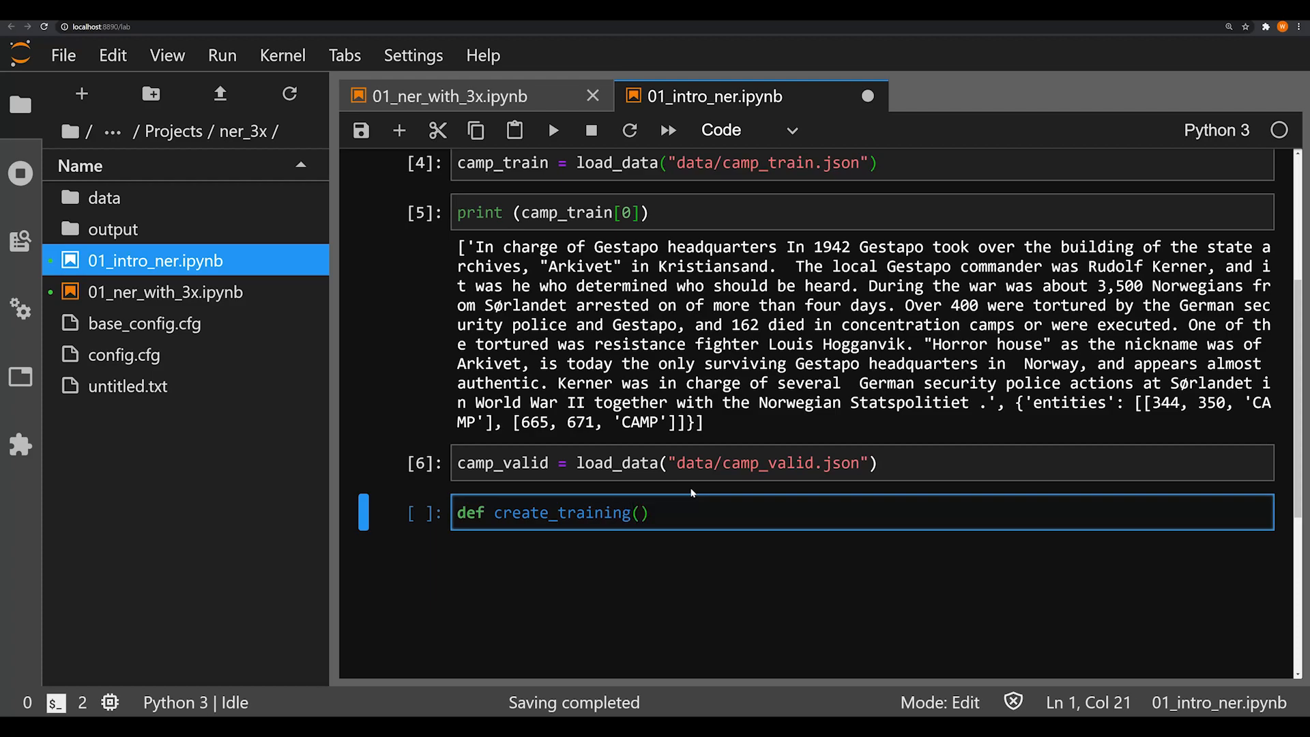
type("TRAIN_DATA")
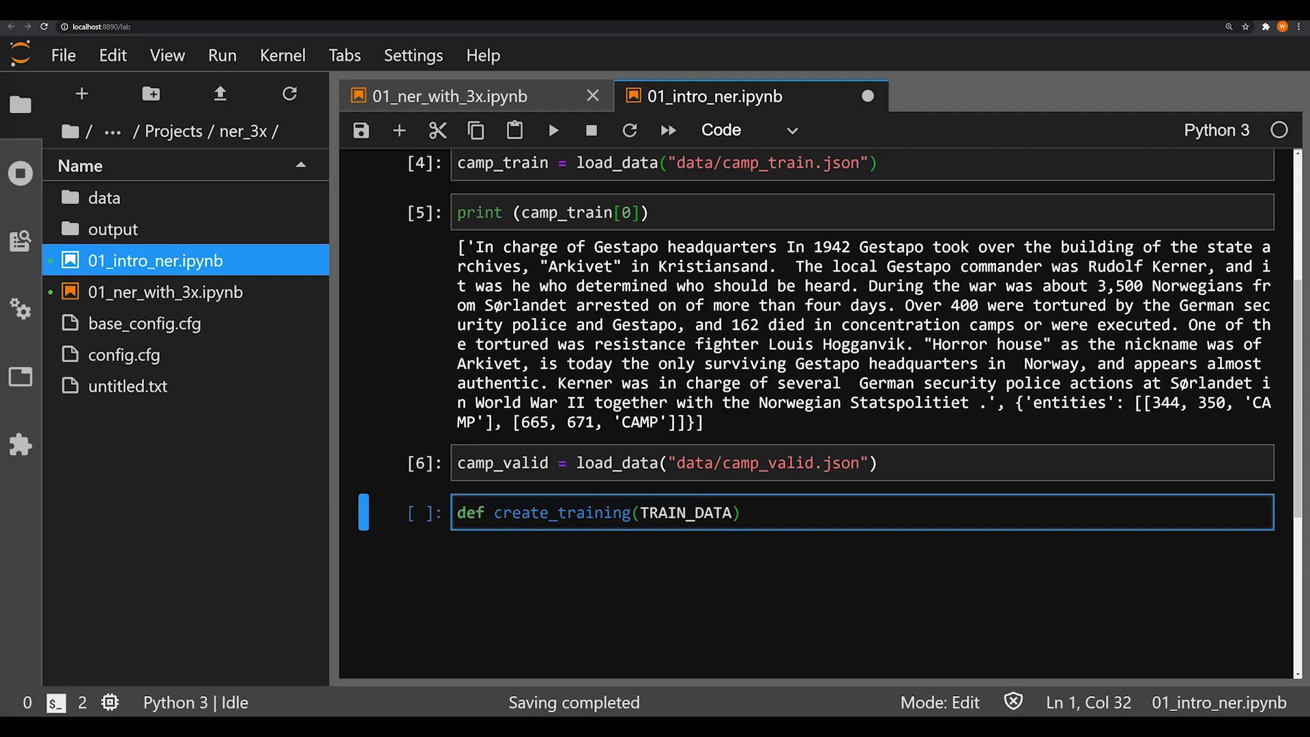
type(":")
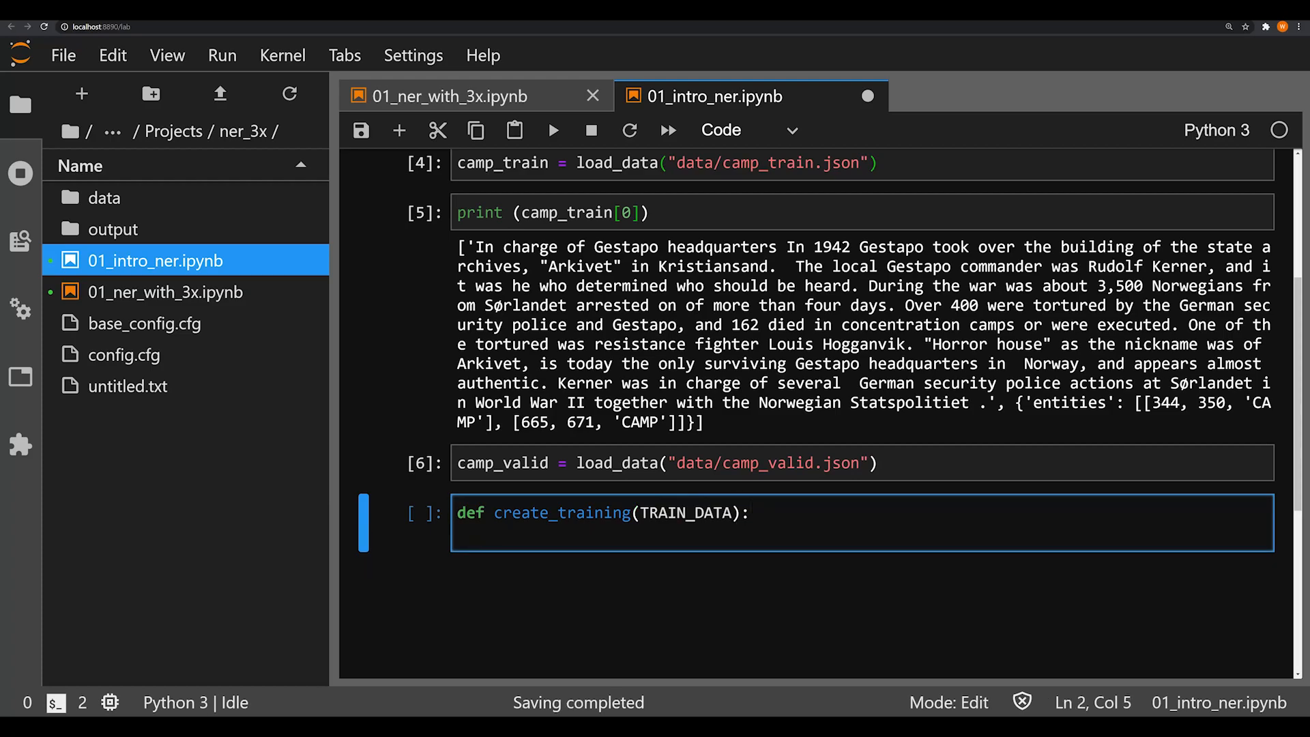
scroll("down", 3)
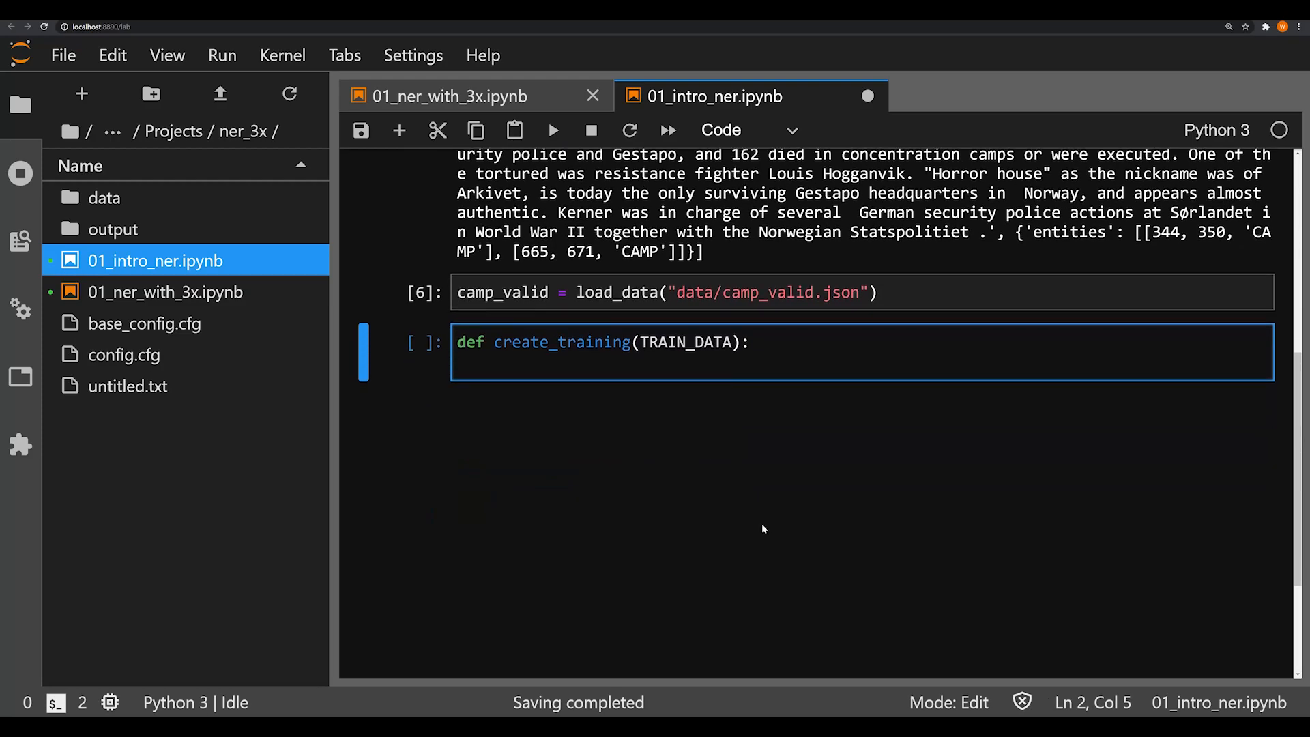
mouse_move(762, 517)
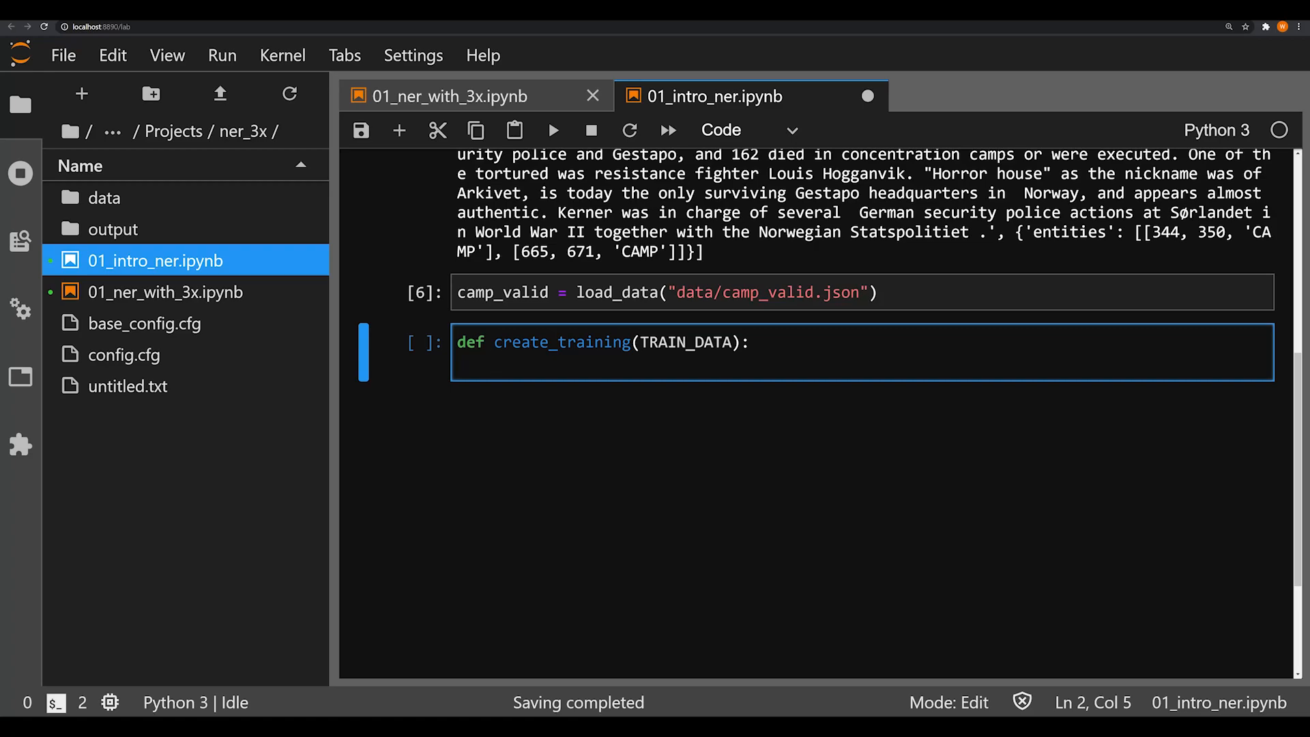
type("D")
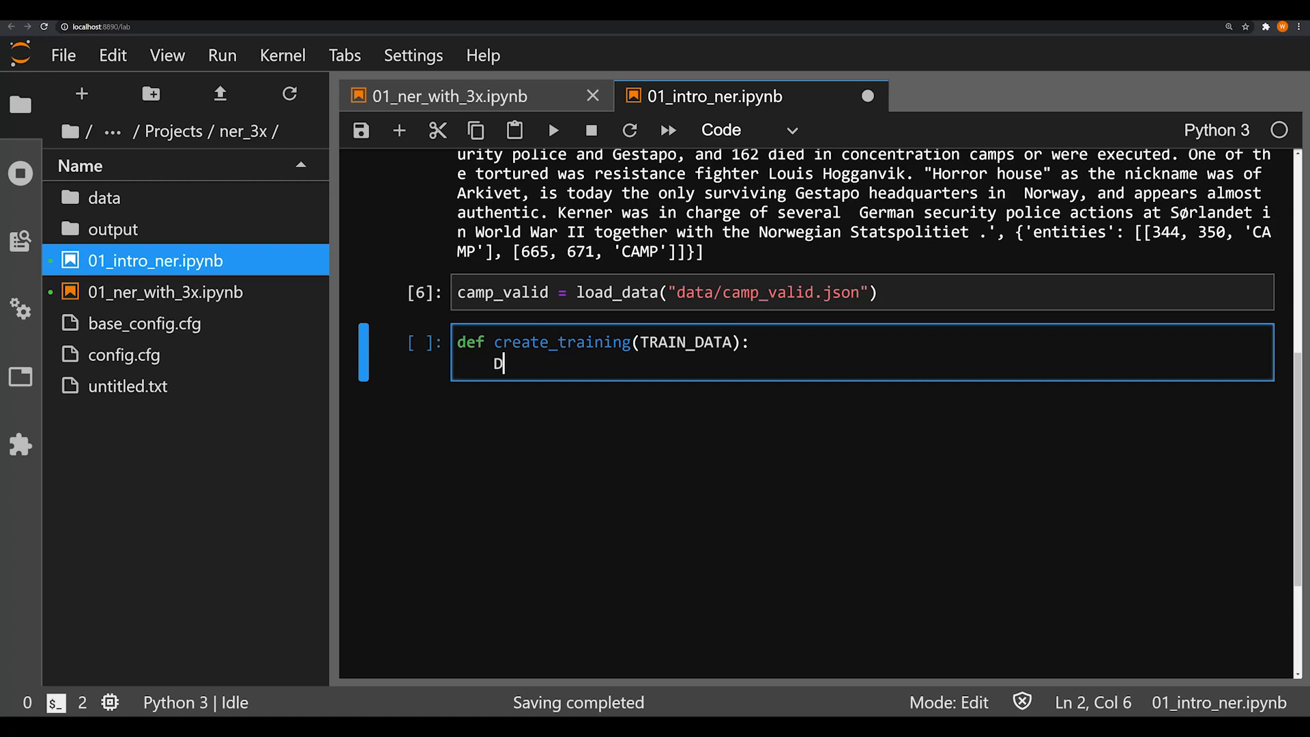
type("b =")
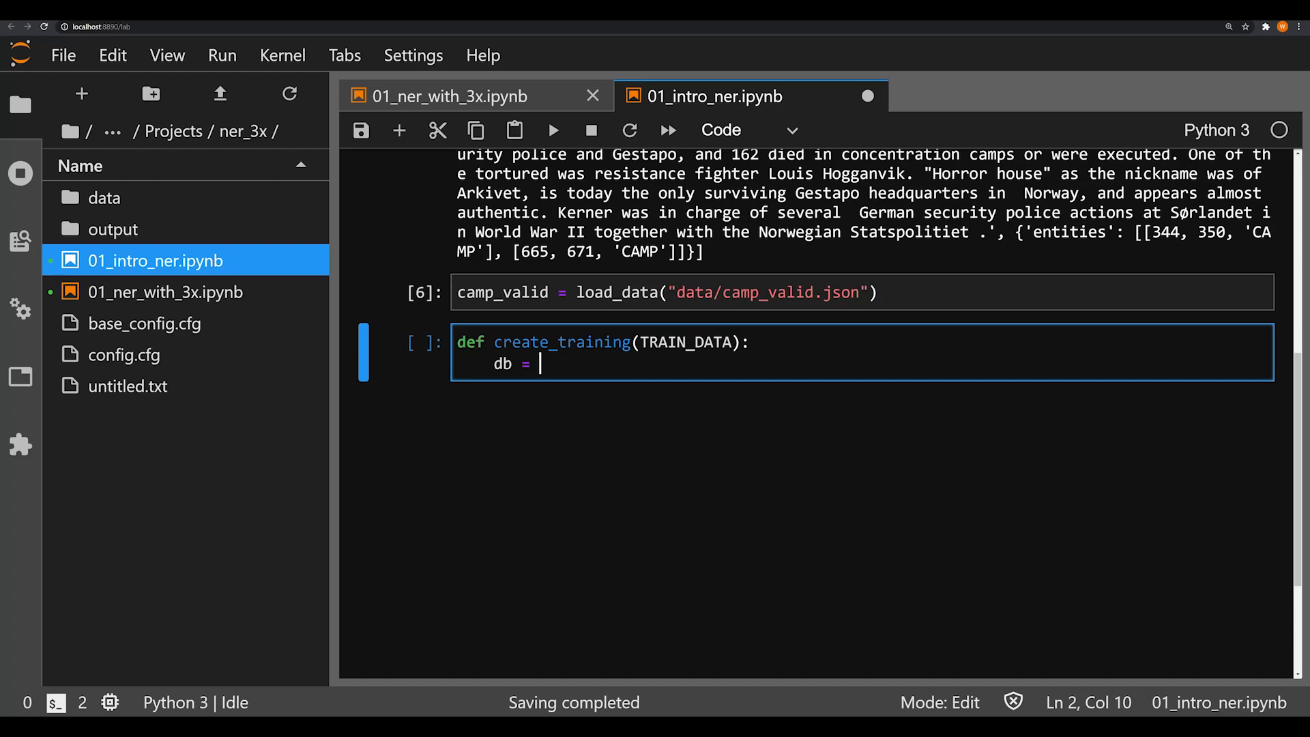
type("DocBin")
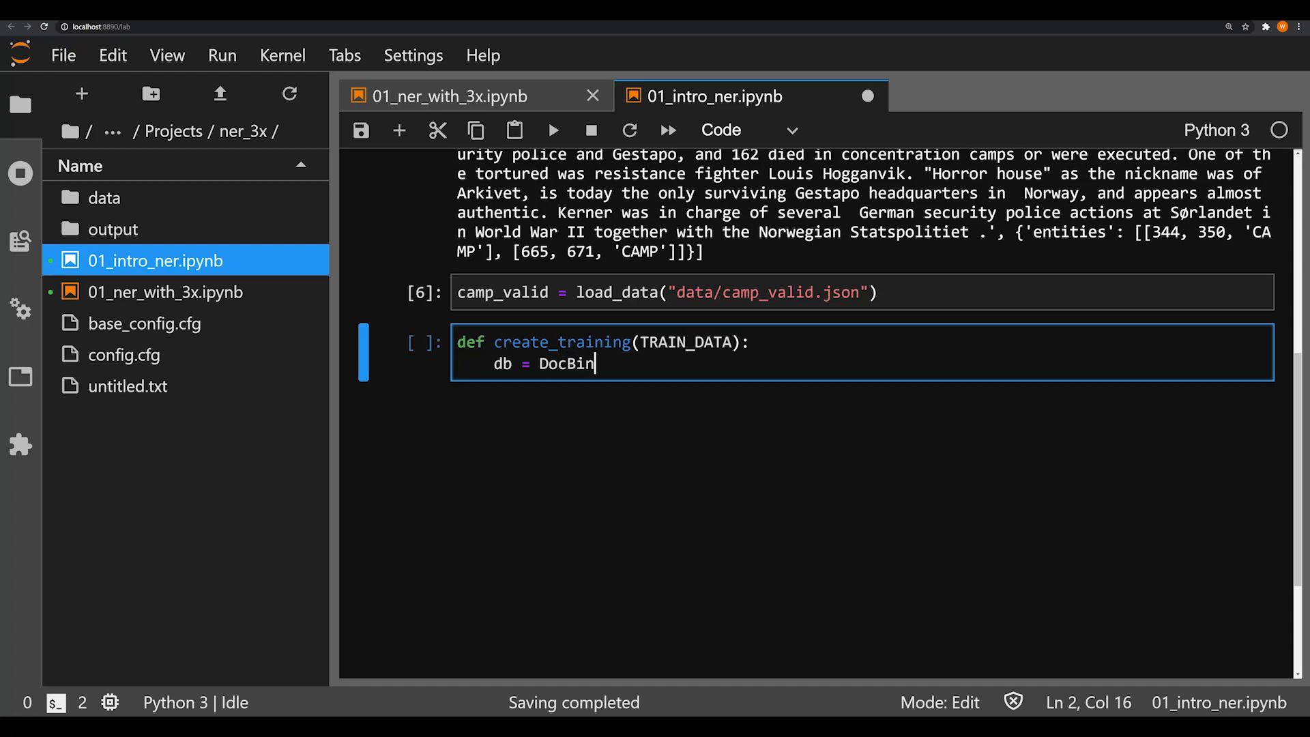
type("()")
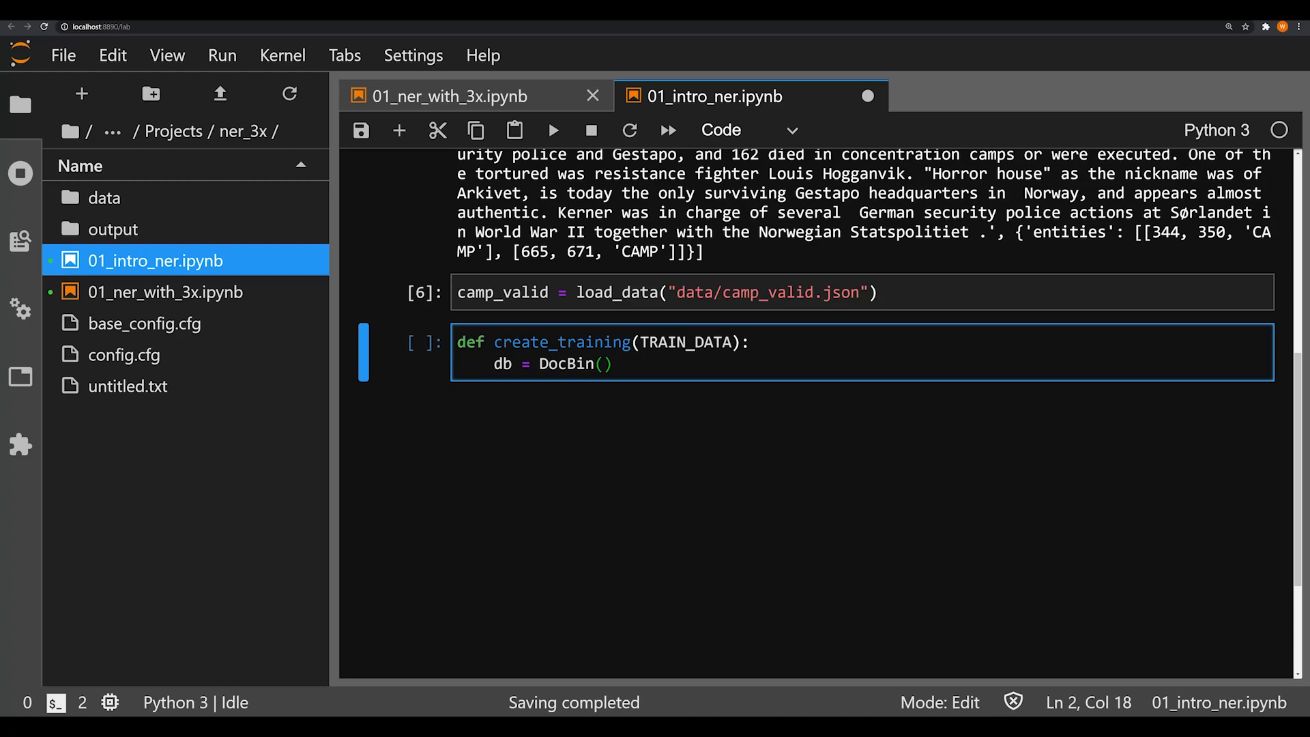
- Add a for loop over tqdm(TRAIN_DATA) after the DocBin line
left_click(585, 362)
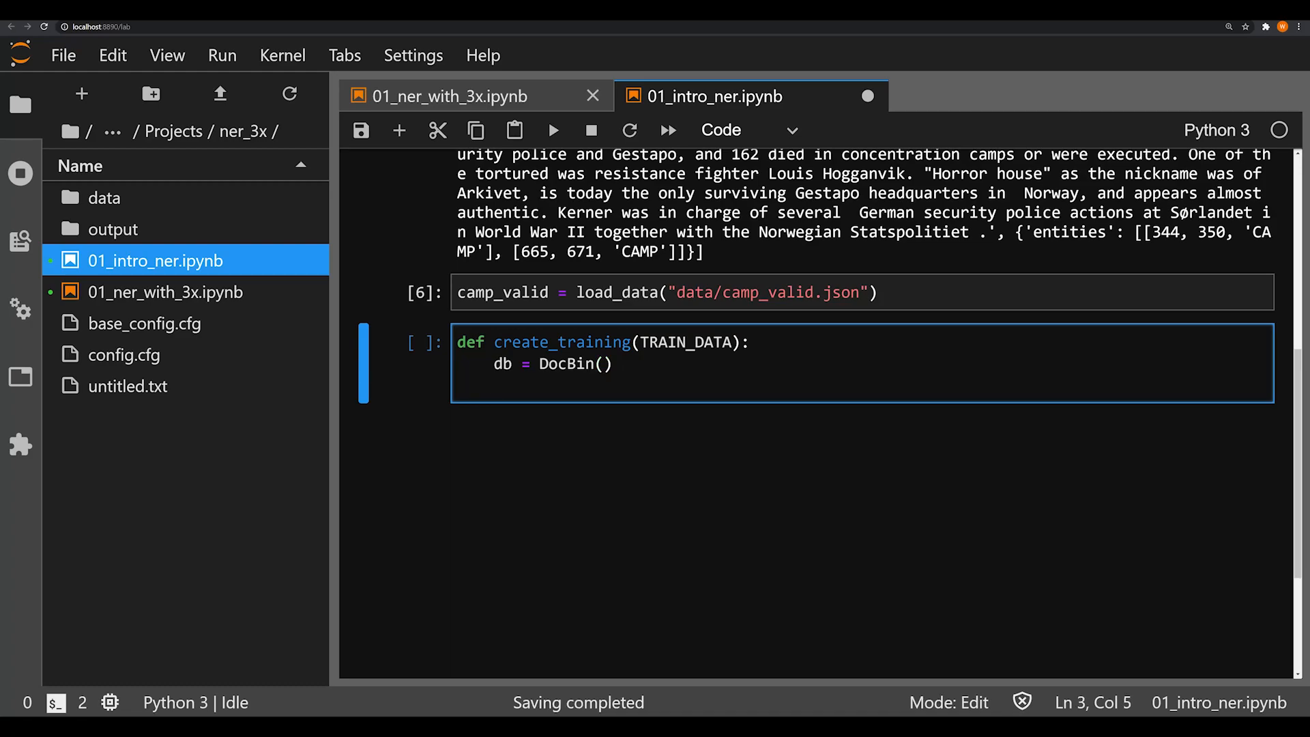
type("for text, annot")
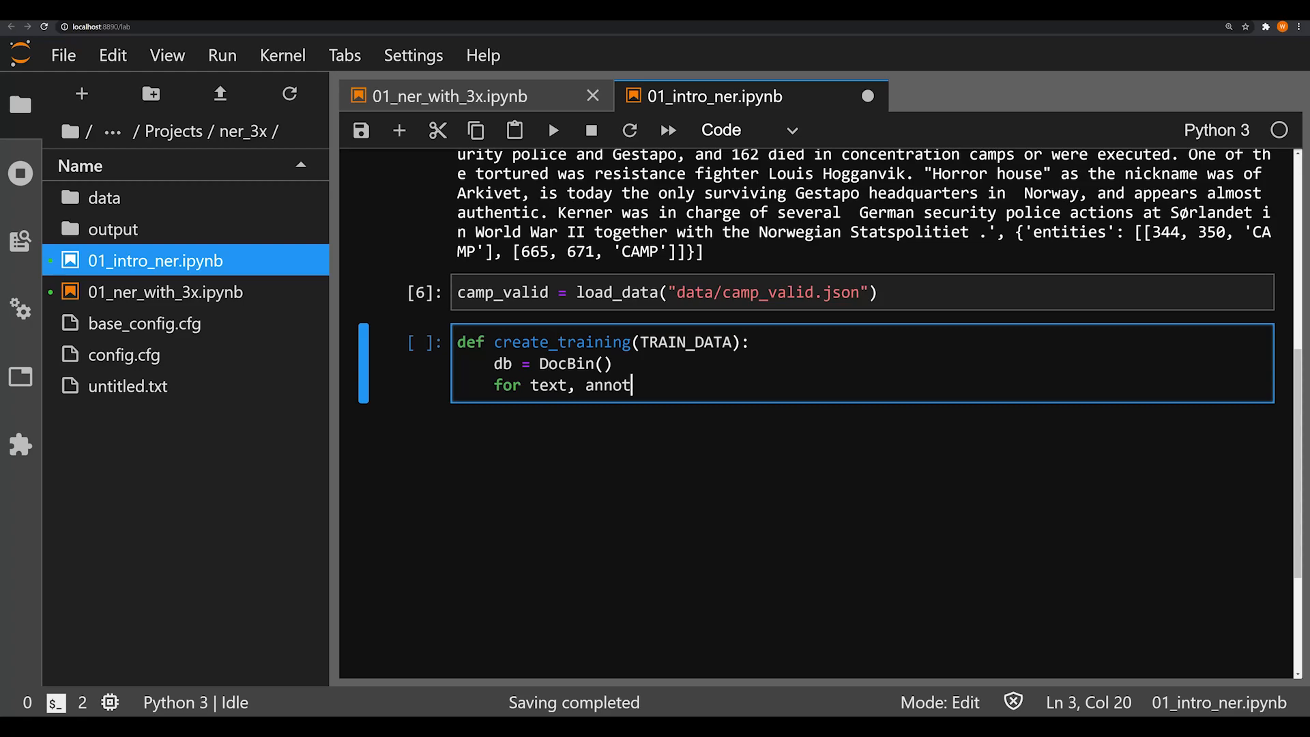
type("in tqdm")
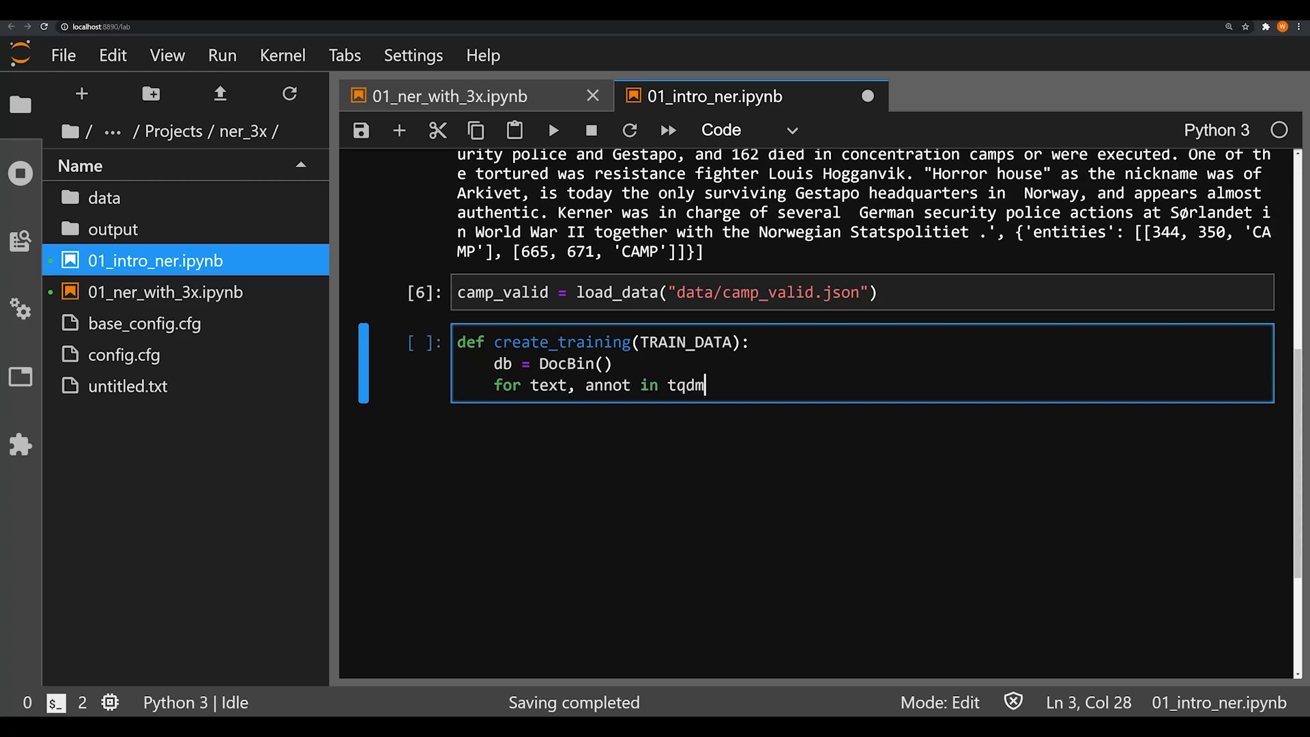
type("()")
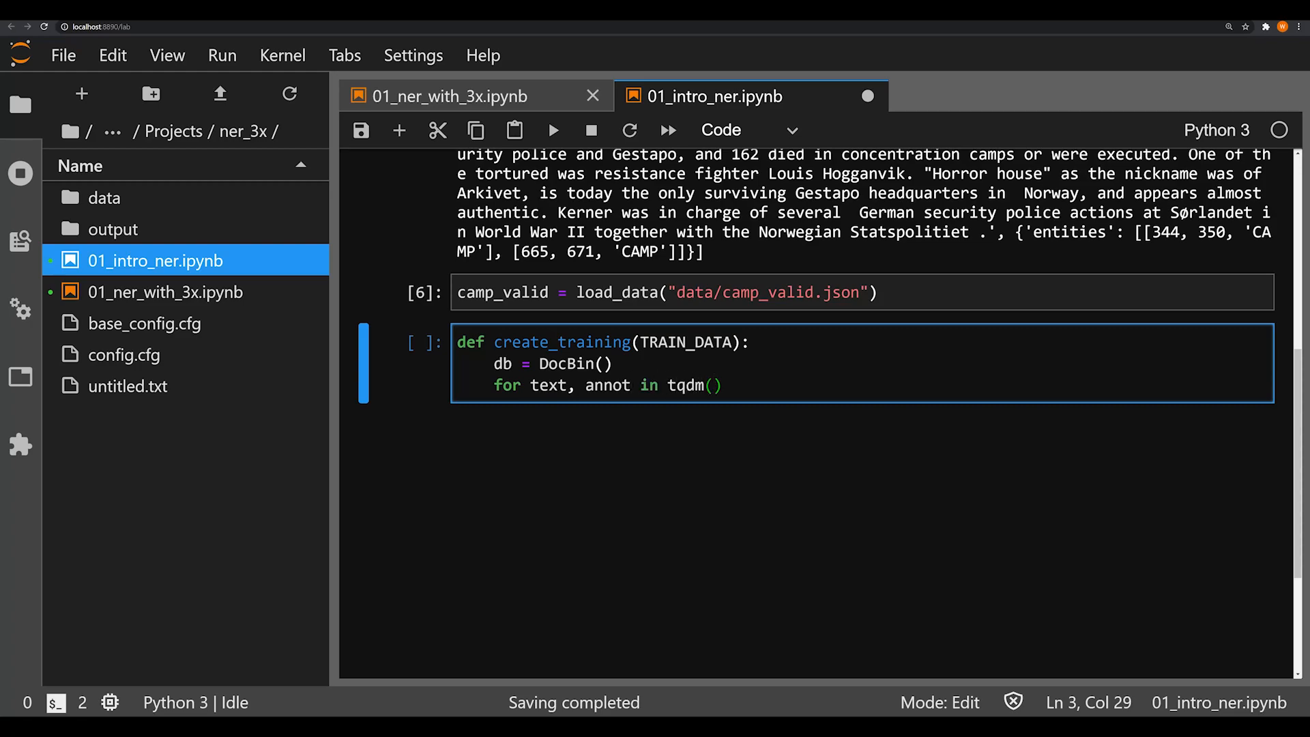
type("TRAIN")
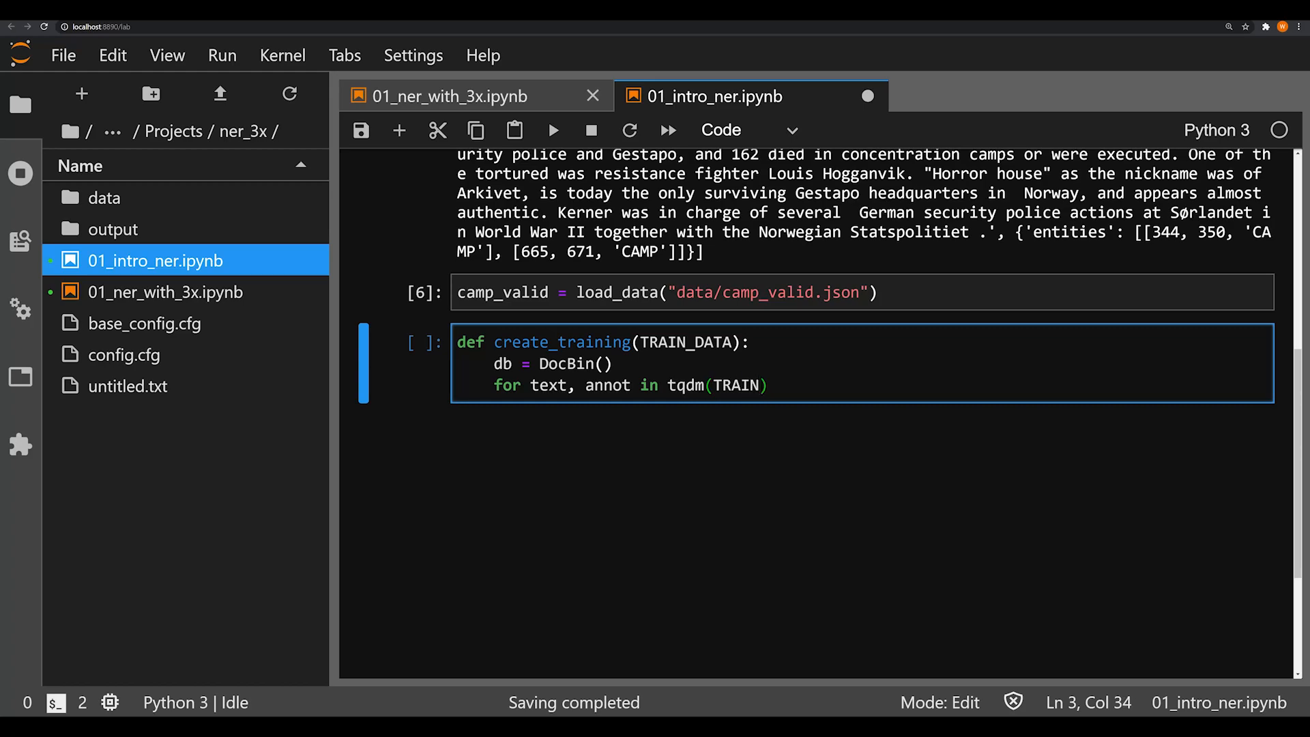
type("_DATA")
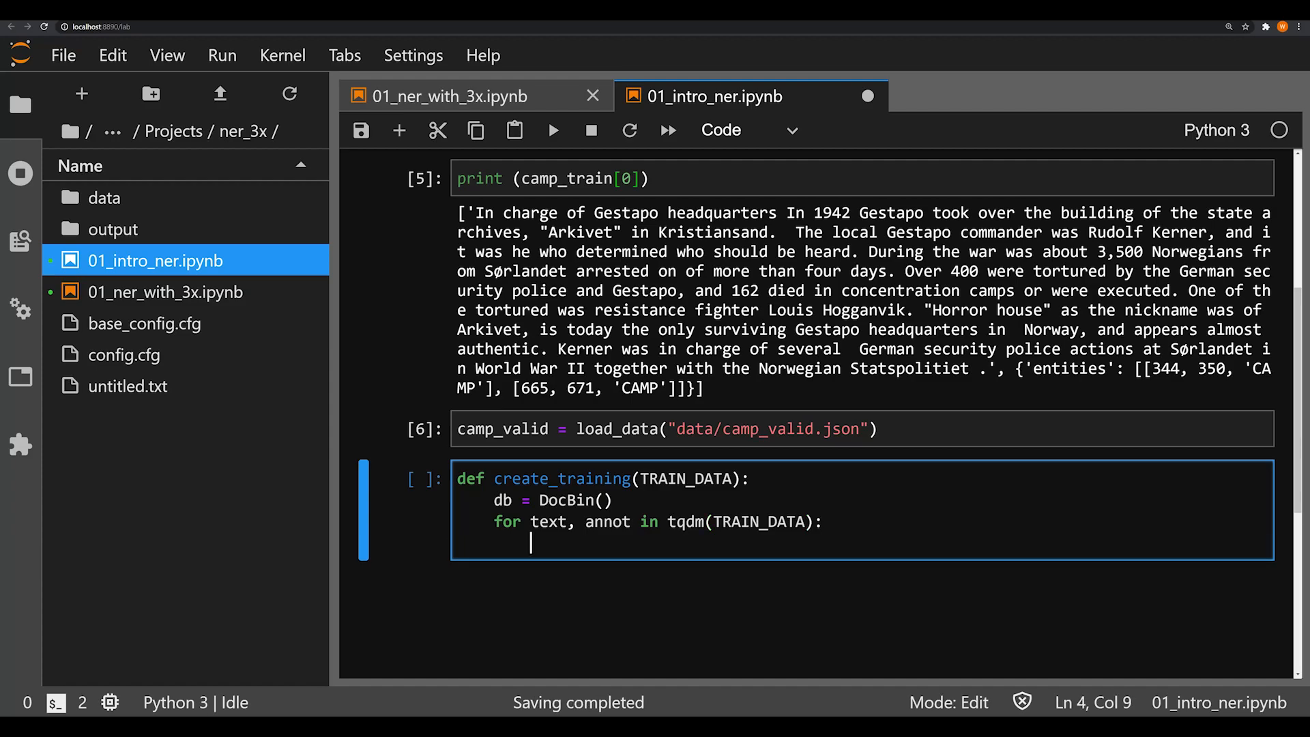
- Inside the loop, create doc = nlp.make_doc(text)
type("DOC")
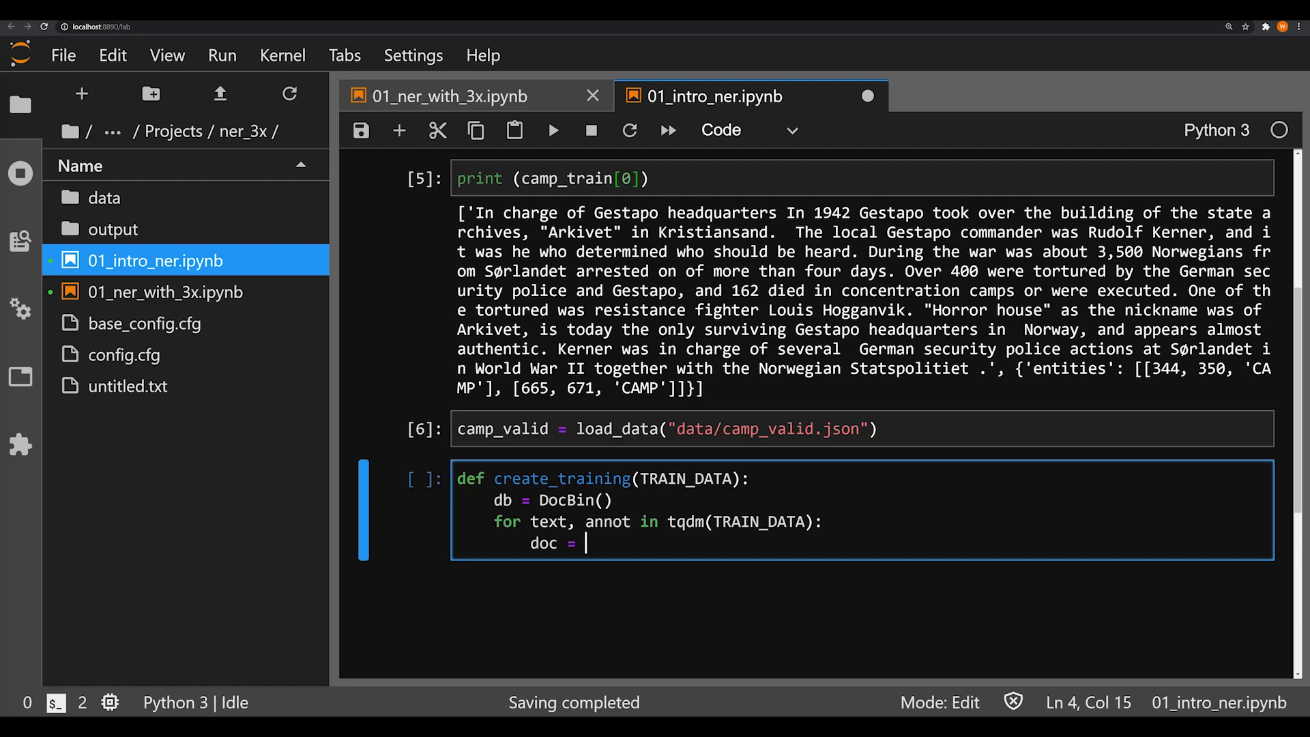
type("nlp_ma")
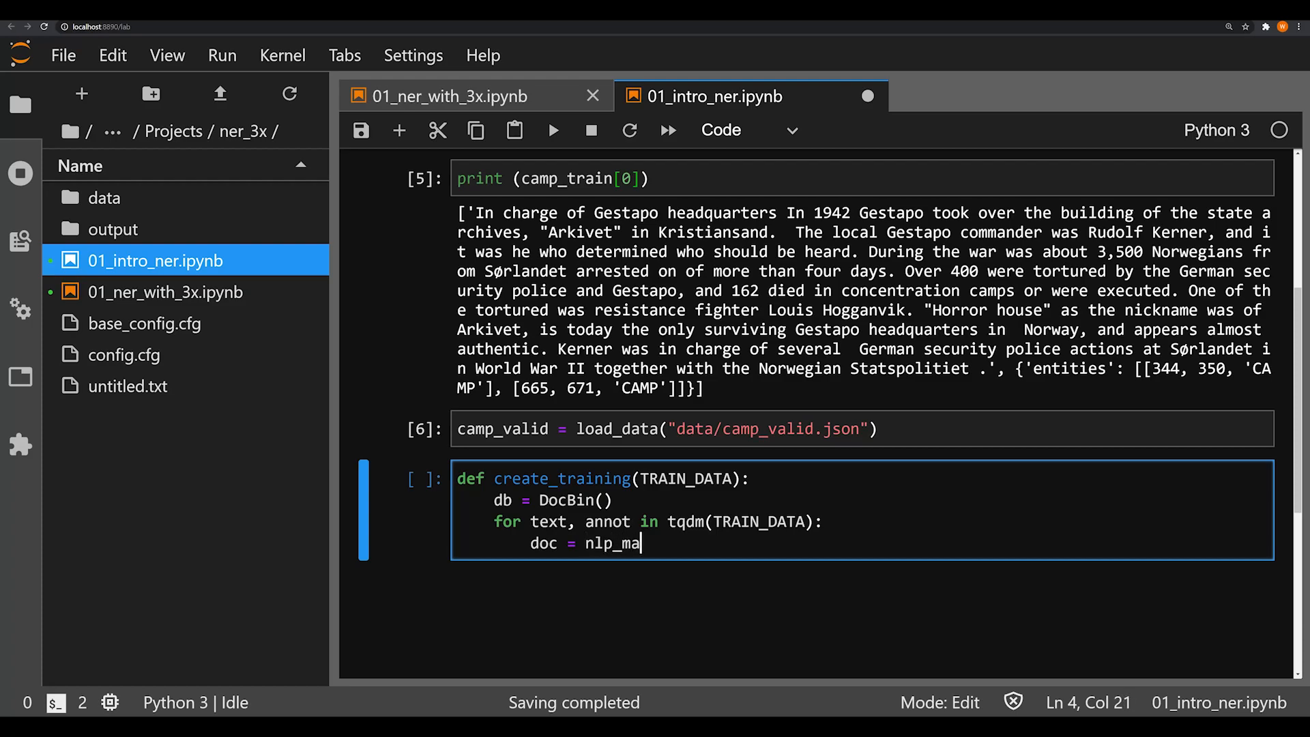
key("BackSpace")
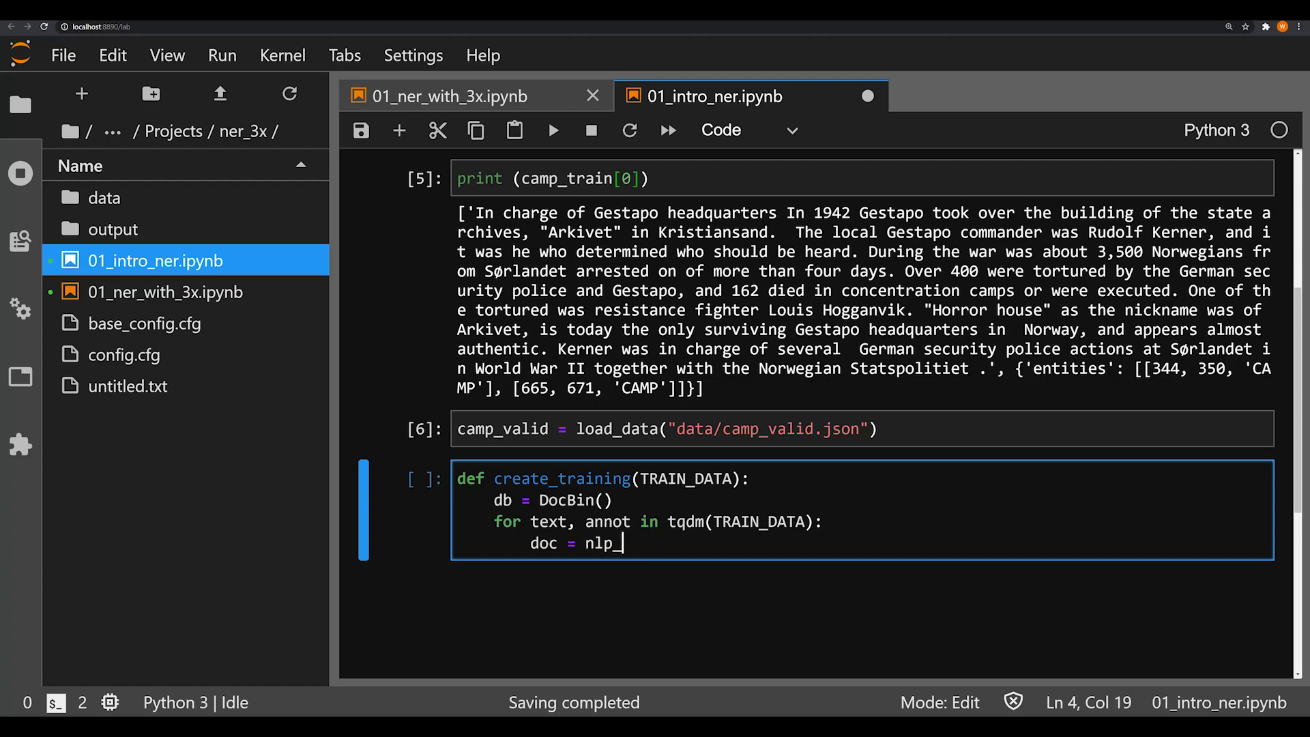
type(".make_d")
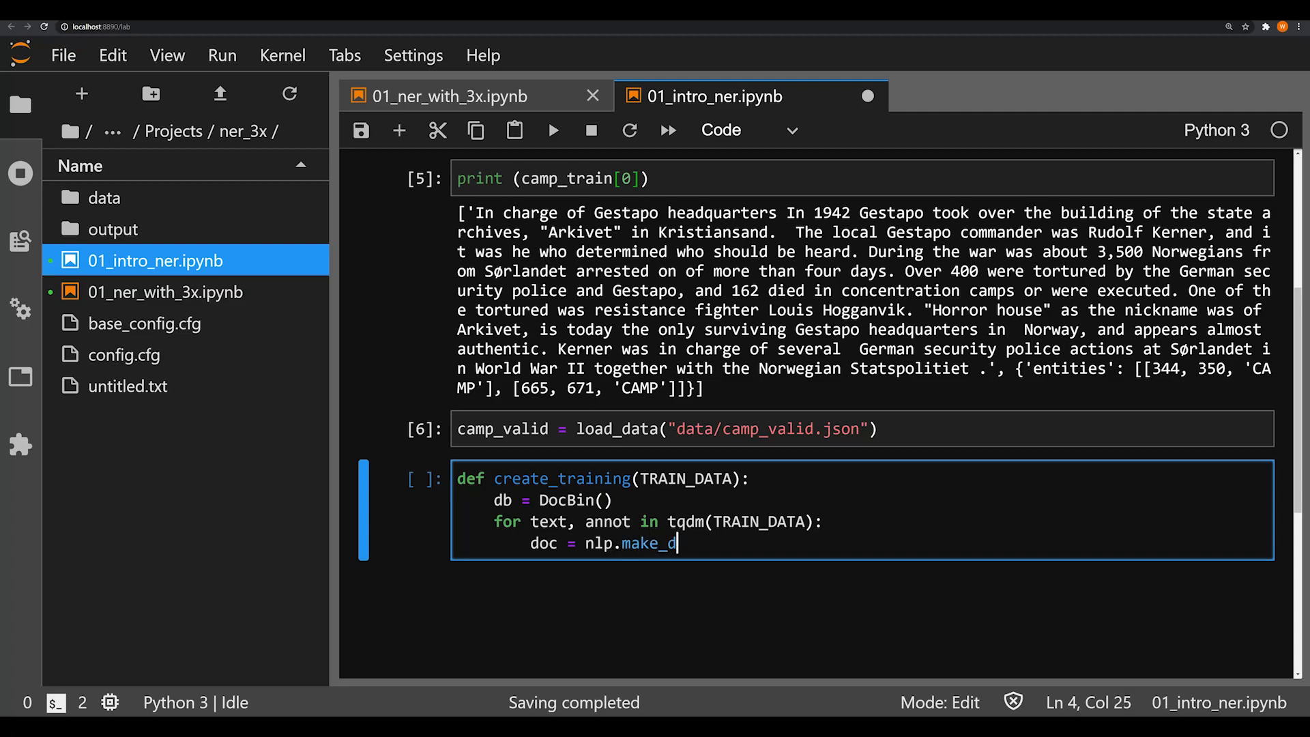
type("oc(te")
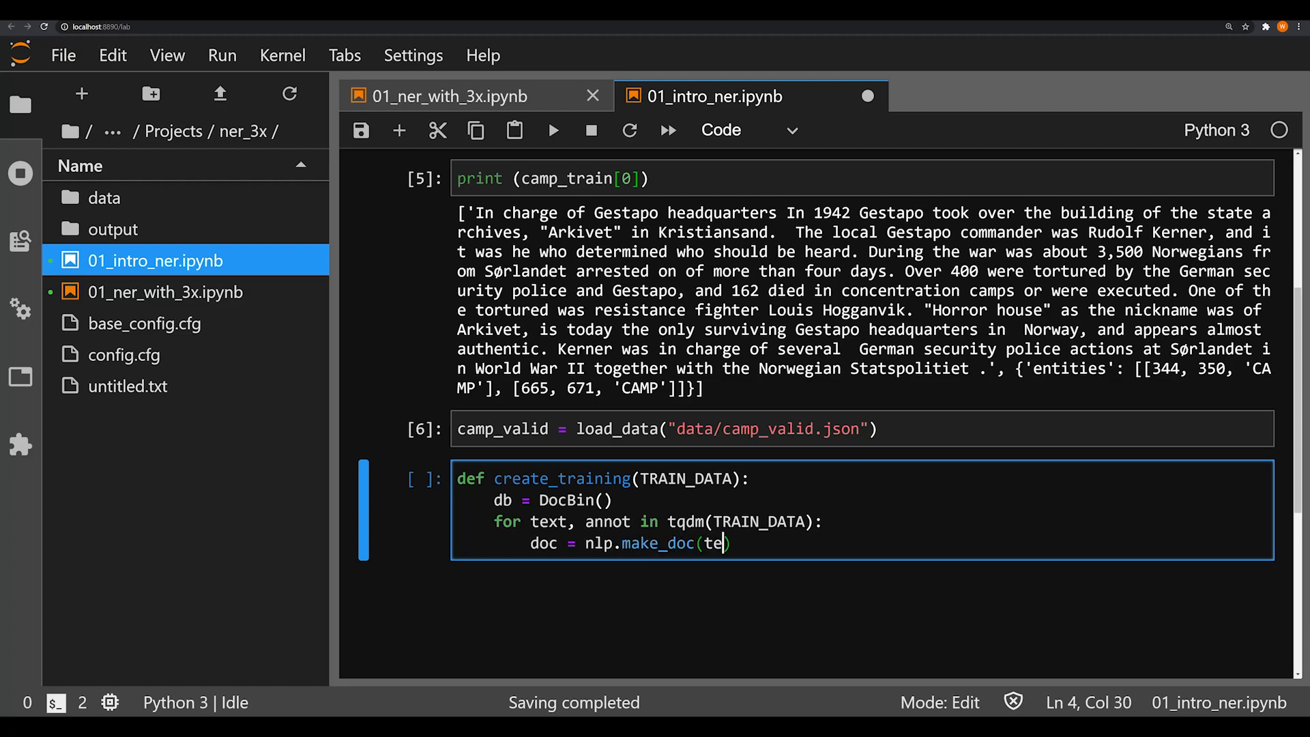
type("xt")
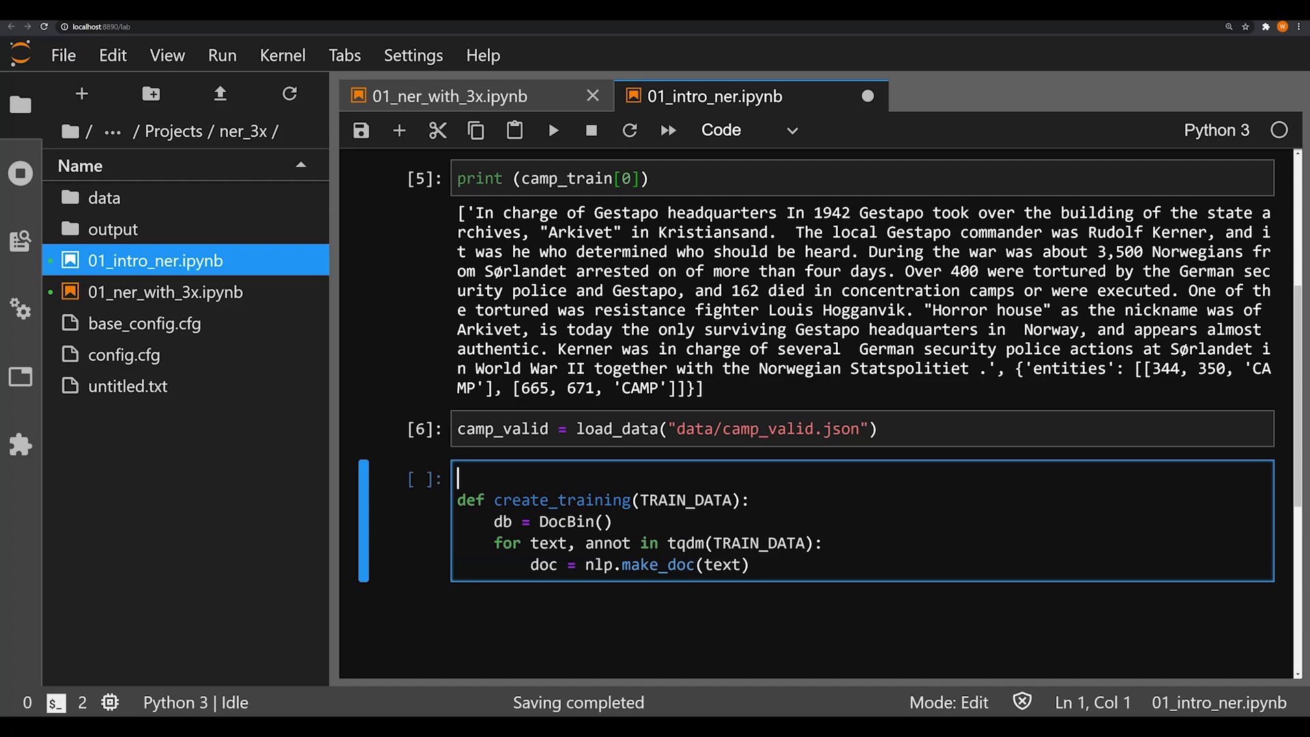
- Make the cell's first line nlp = spacy.blank("en") instead of loading a model
type("n")
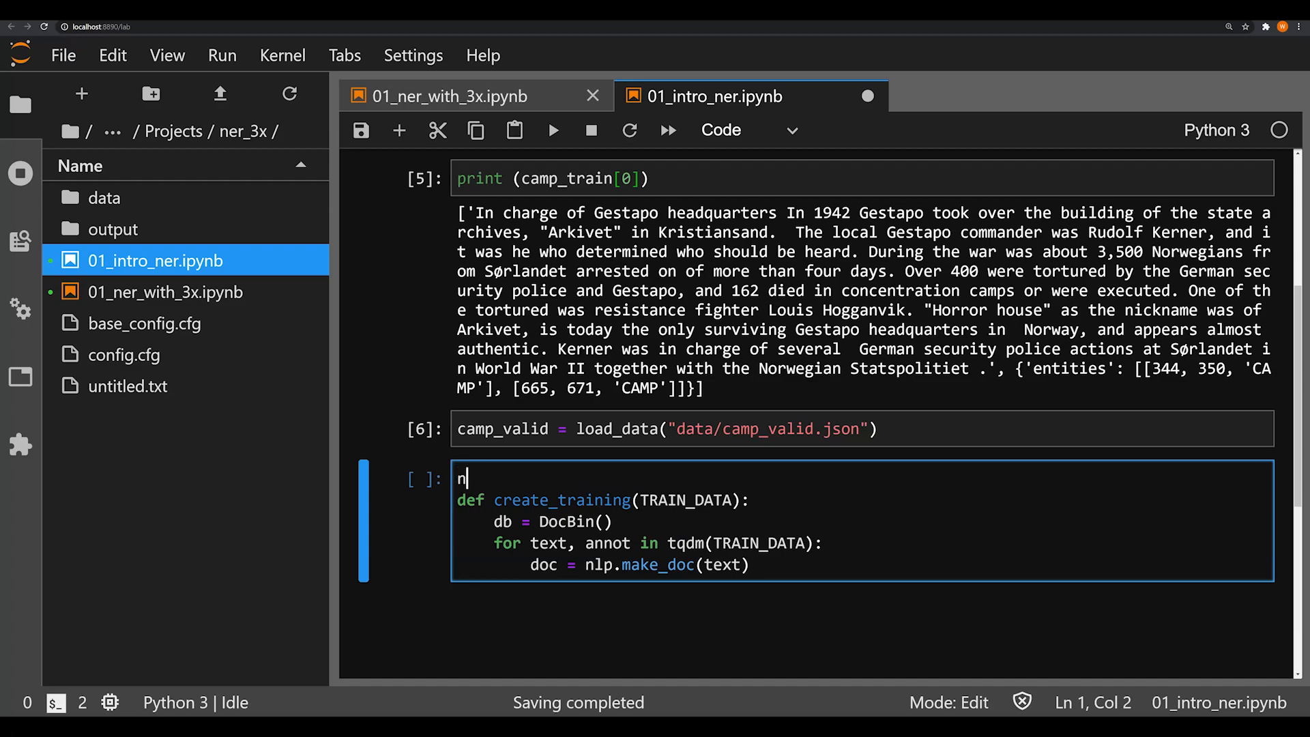
type("lp =")
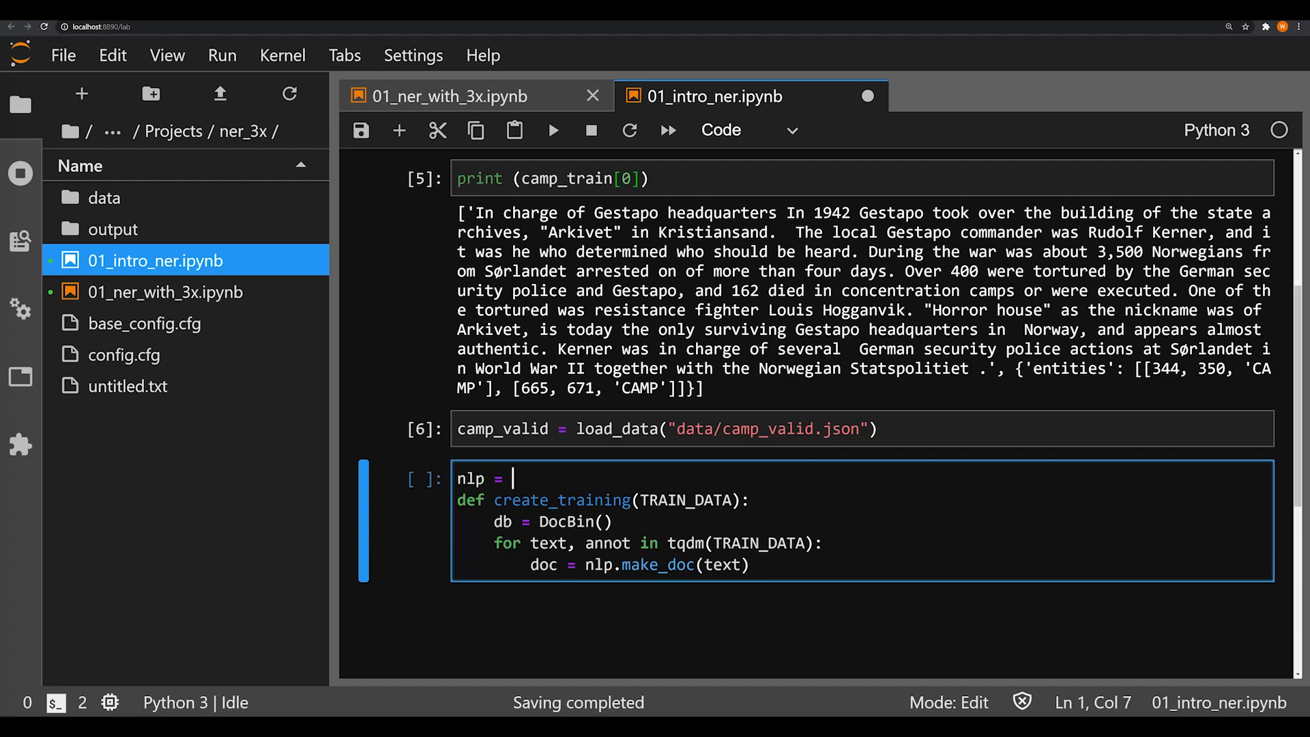
type("spacy.lo")
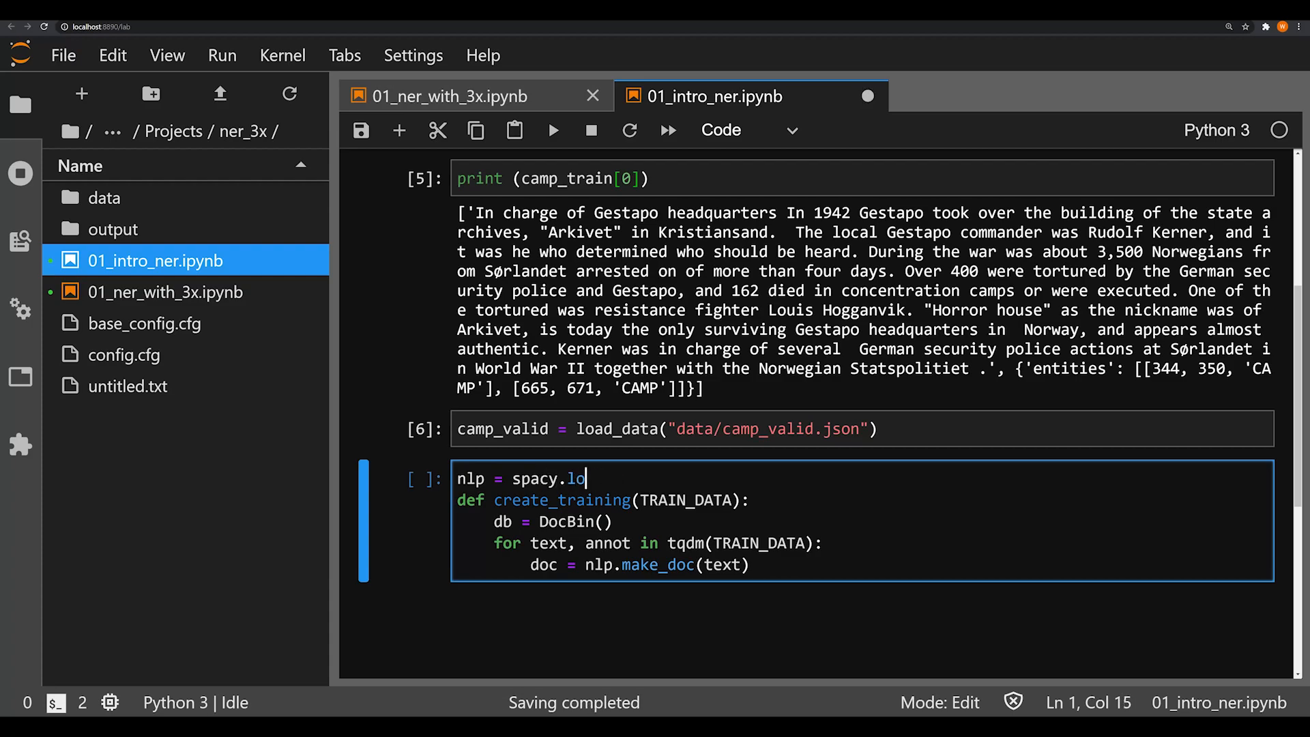
type("blank(\"en\")")
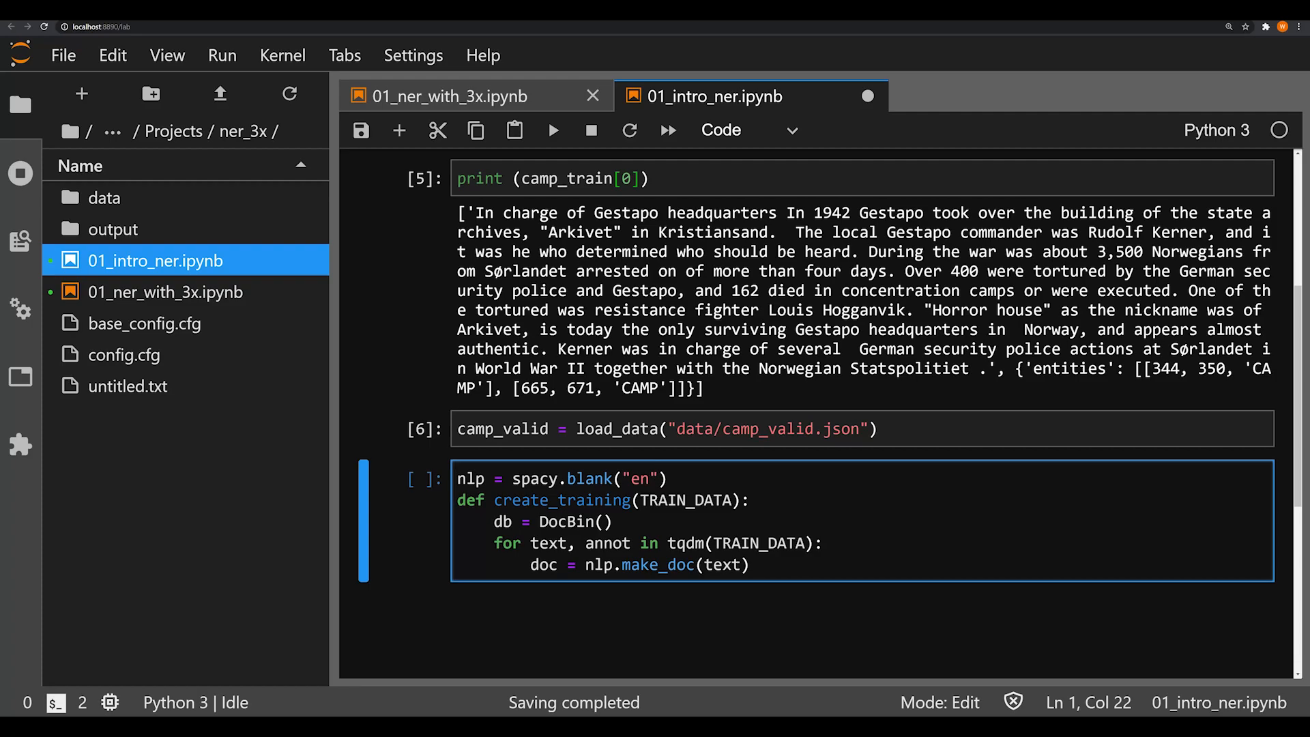
scroll("down", 3)
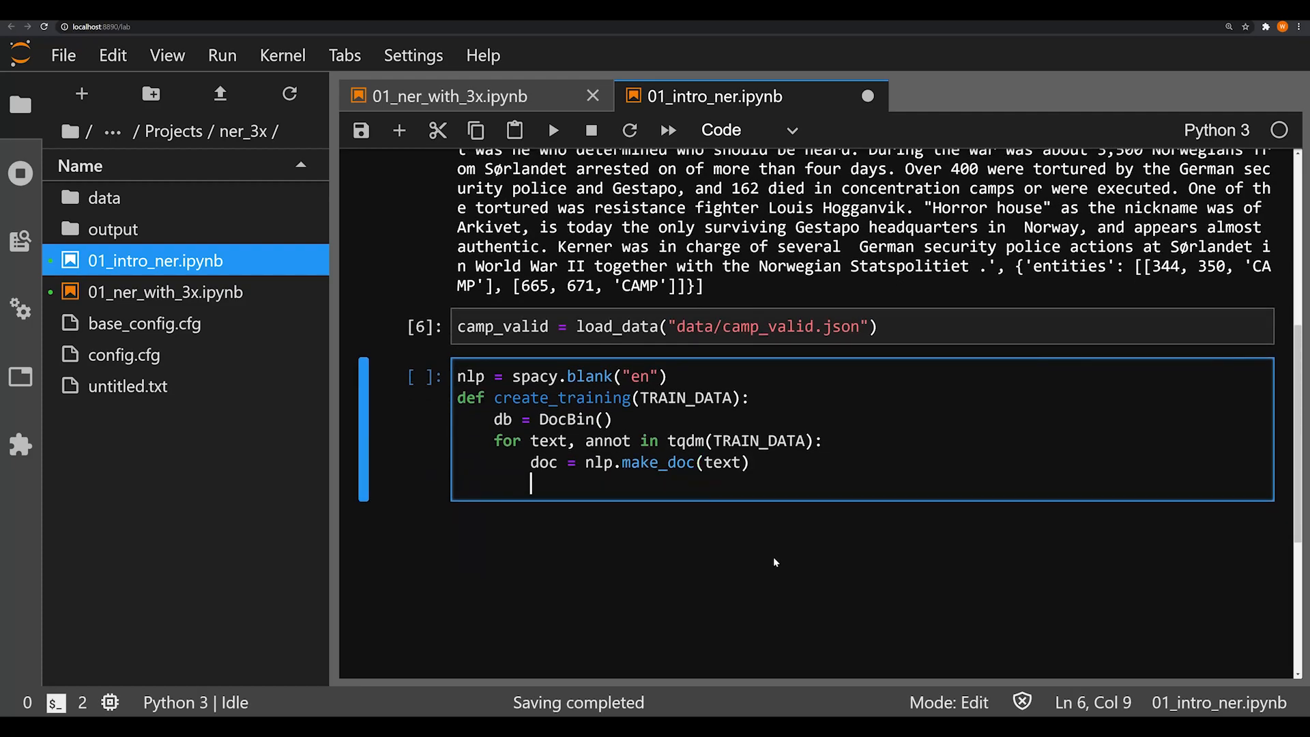
- Add ents = [] and a nested loop over start, end, label in annot["entities"]
type("ents =")
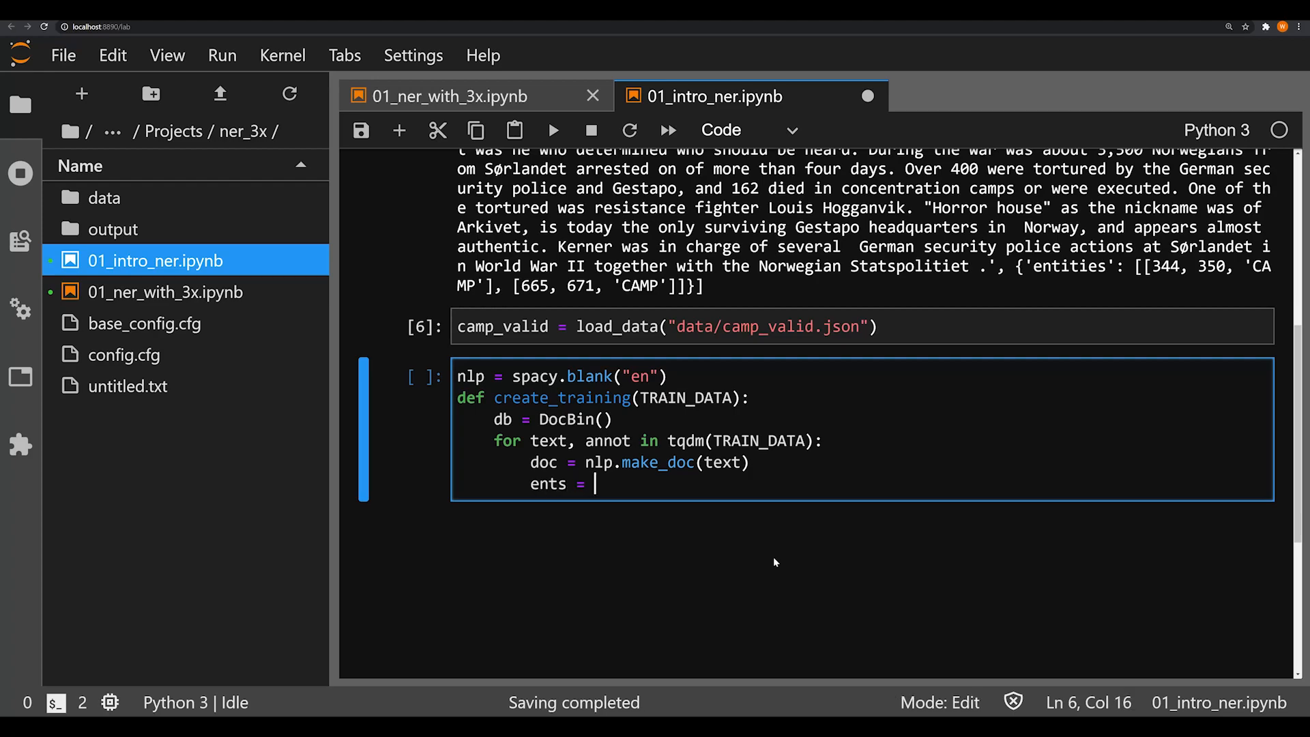
type("[]")
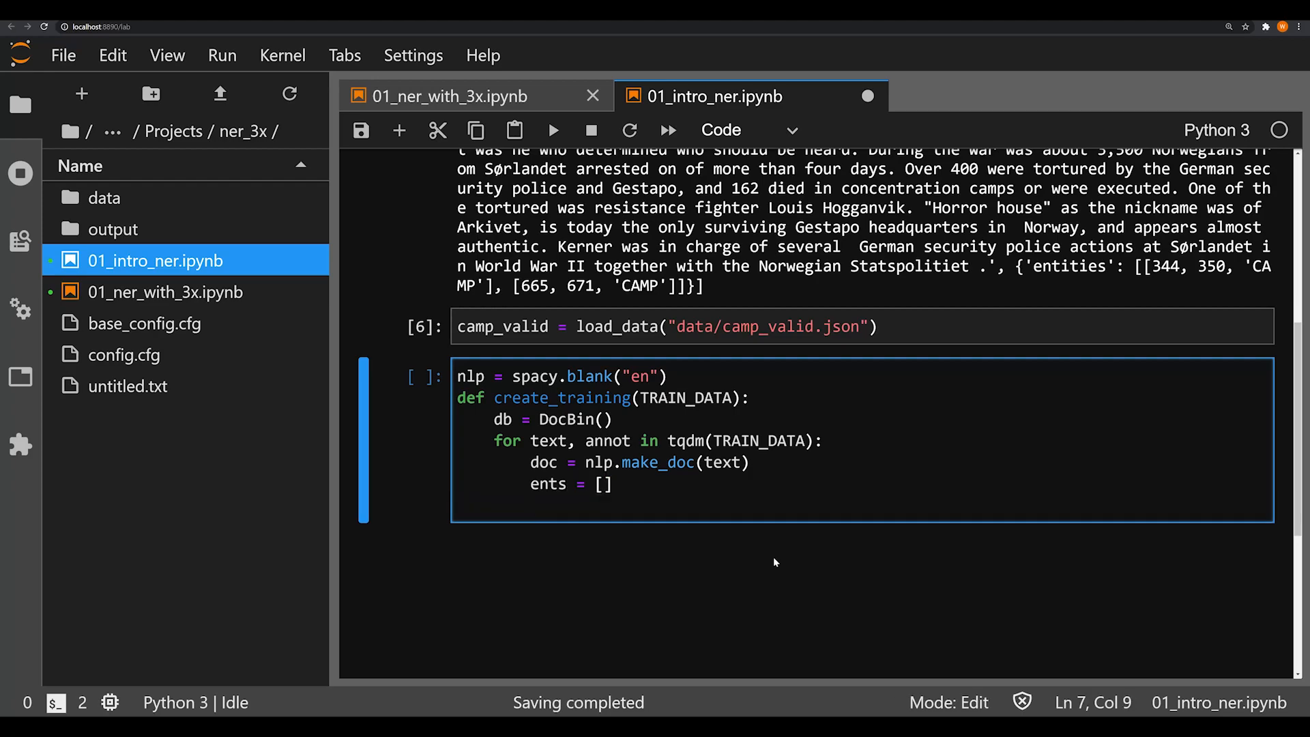
type("for start, end, label,")
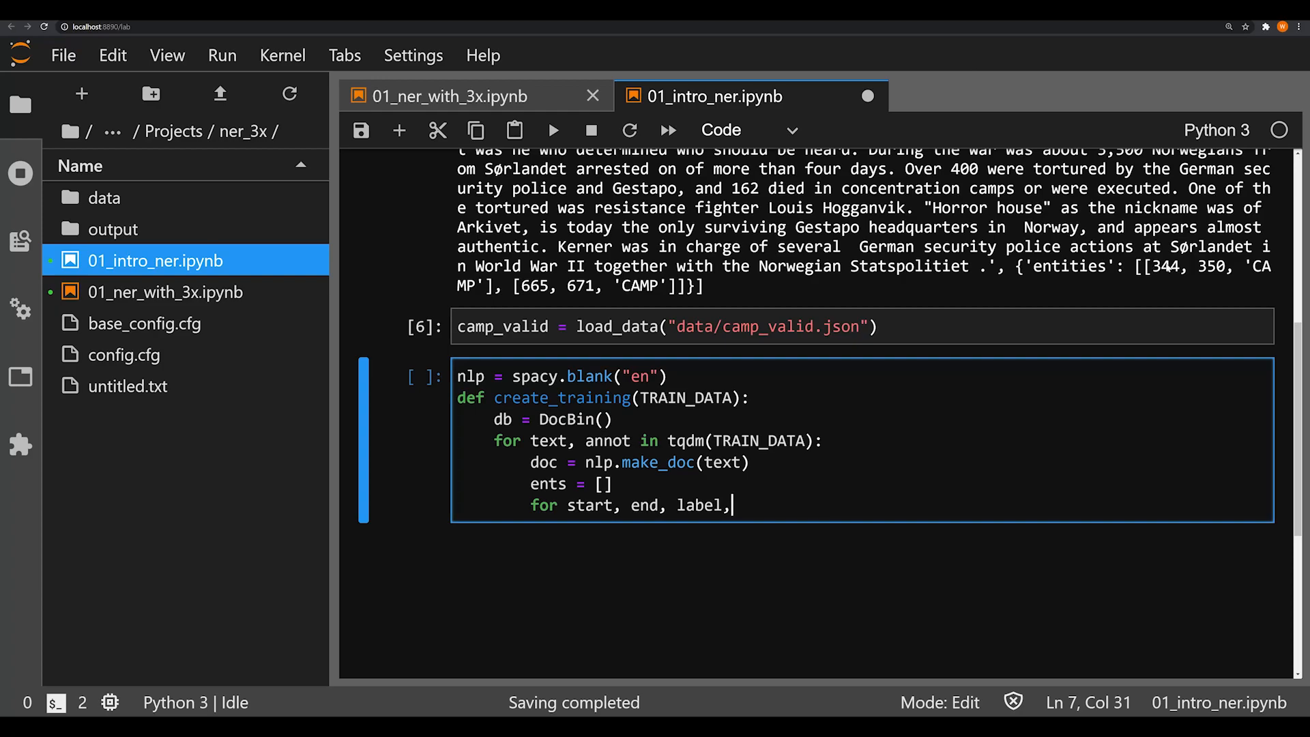
key("Backspace")
type(" in annot[\"")
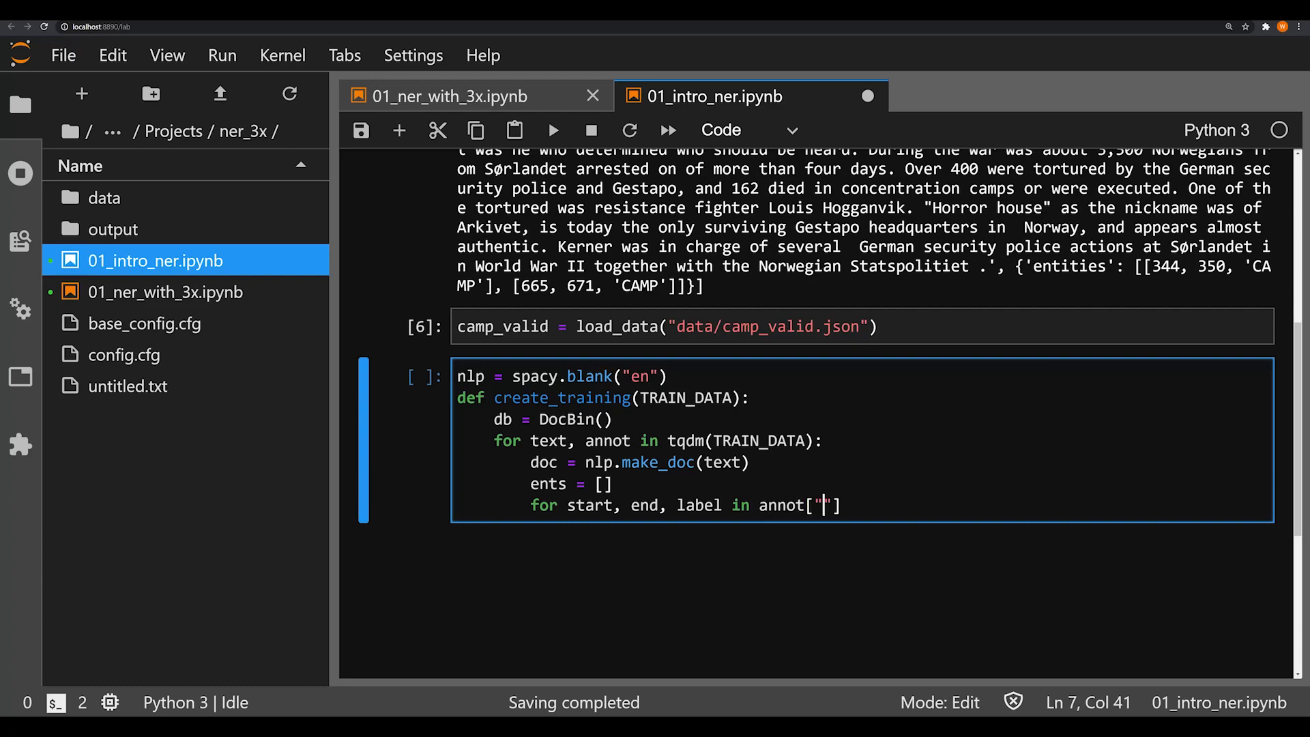
type("entities")
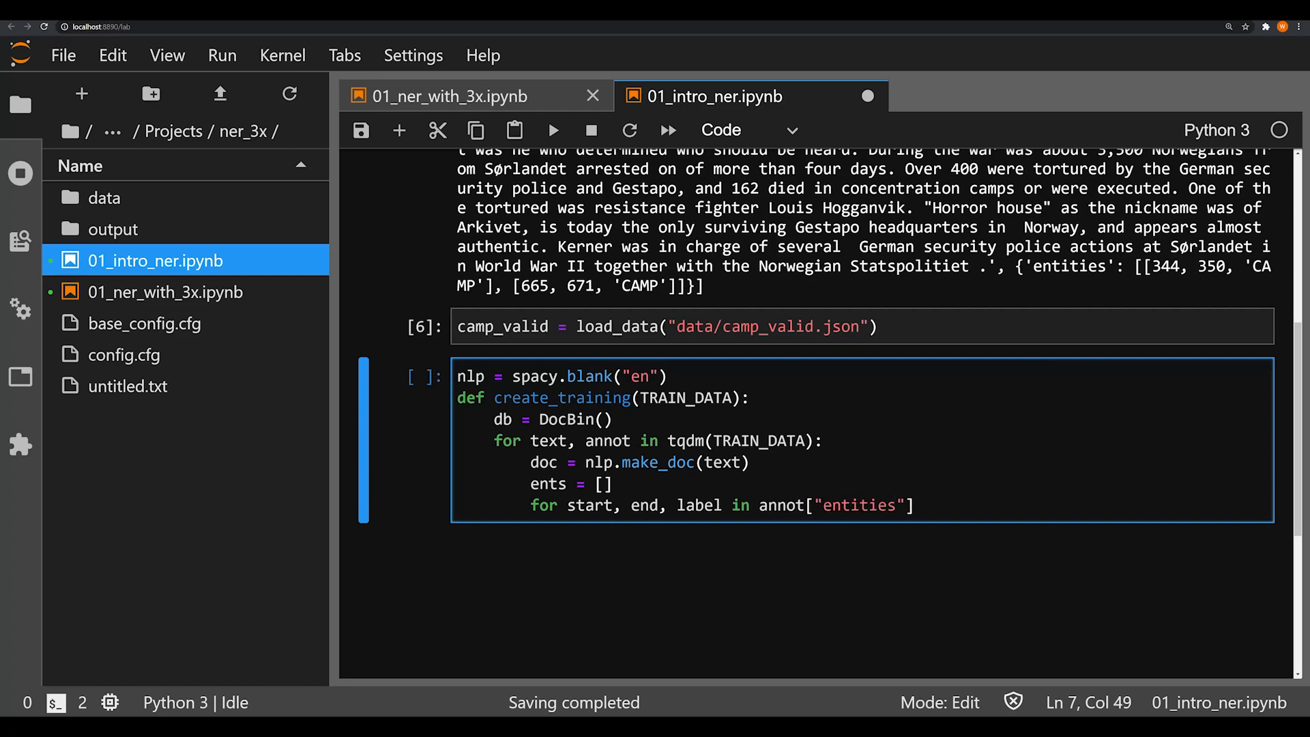
type(":")
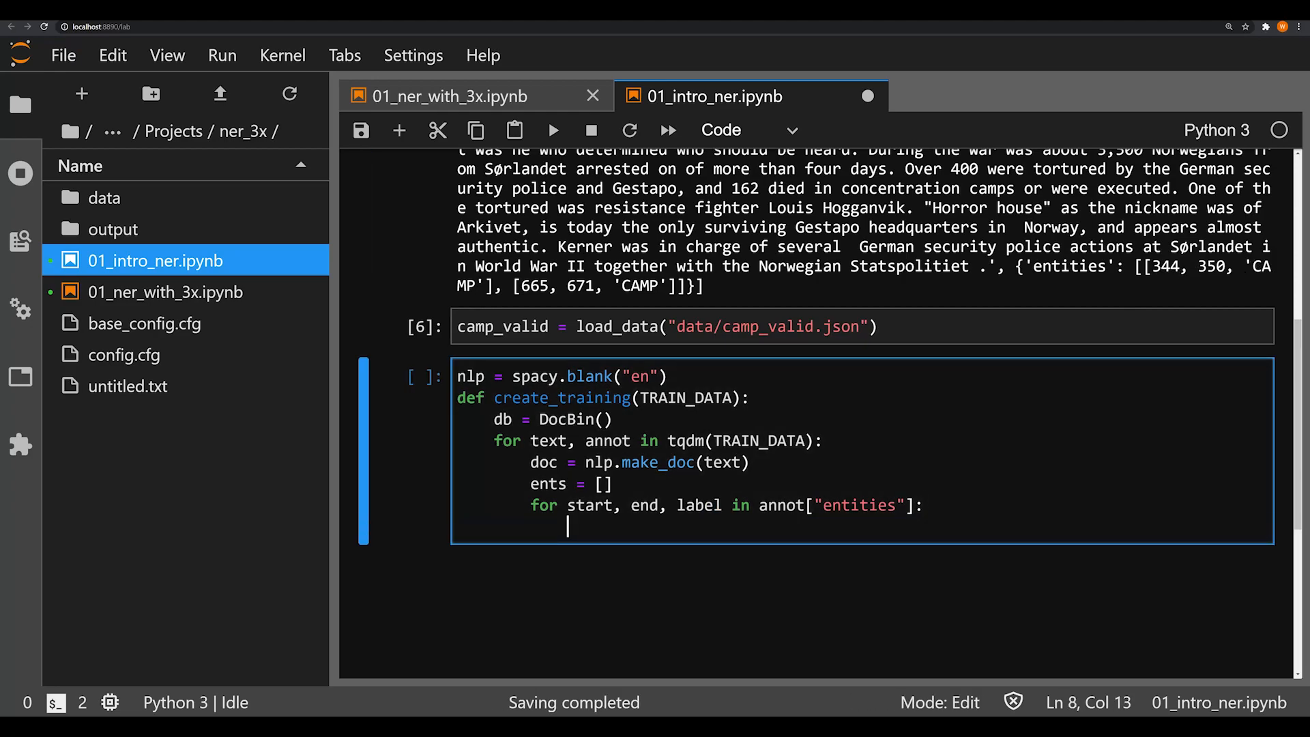
- Create span = doc.char_span(start, end label=label) with alignment_mode="contract"
type("span =")
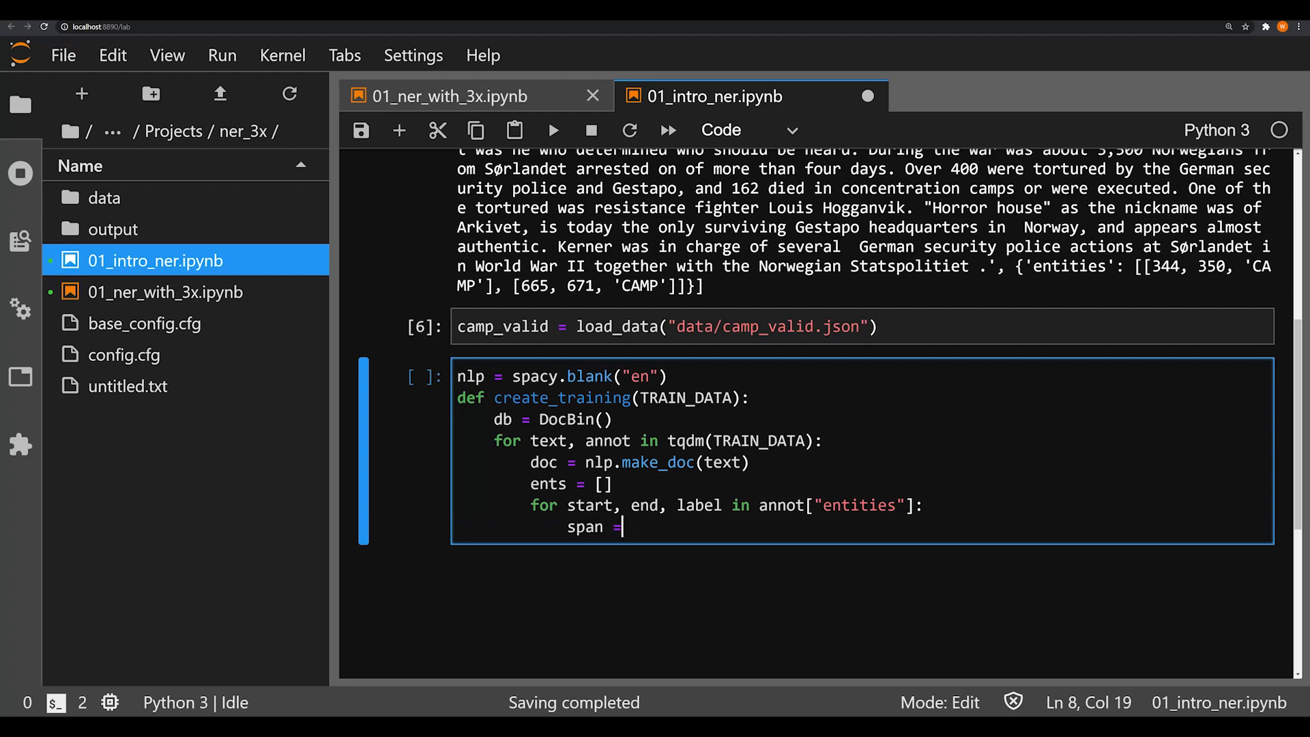
type("doc.char")
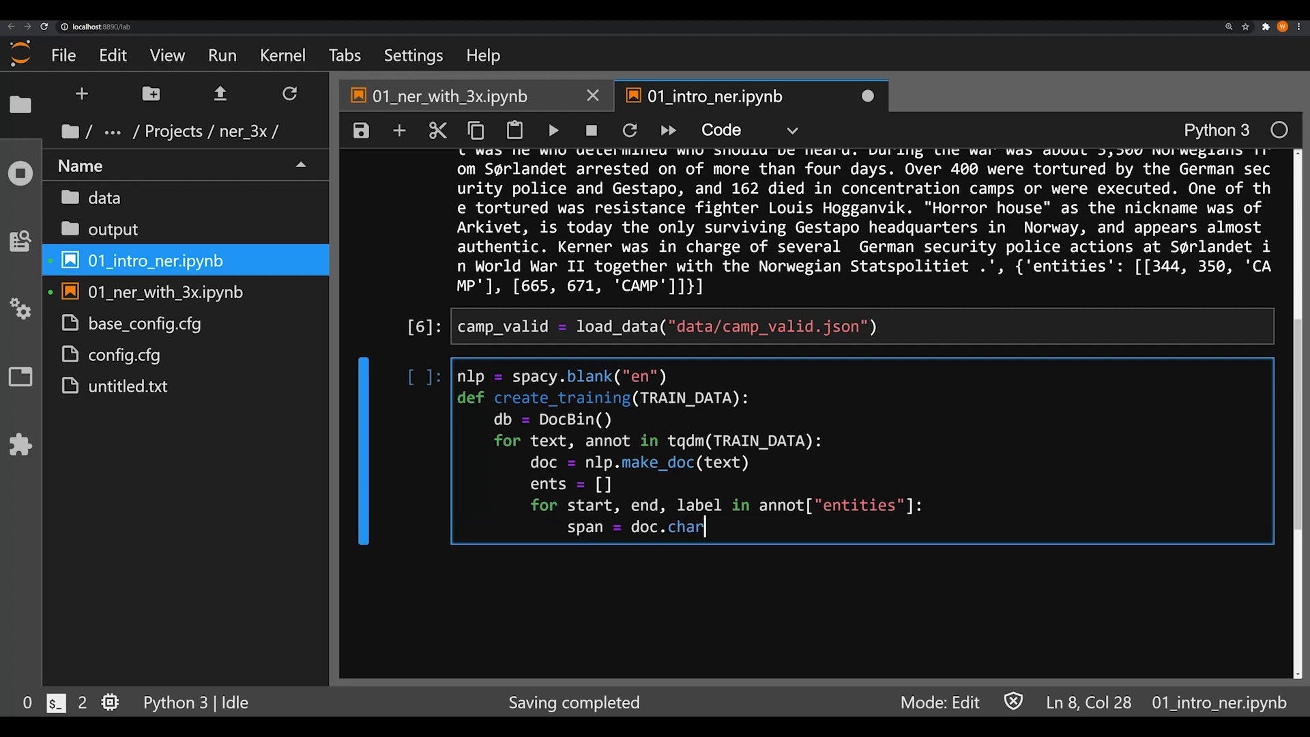
type("_span")
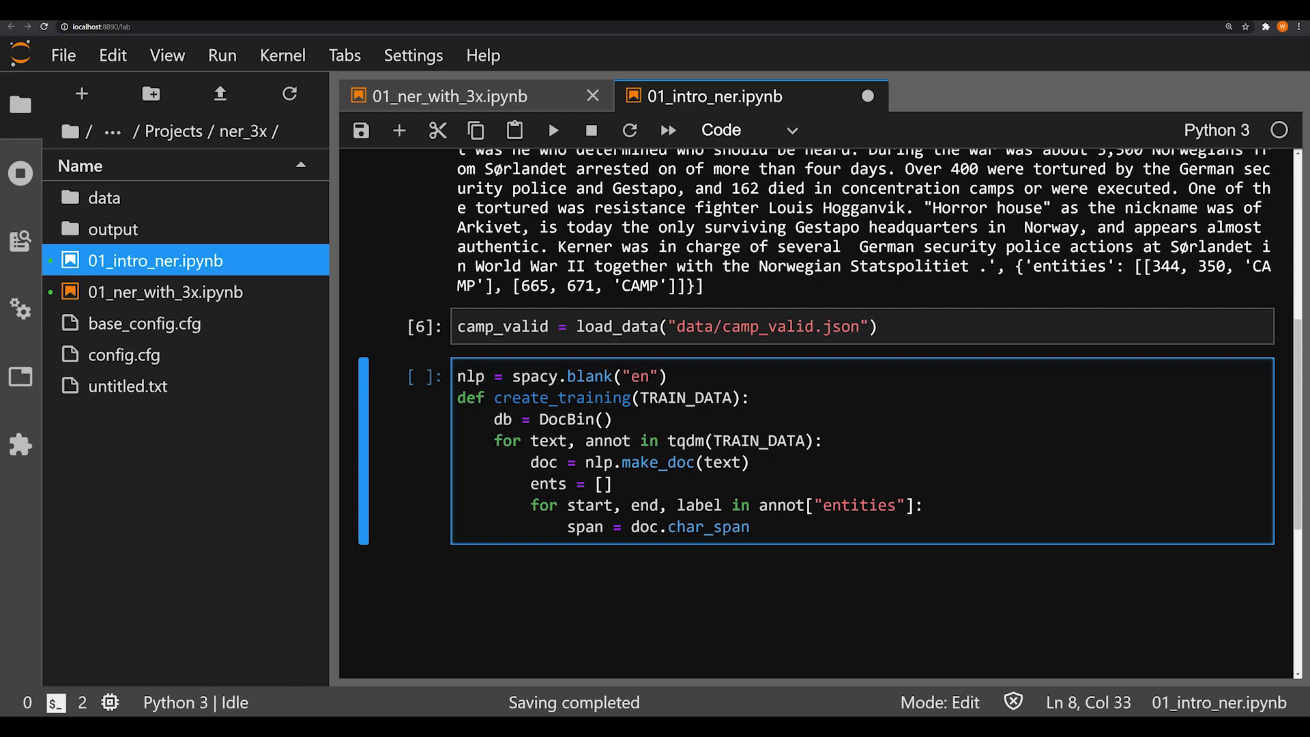
type("(")
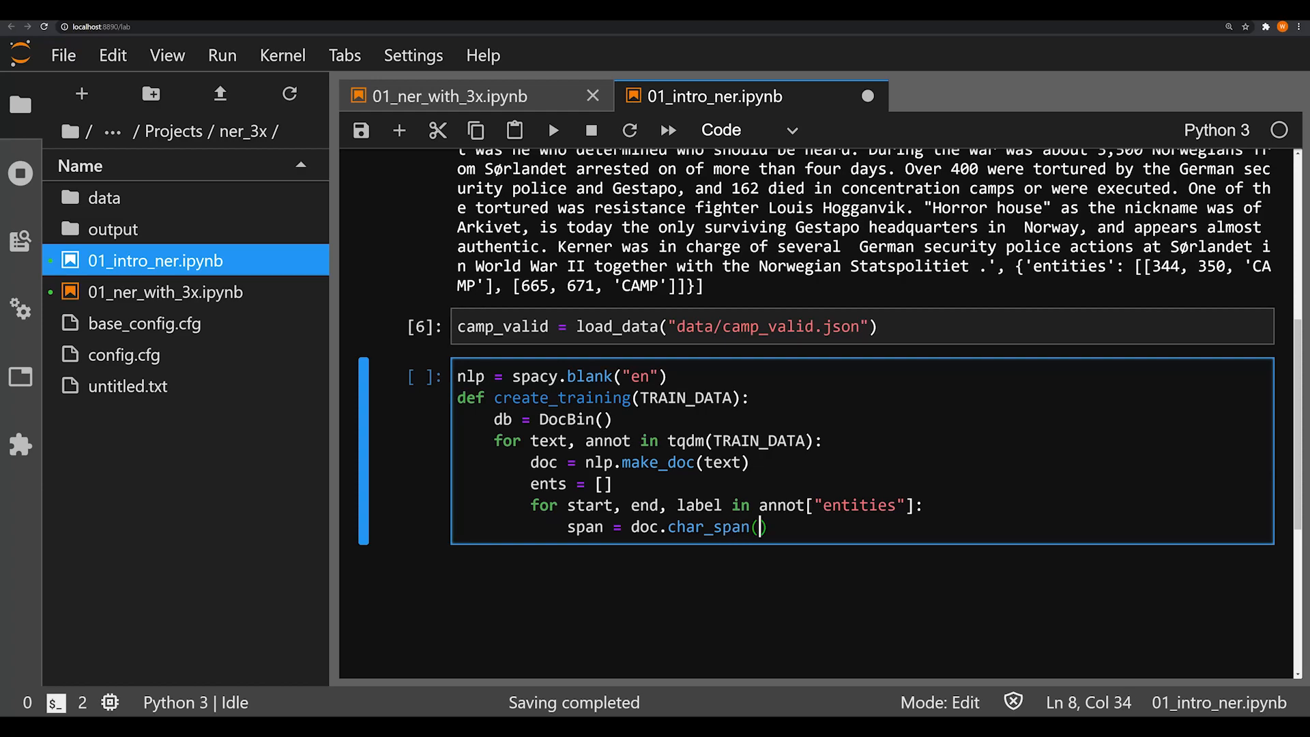
type("start, end label=label,")
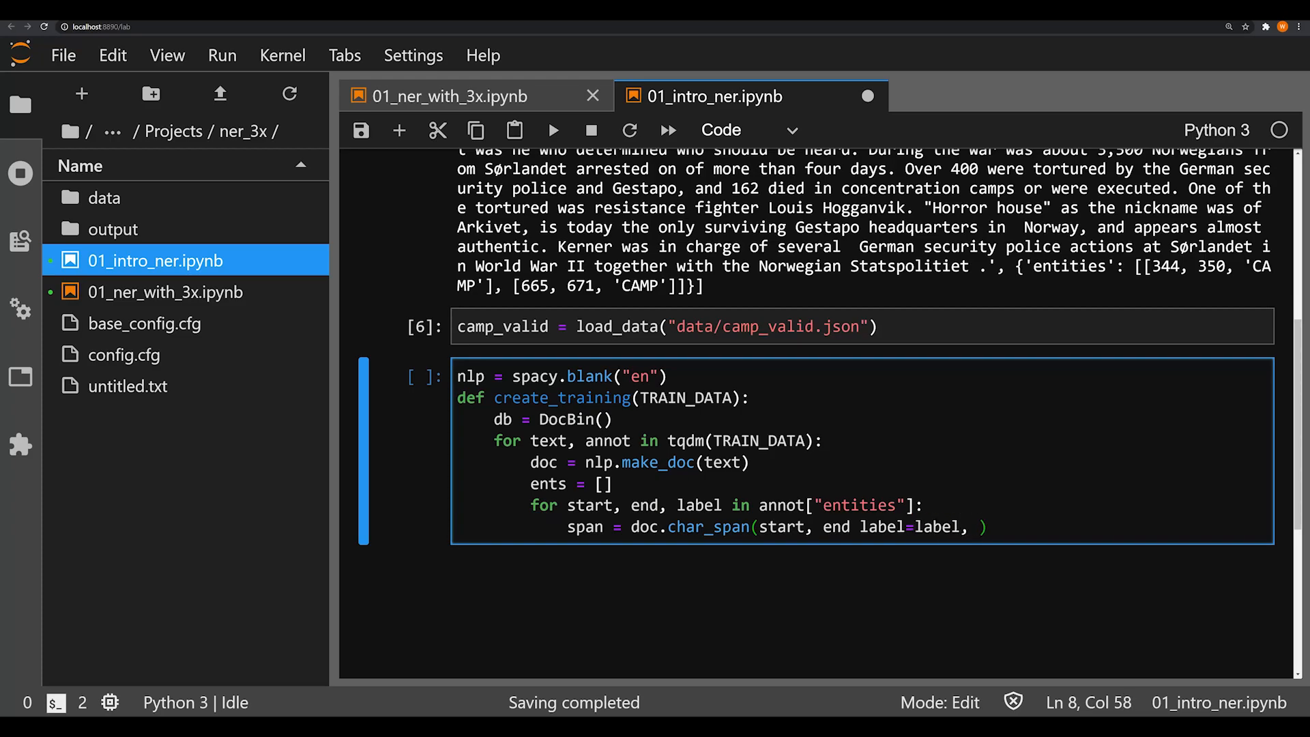
type("alignment_mode")
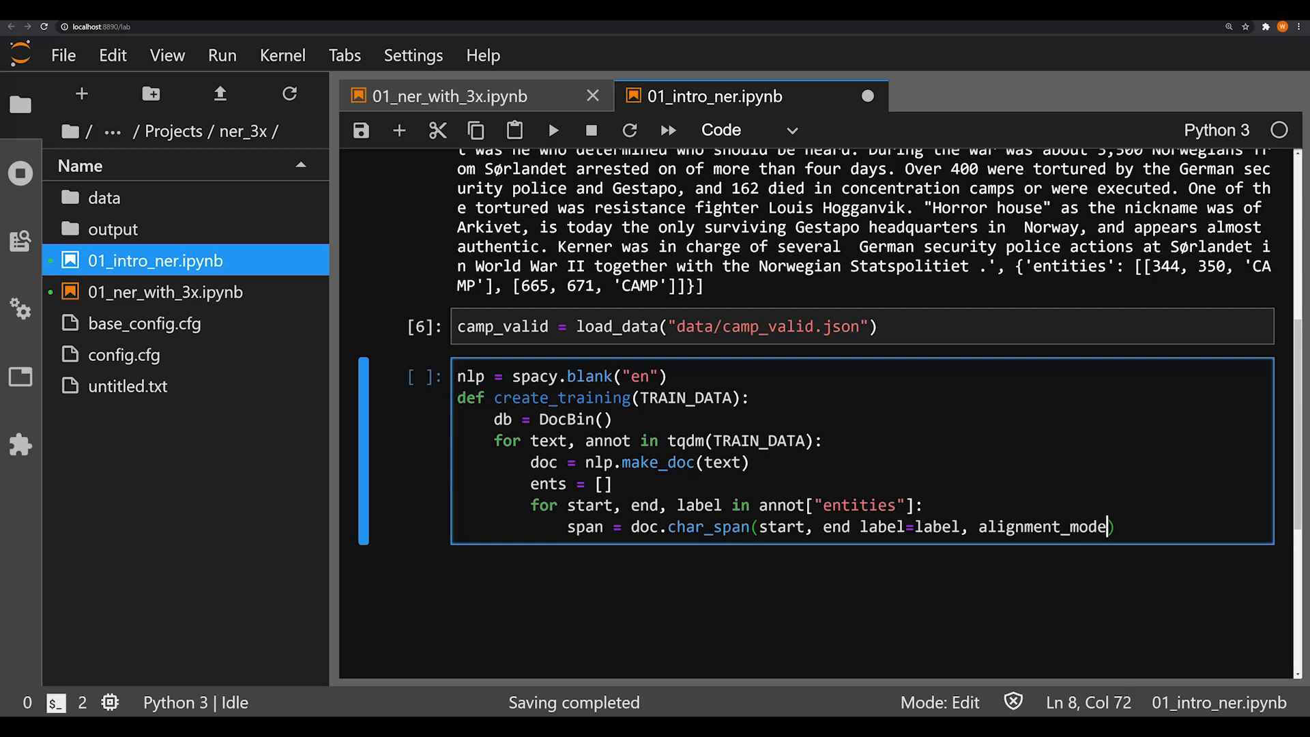
type("=\"contrac")
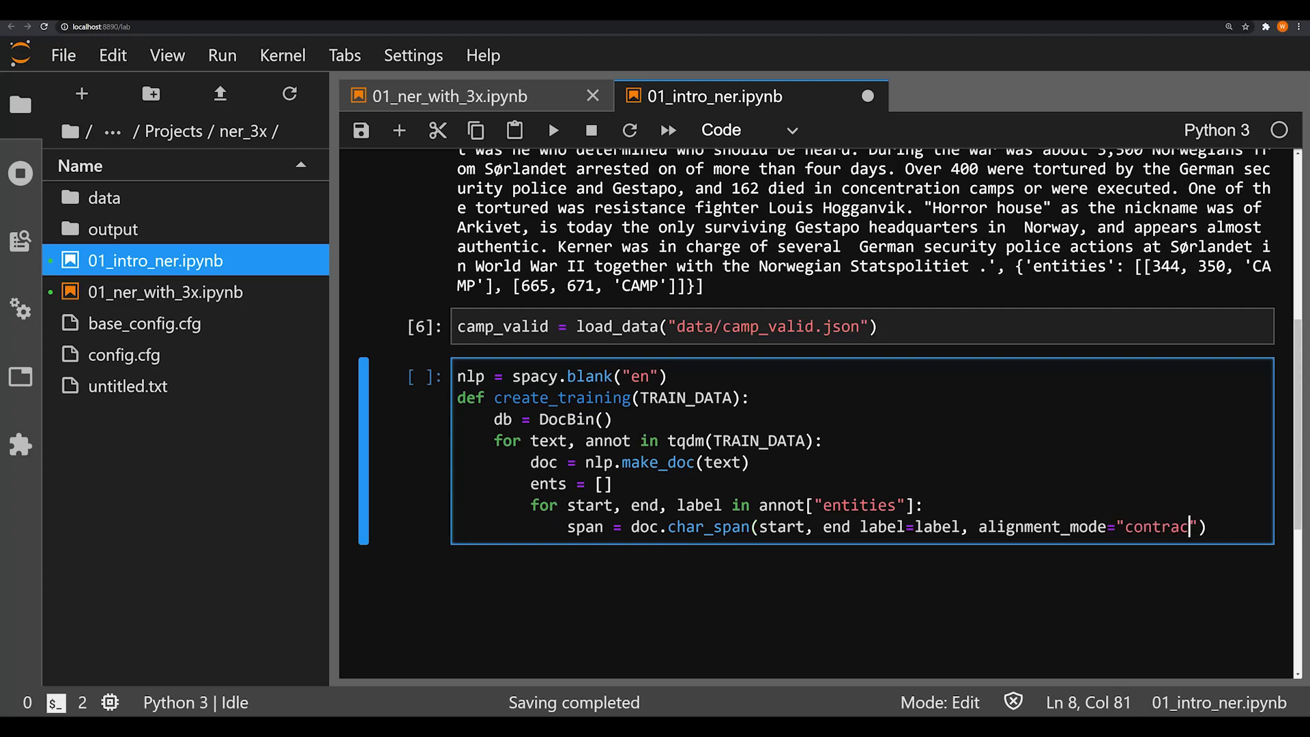
type("t")
type("if")
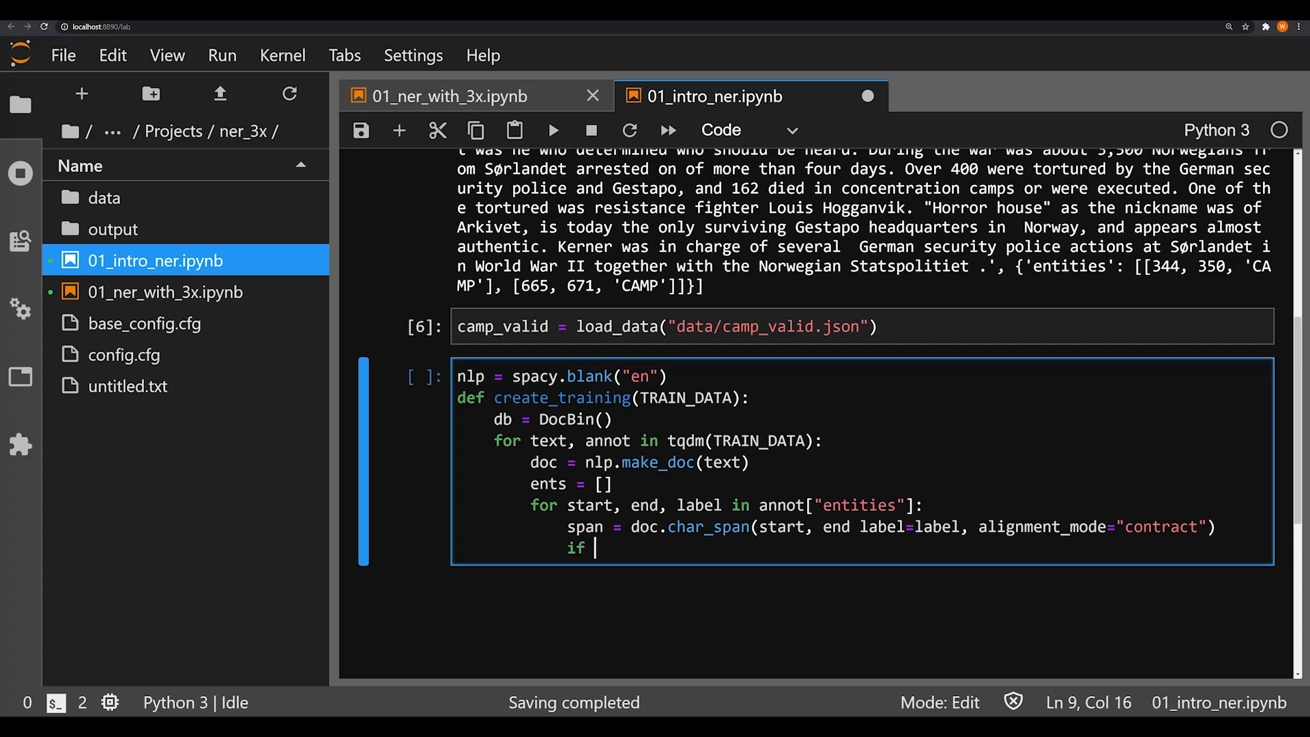
- Print "Skipping entity" when span is None, otherwise append the span to ents
type("span is None:")
type("print")
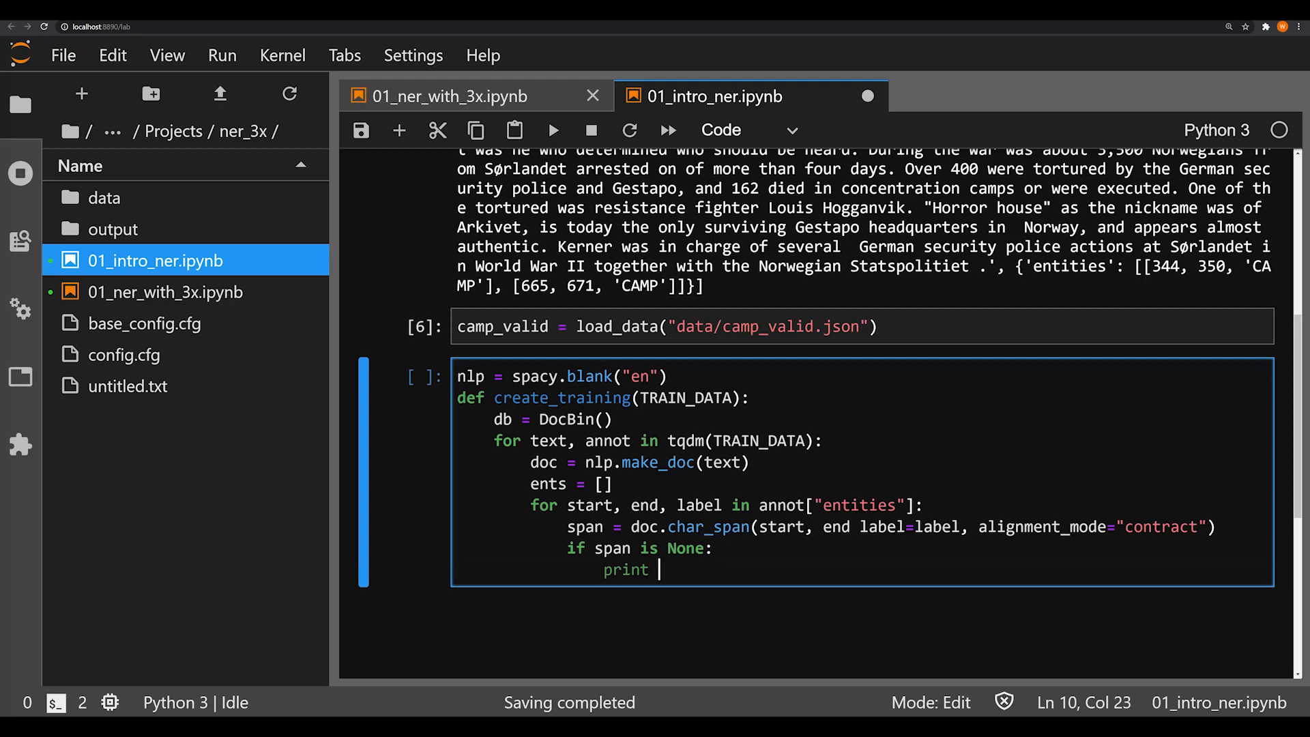
type("(\"Skippi\"")
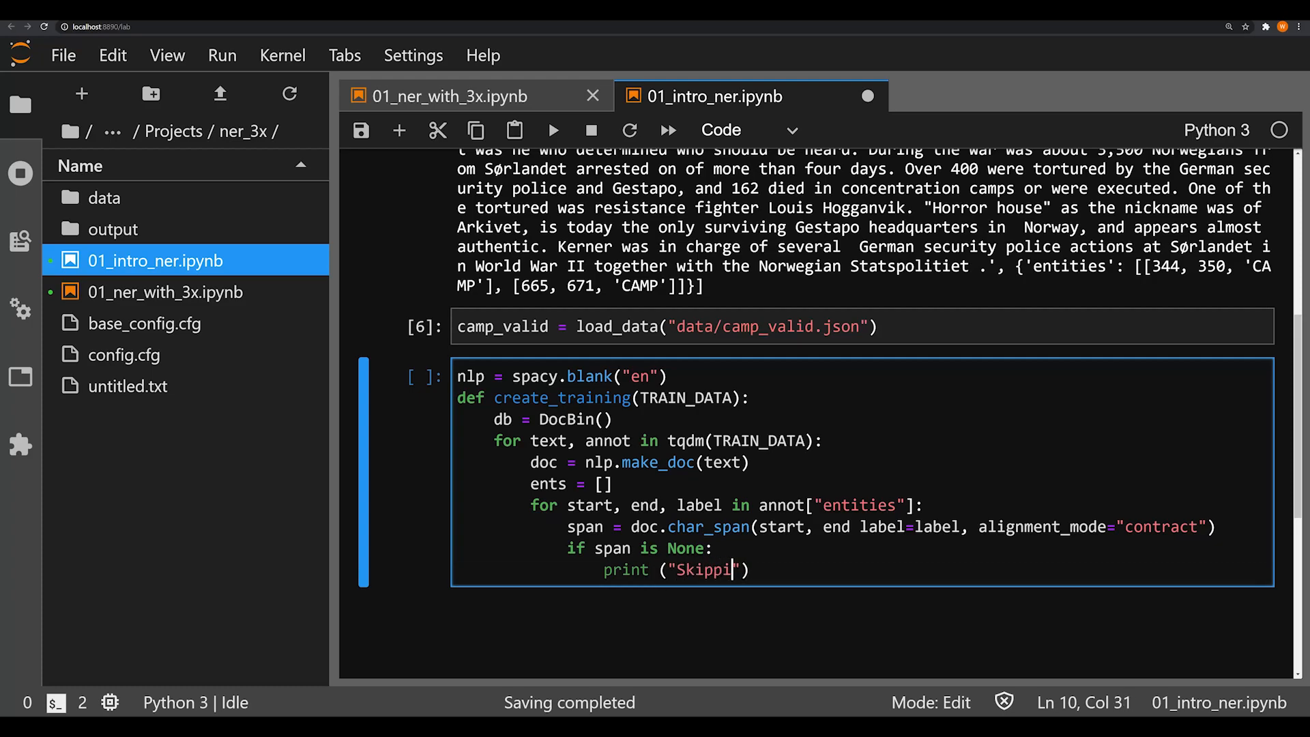
type("ng entity")
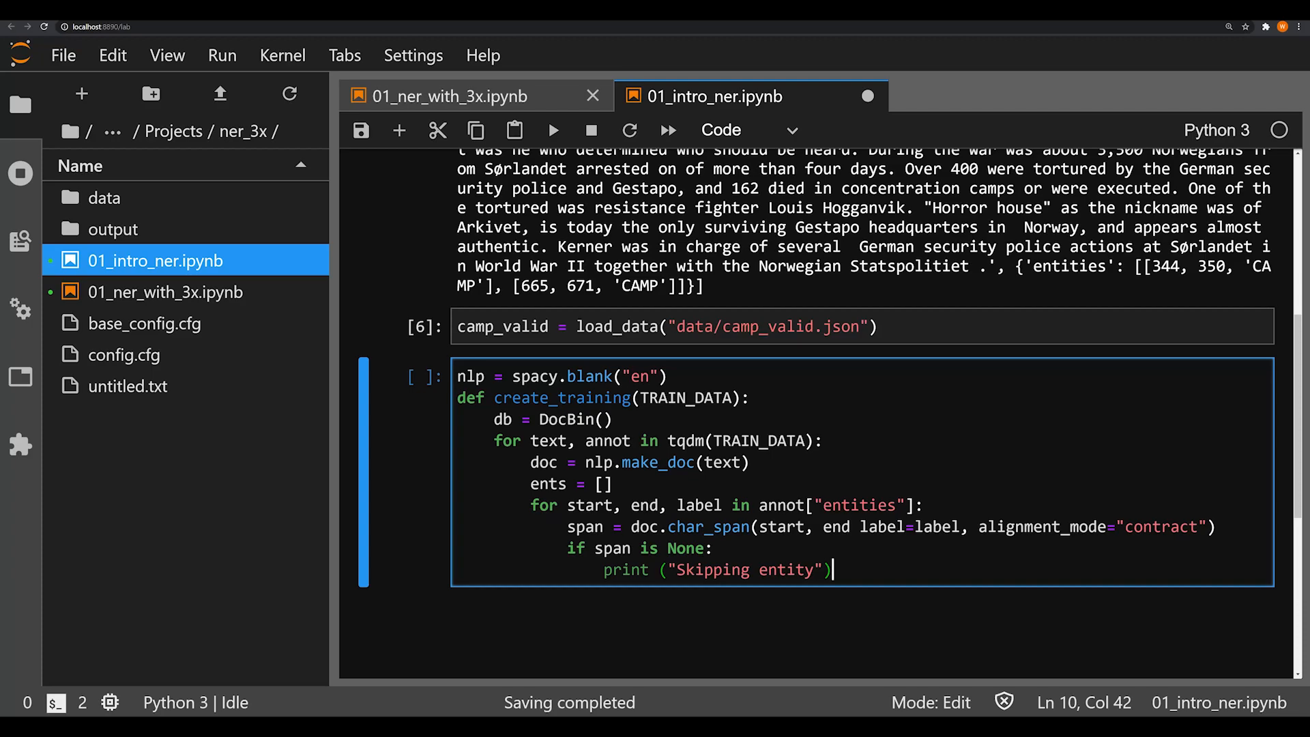
key("enter")
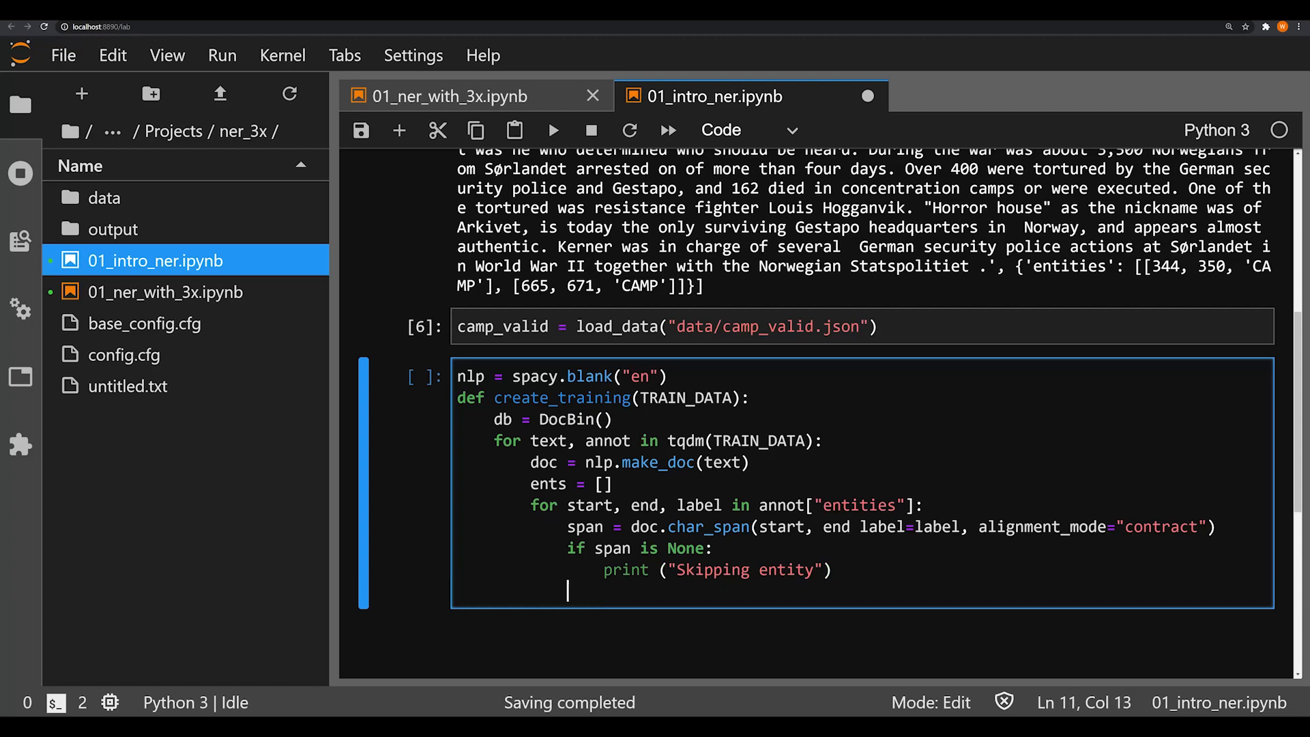
type("else:")
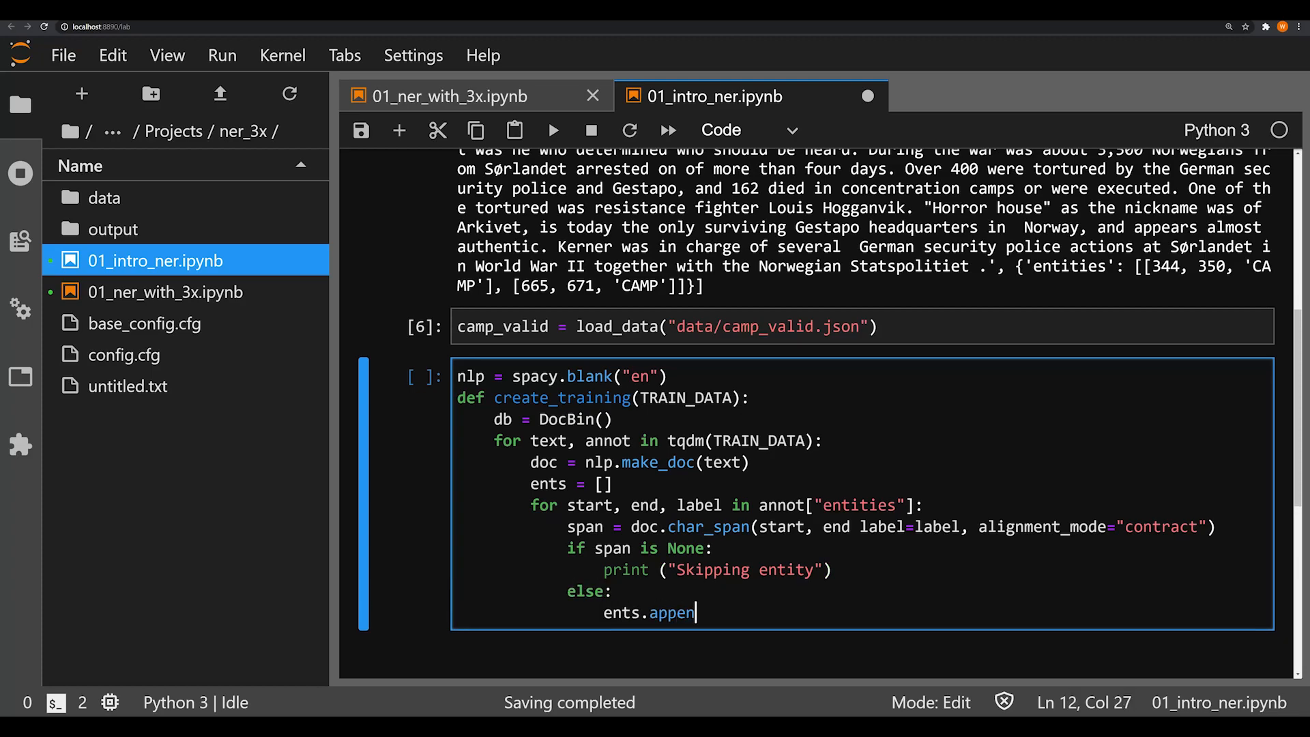
type("d(span)")
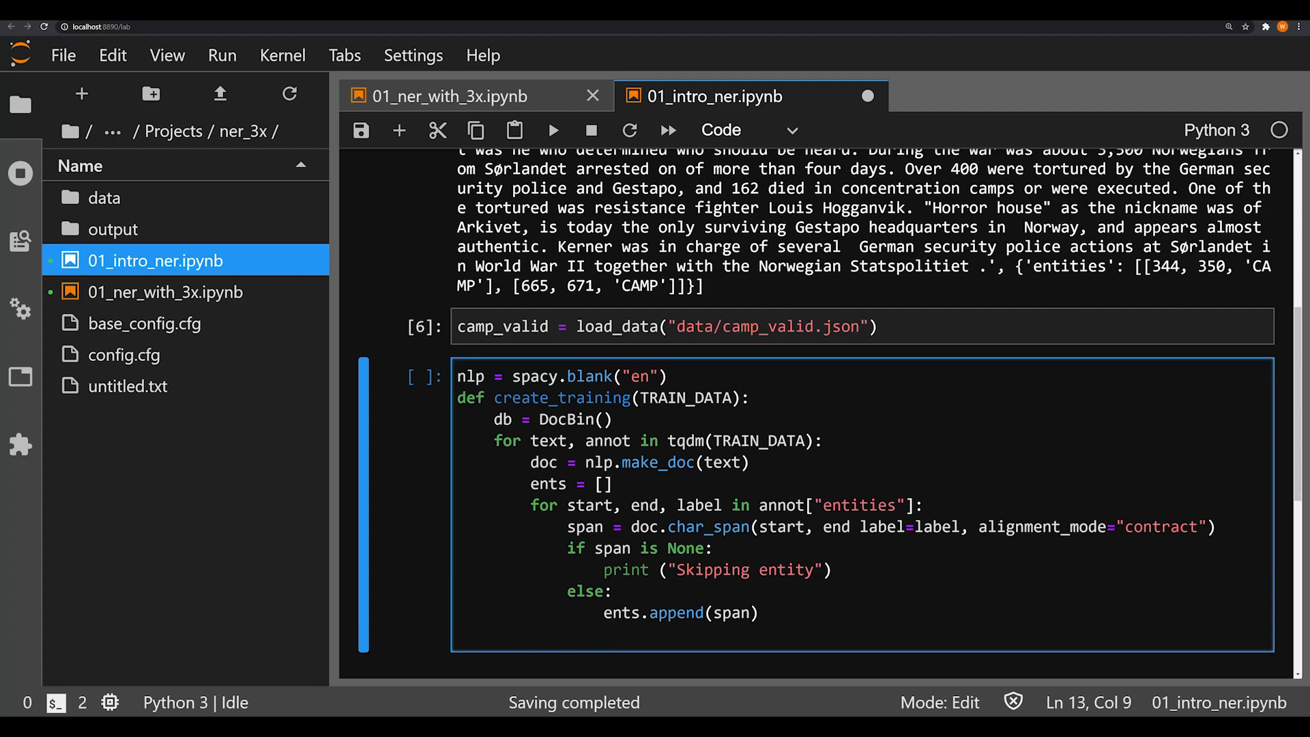
- Assign doc.ents = ents and add the doc with db.add(doc)
type("docs.")
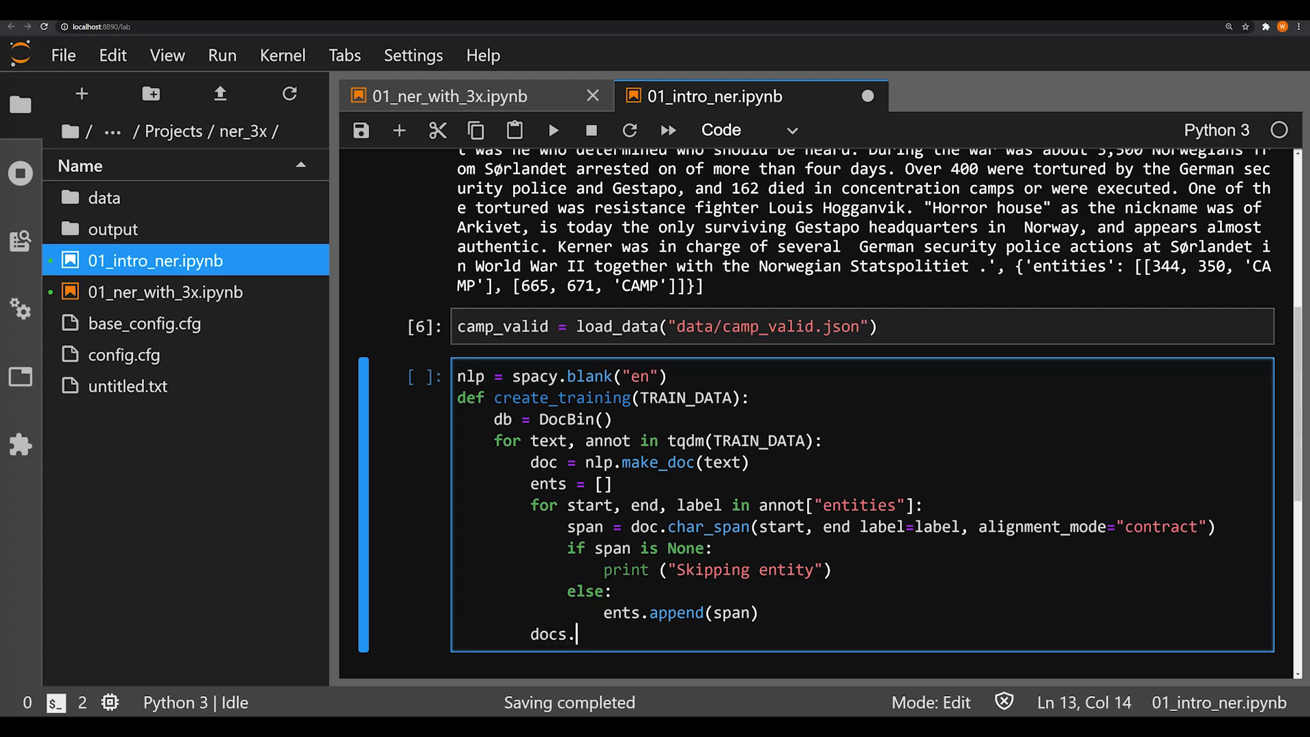
type("ents = en")
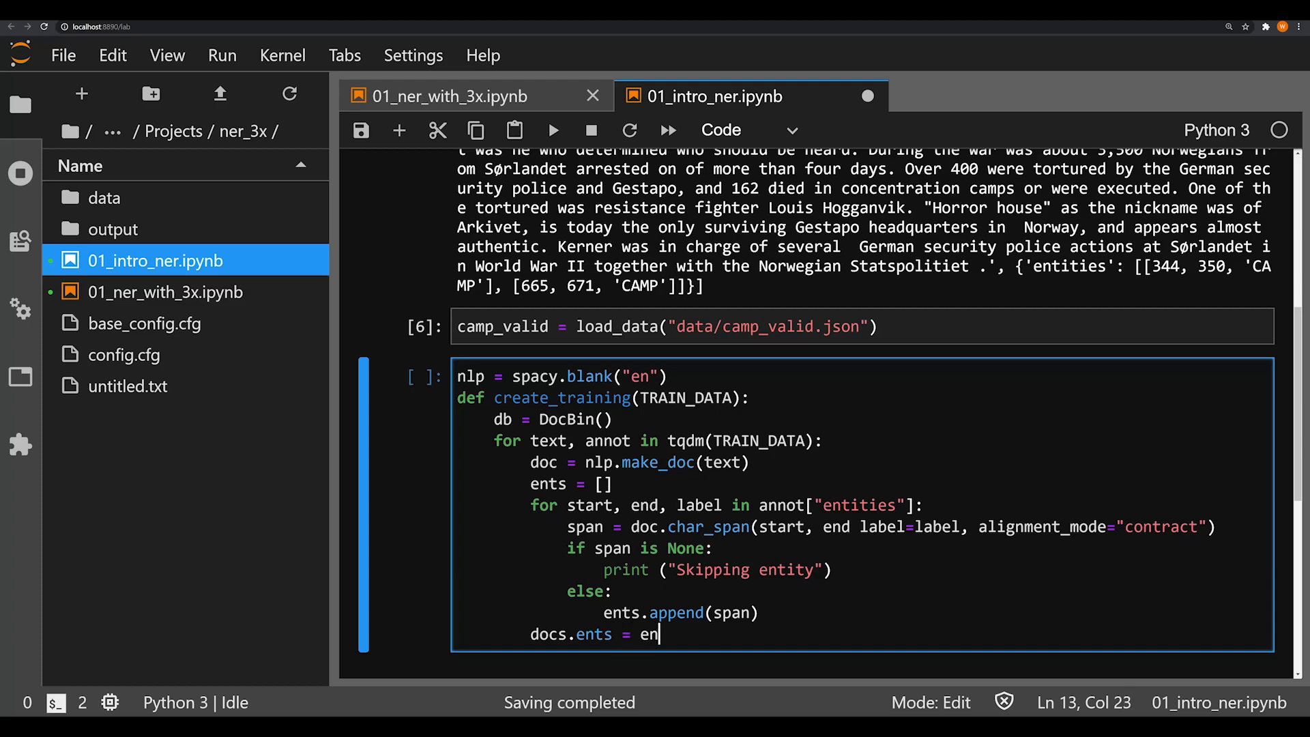
type("ts")
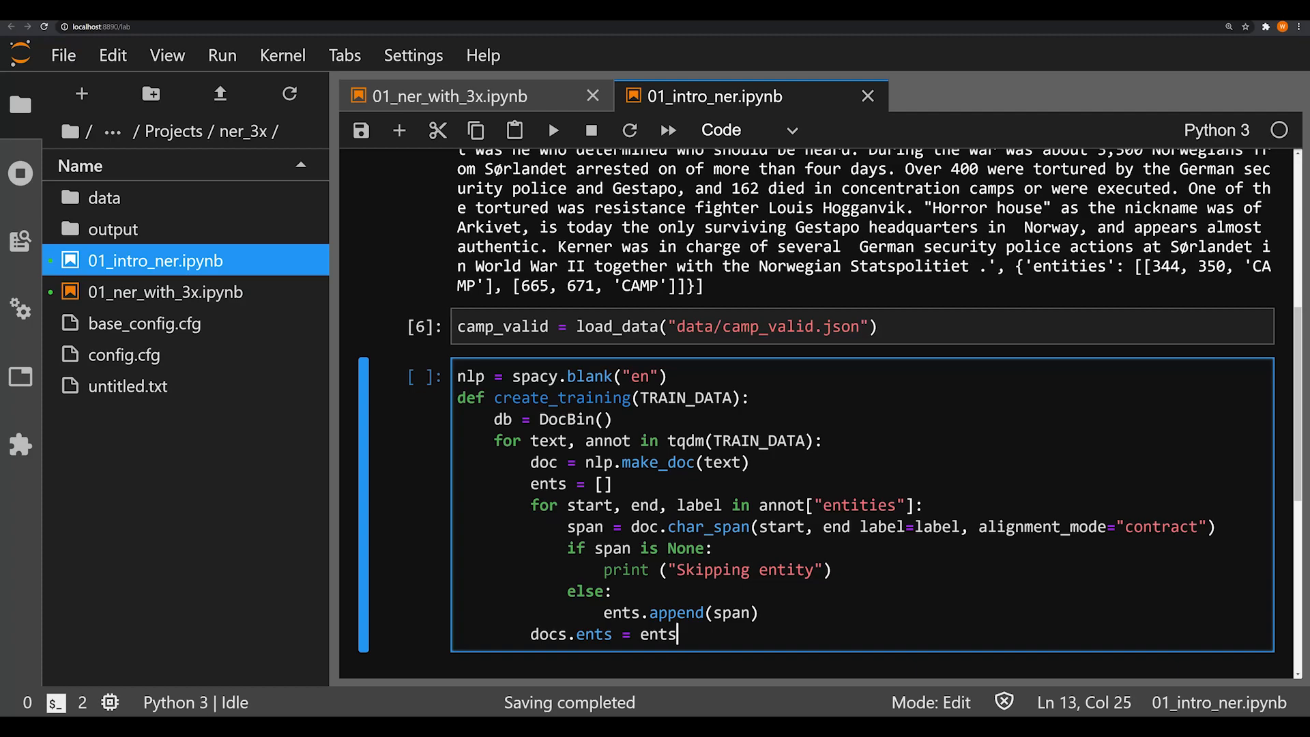
type("db")
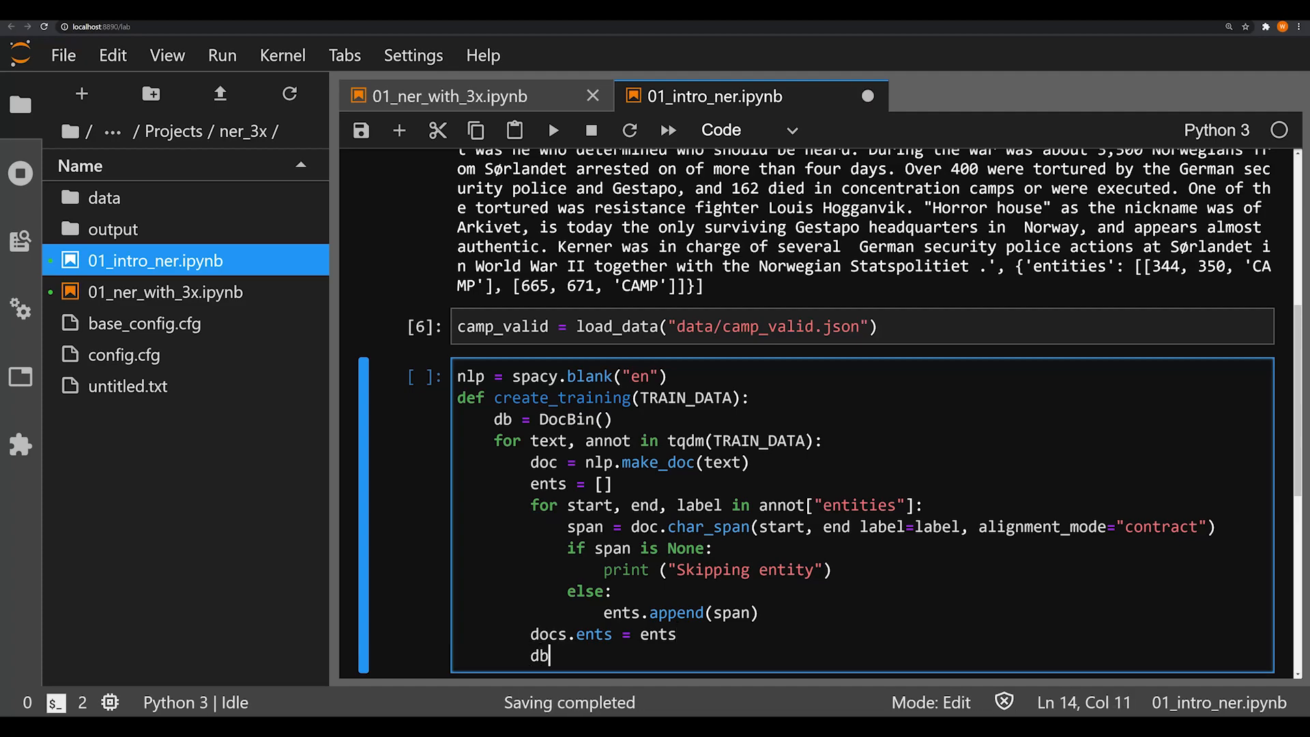
type(".")
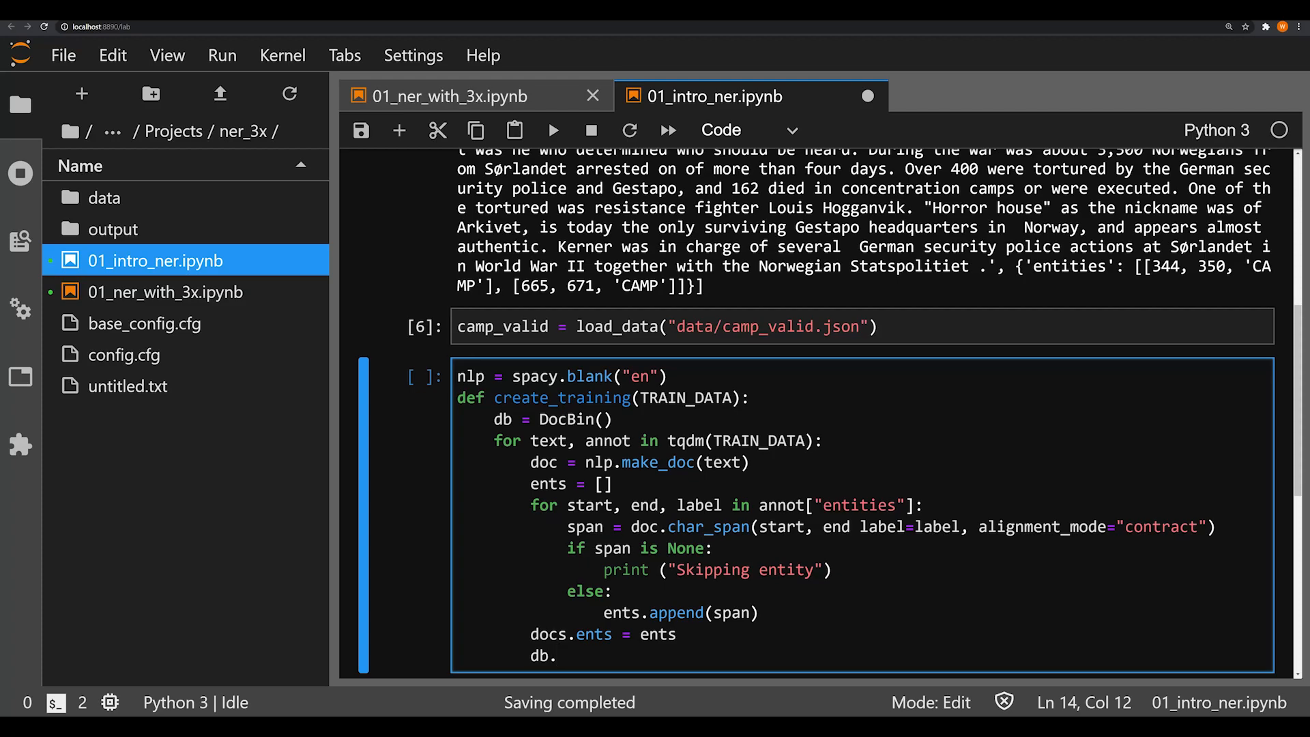
type("add()")
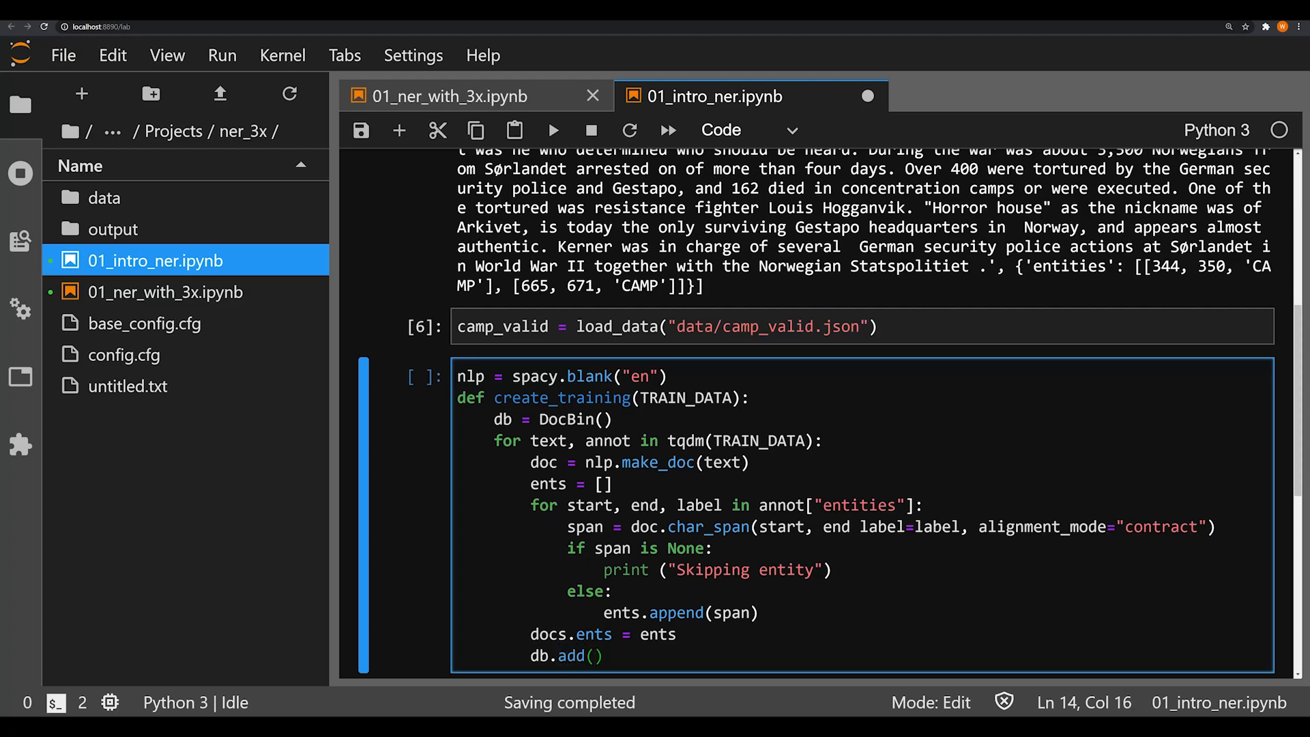
type("doc")
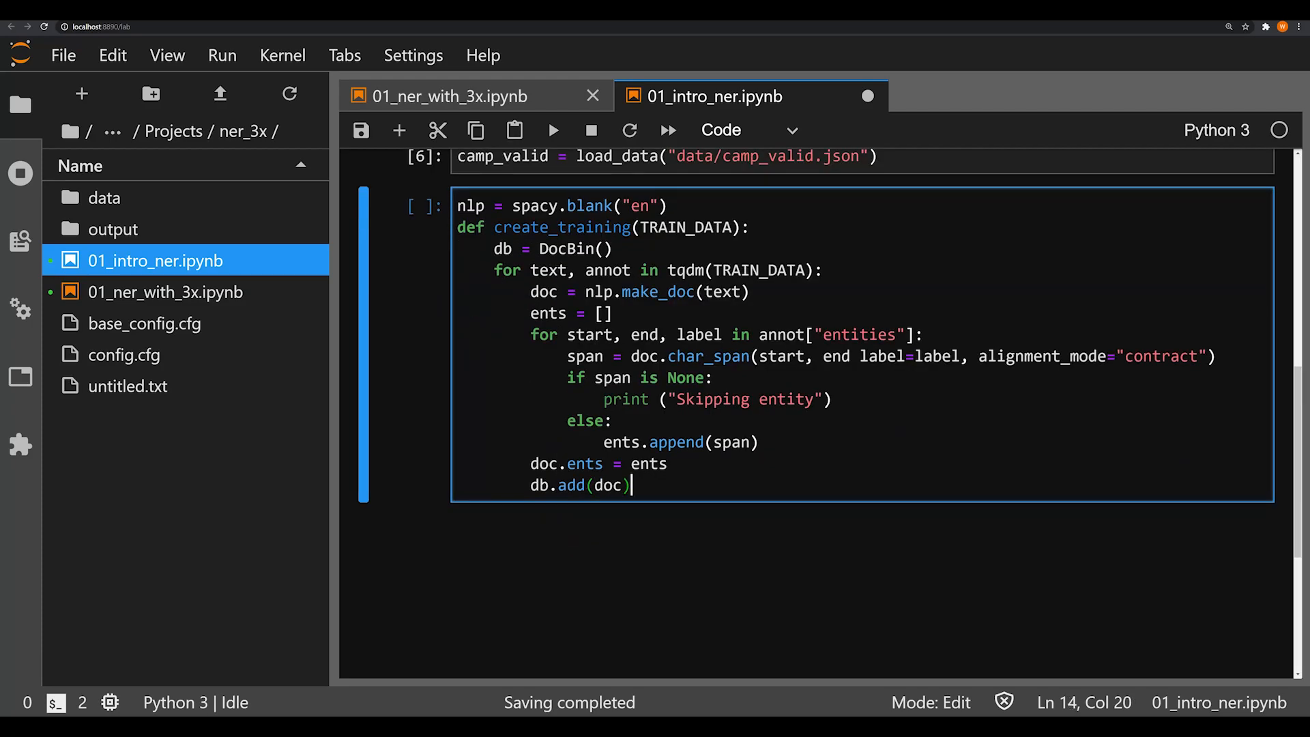
- End the function with return (db) and run the cell, hitting a SyntaxError
key("enter")
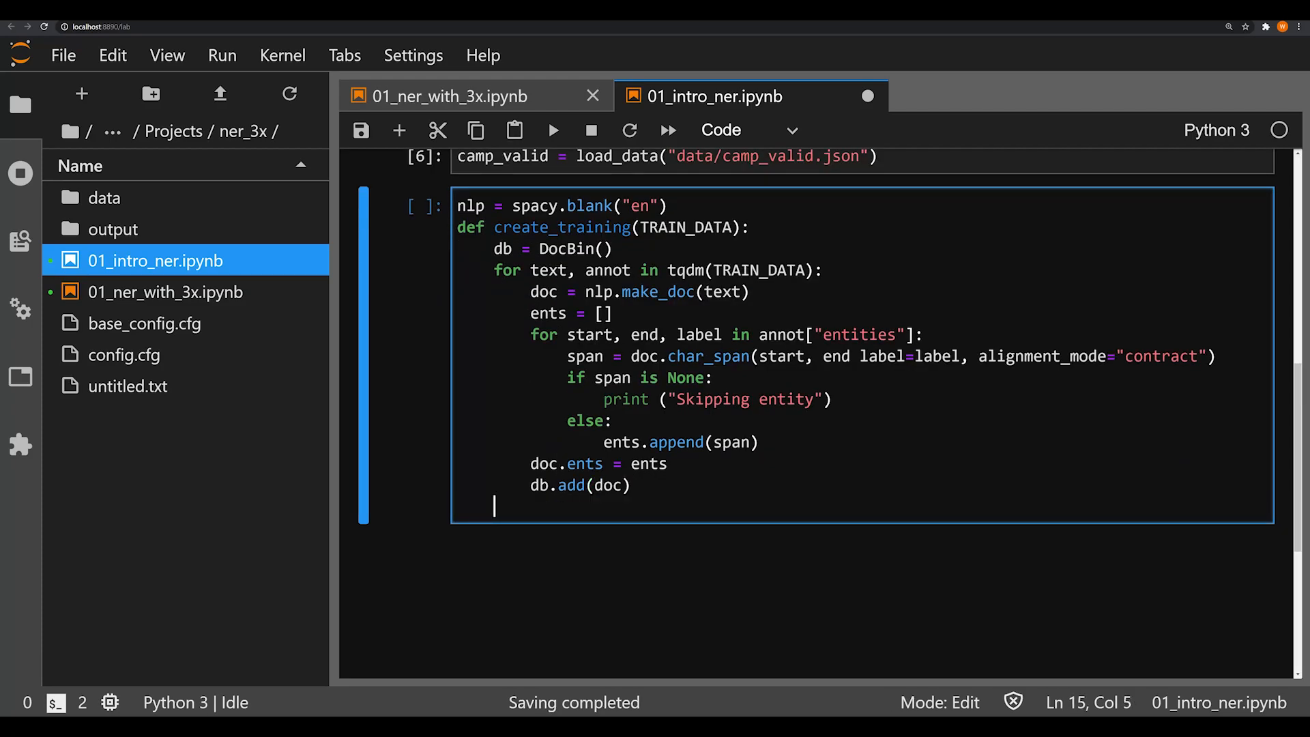
type("return ()")
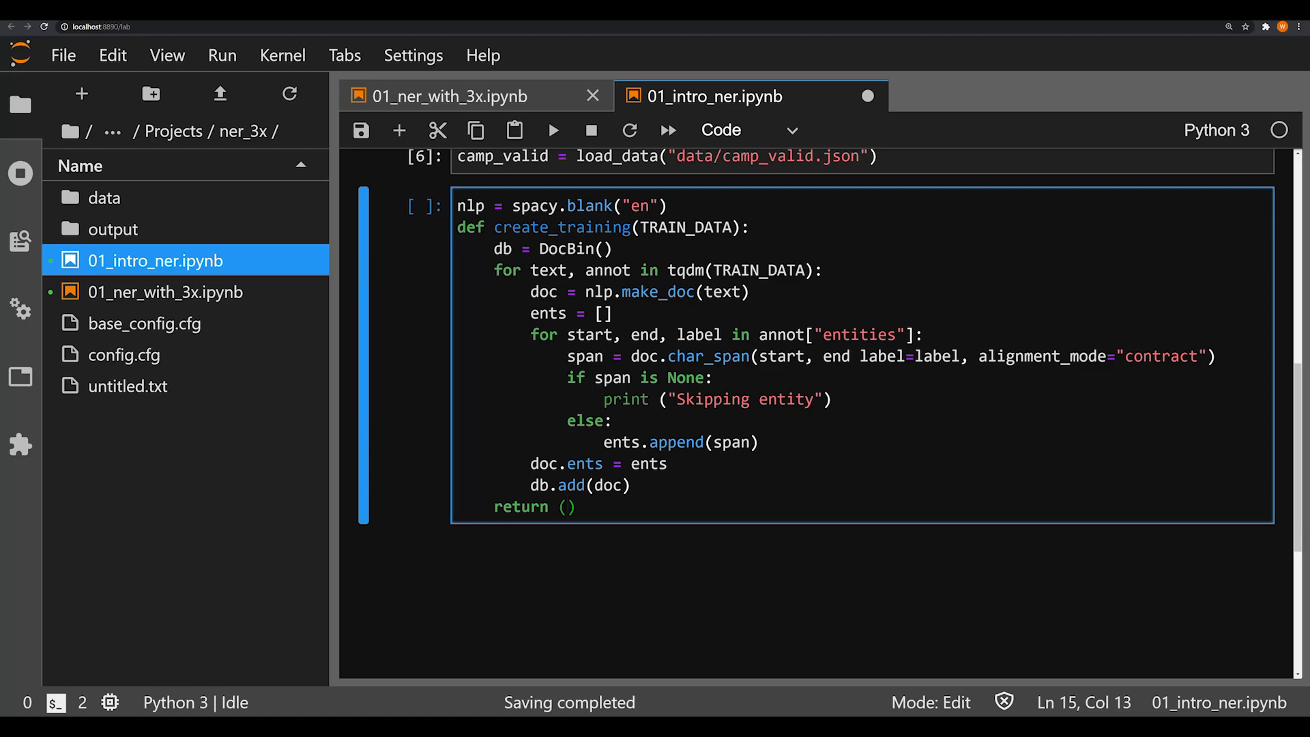
type("d")
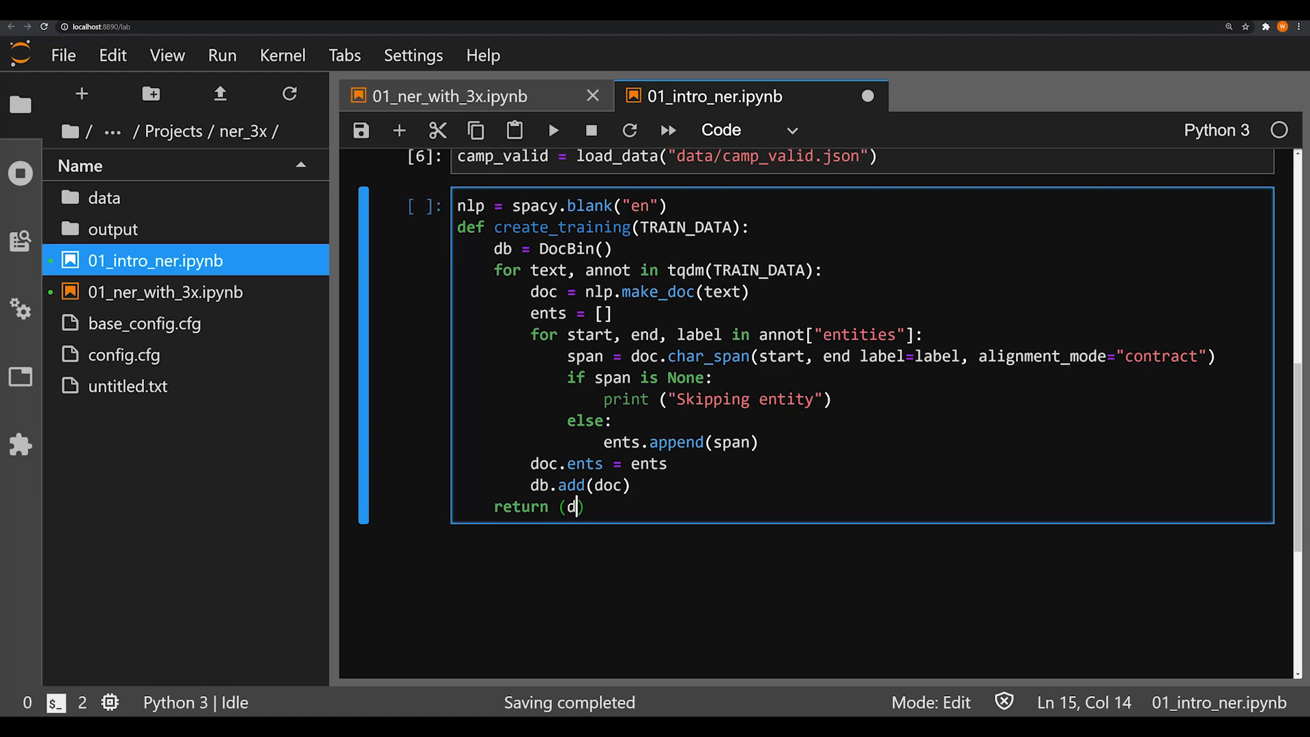
type("b")
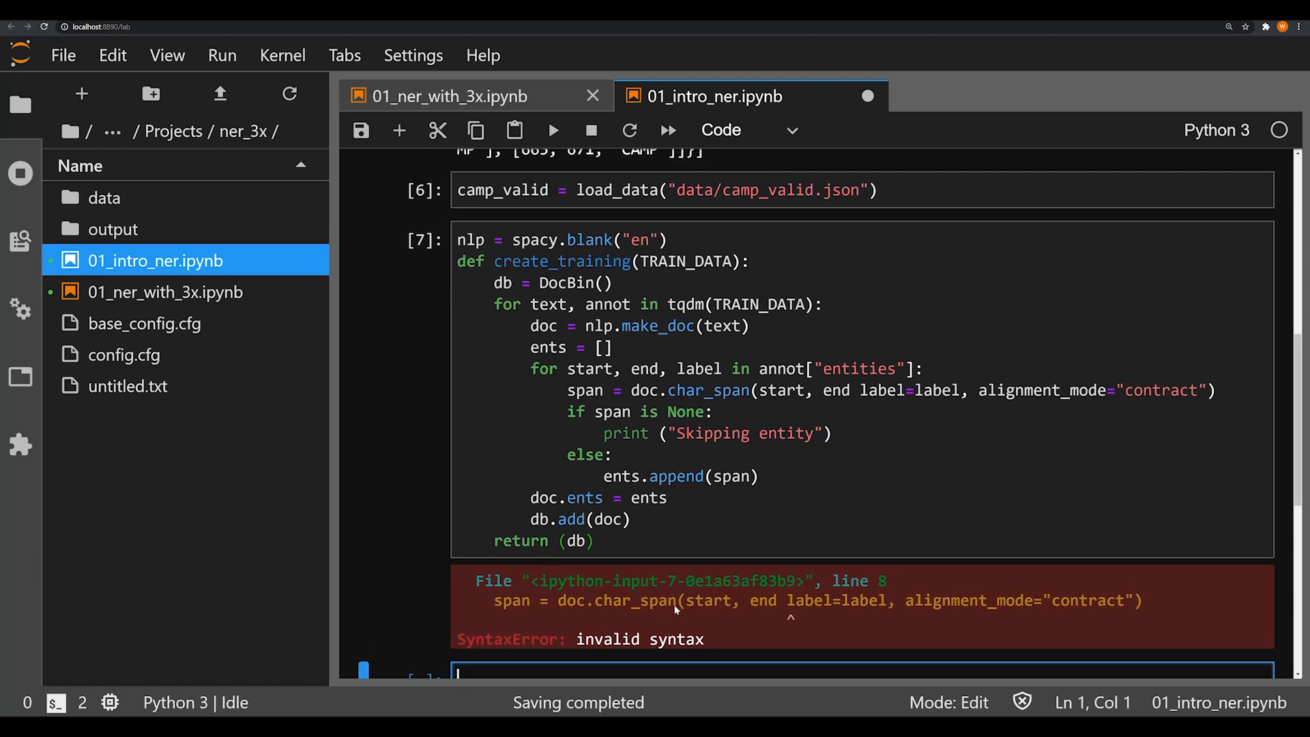
- Insert the missing comma after end in char_span and rerun the cell cleanly
left_click(849, 390)
type(",")
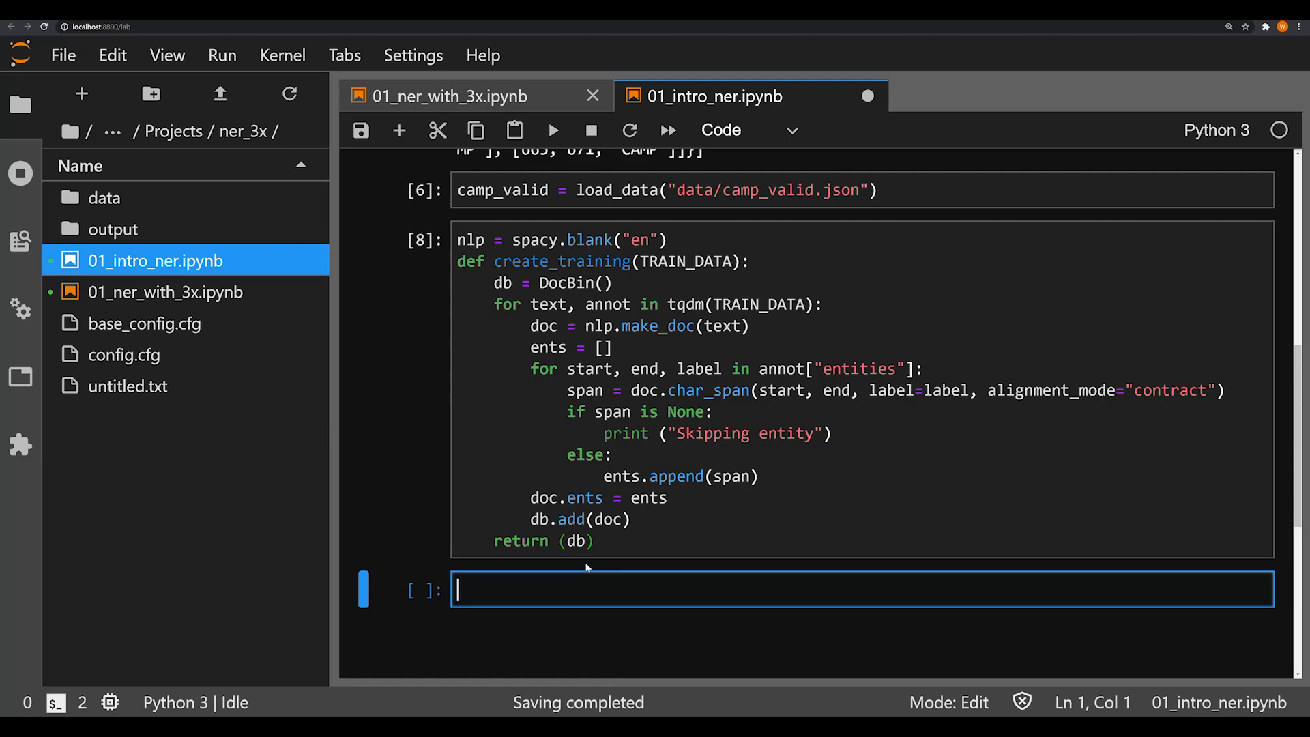
- In a new cell, write camp_train = create_training(camp_train) and start a second line
type("camp_train")
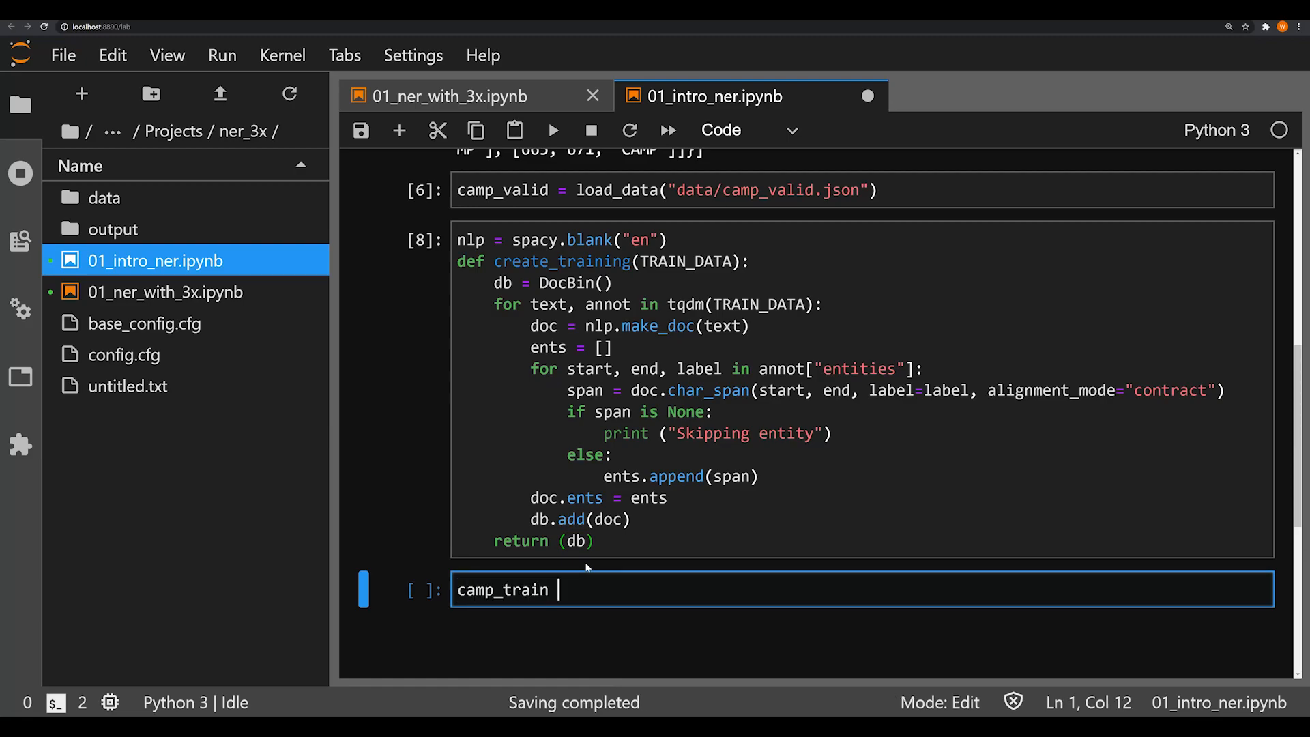
type("= create_training(")
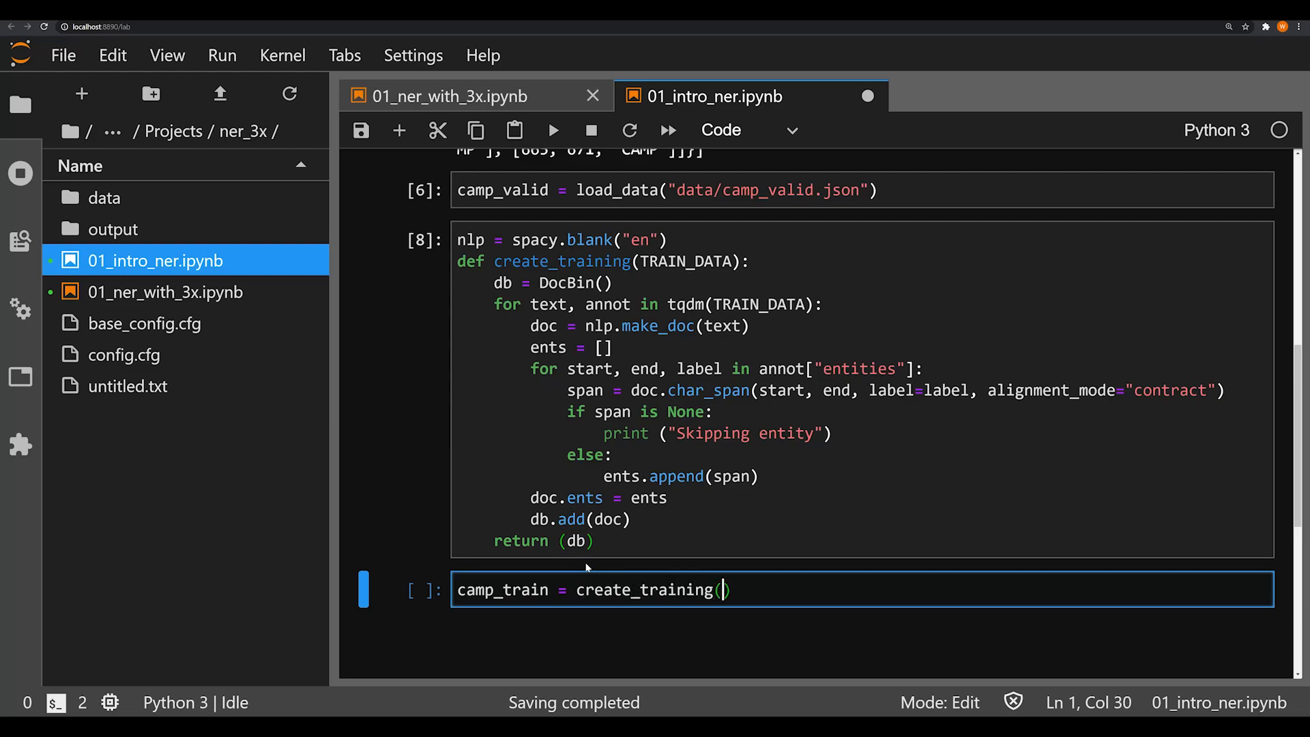
type("camp_train")
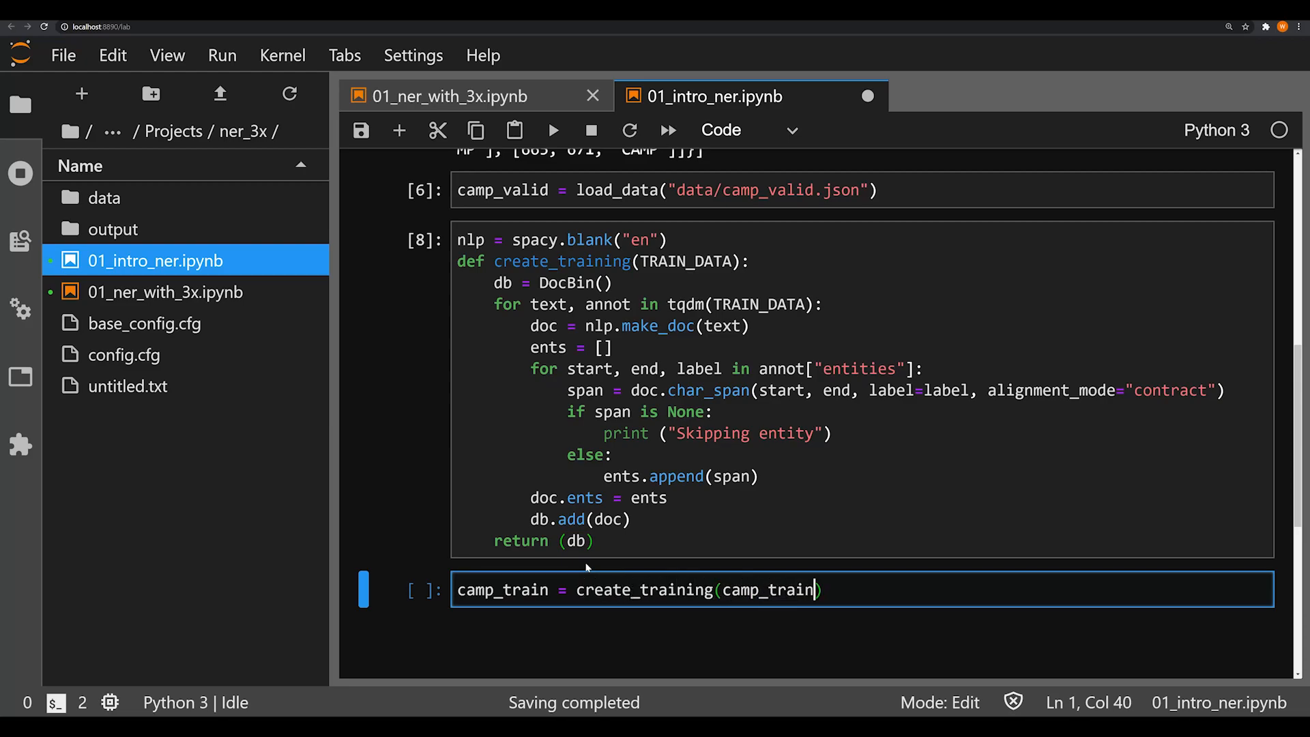
key("enter")
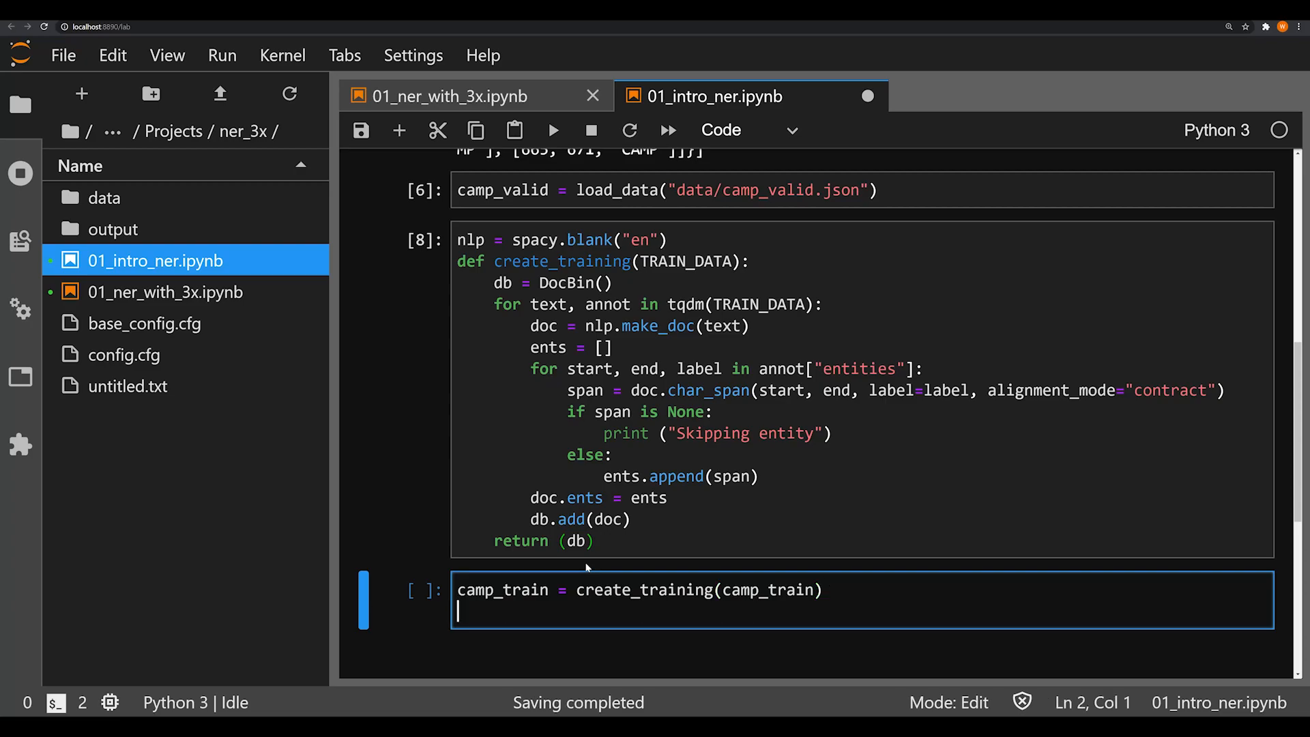
- Add camp_train.to_disk("./data/camp_train.spacy") and run the cell to convert 500 examples
type("camp_")
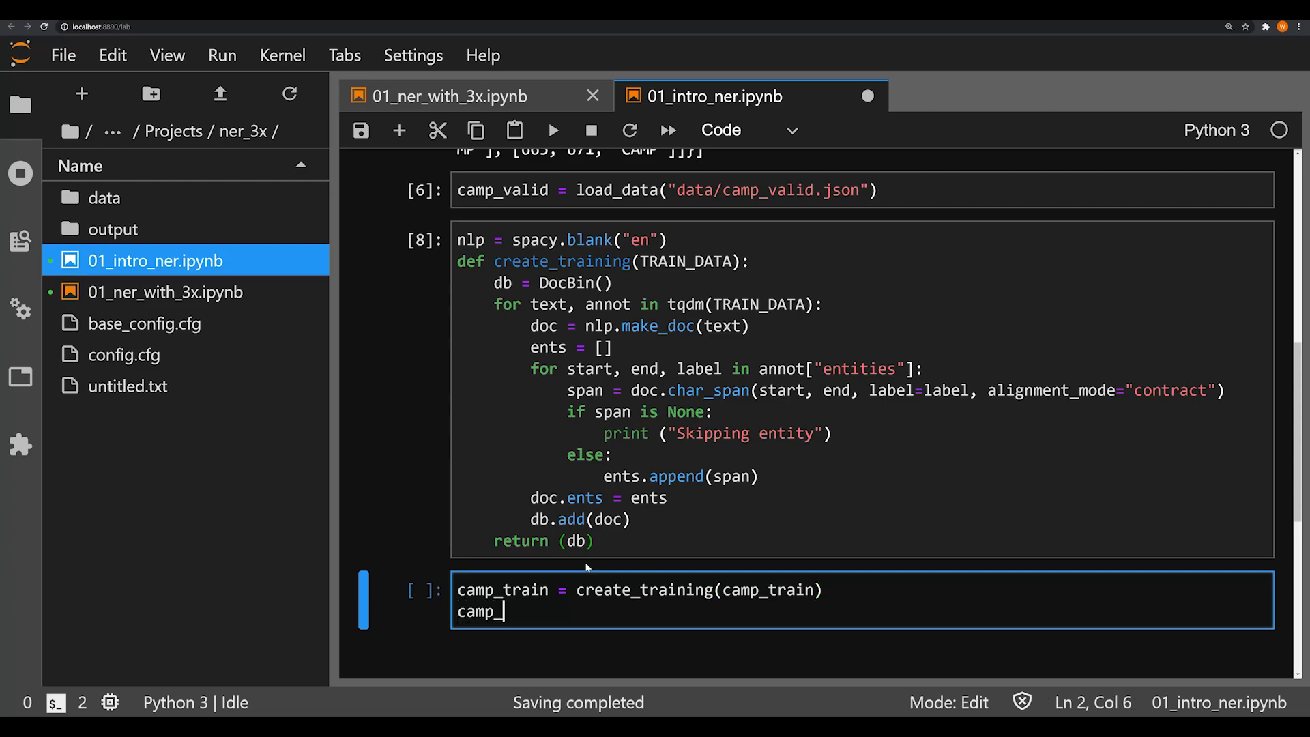
type("train.t")
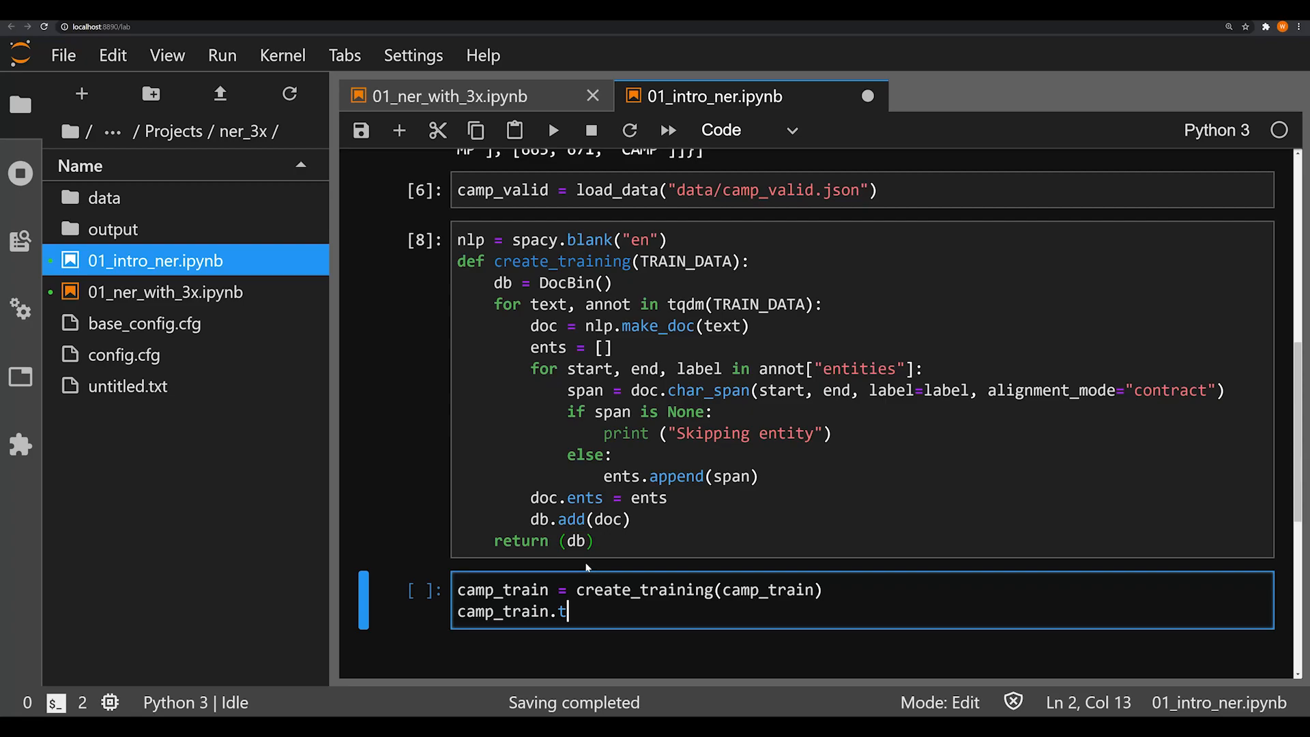
type("o_disk(\"\")")
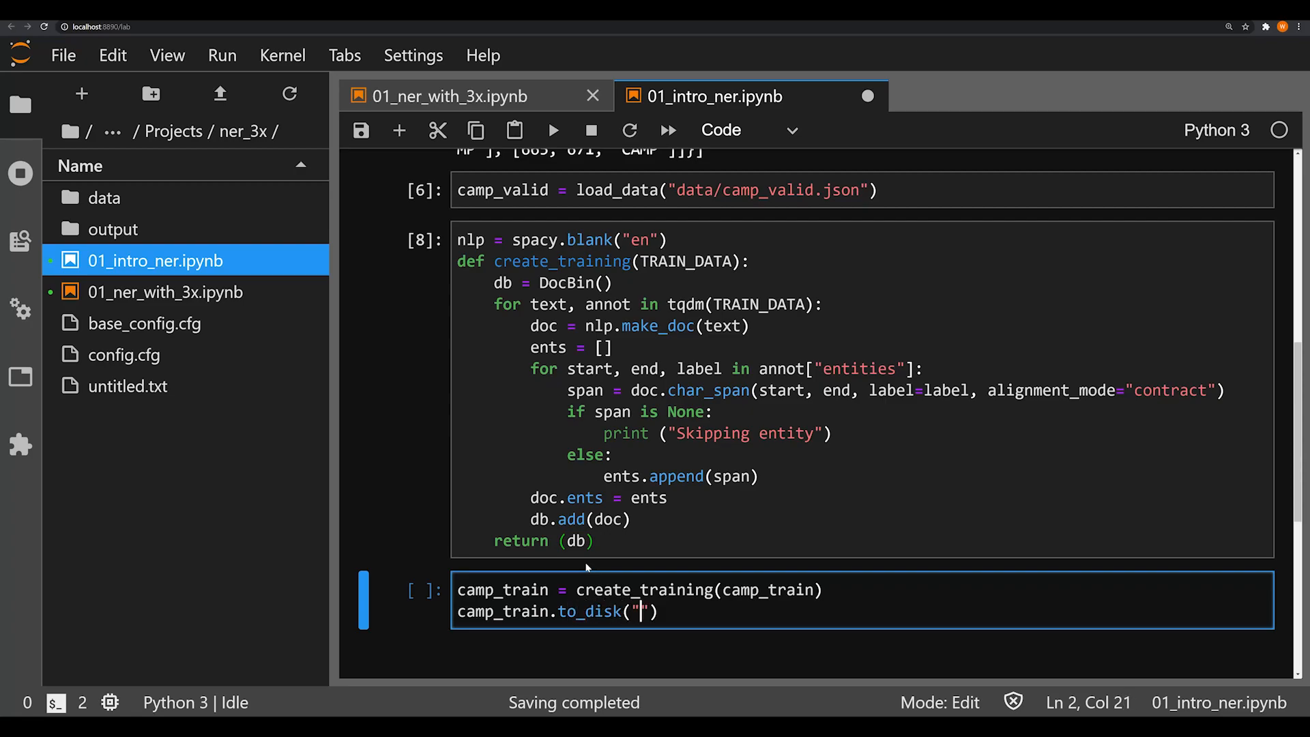
scroll("down", 3)
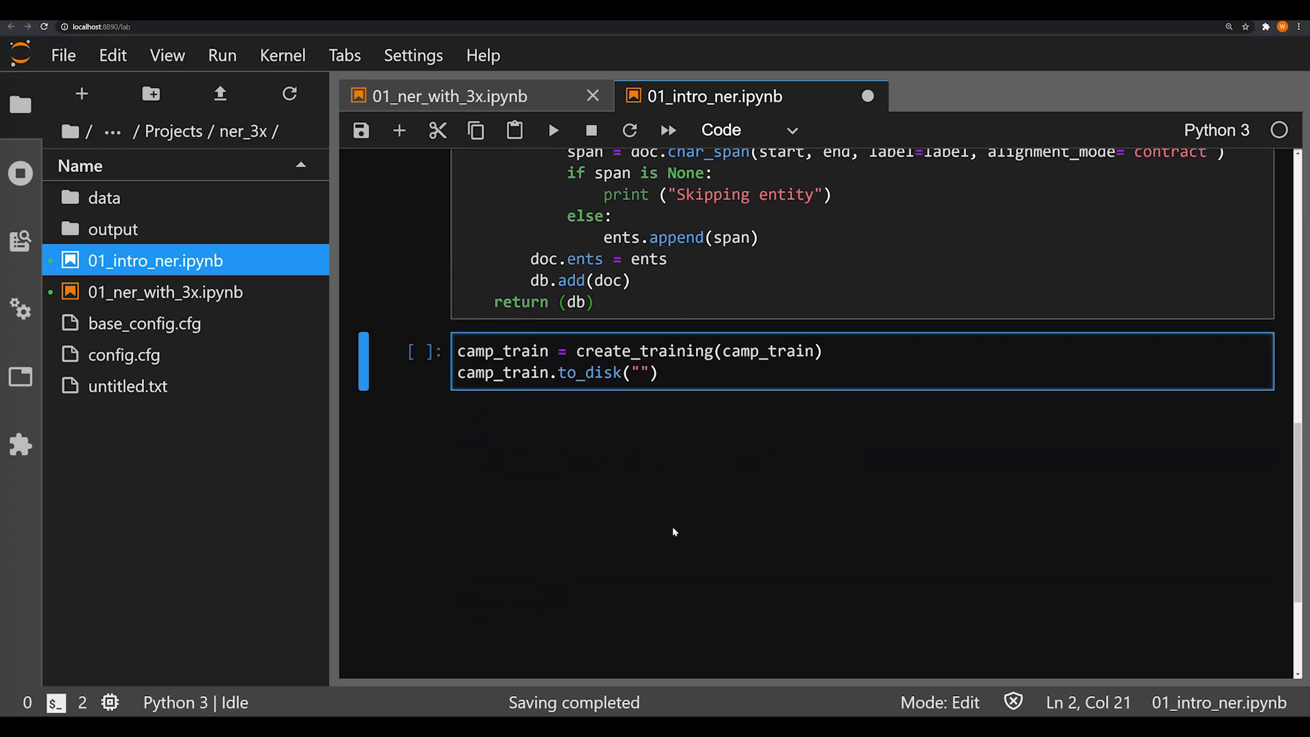
type("./da")
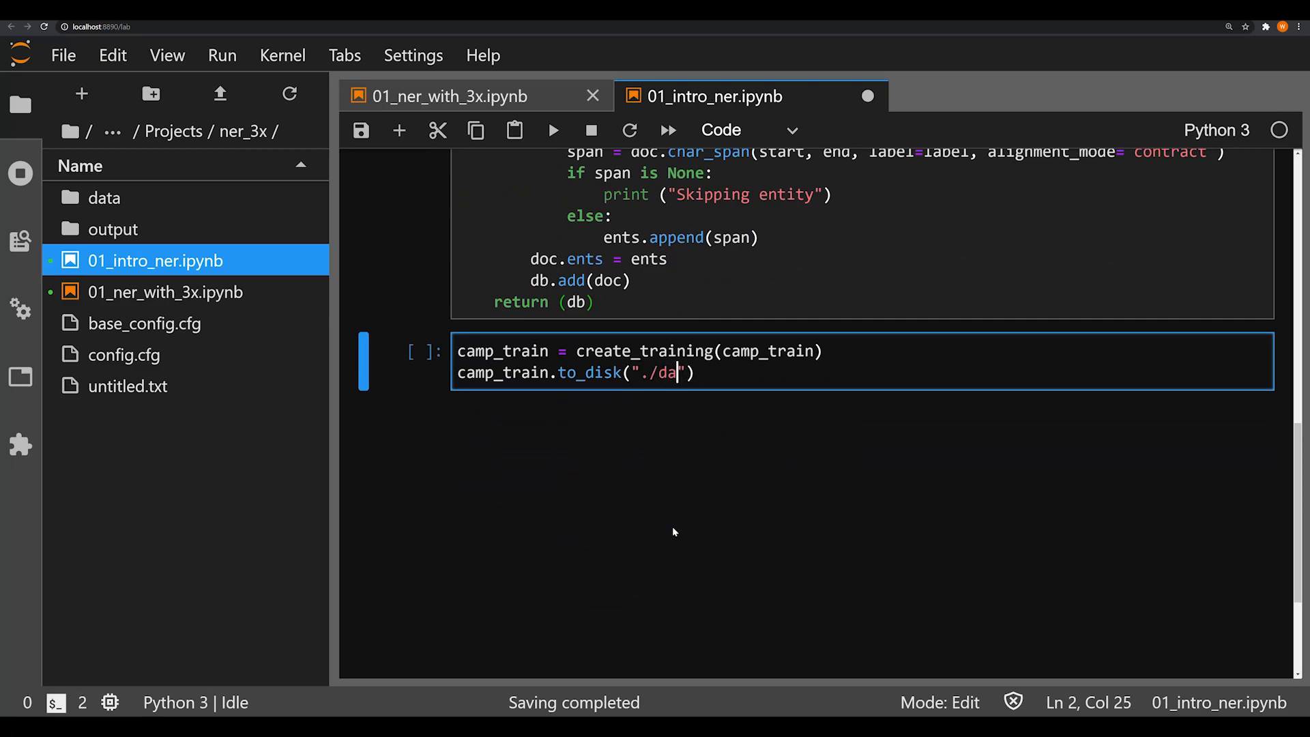
type("ta/camp")
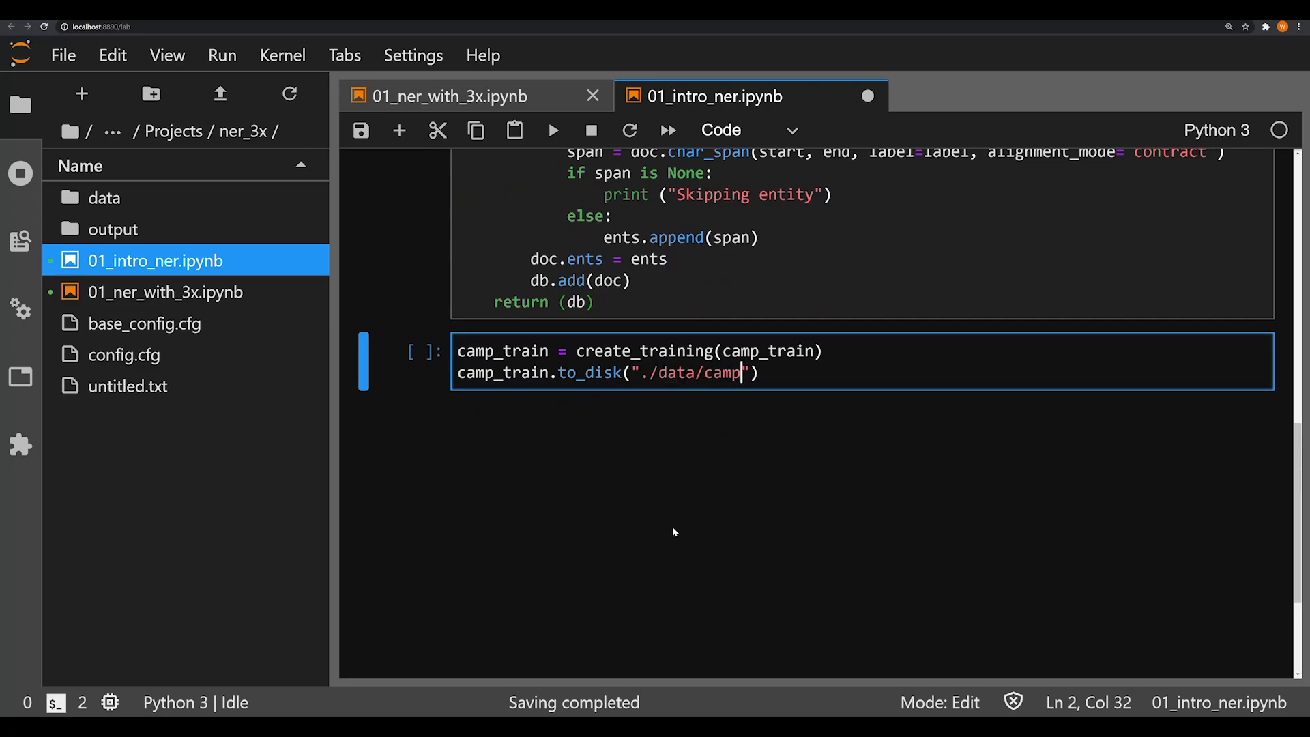
type("_train.spac")
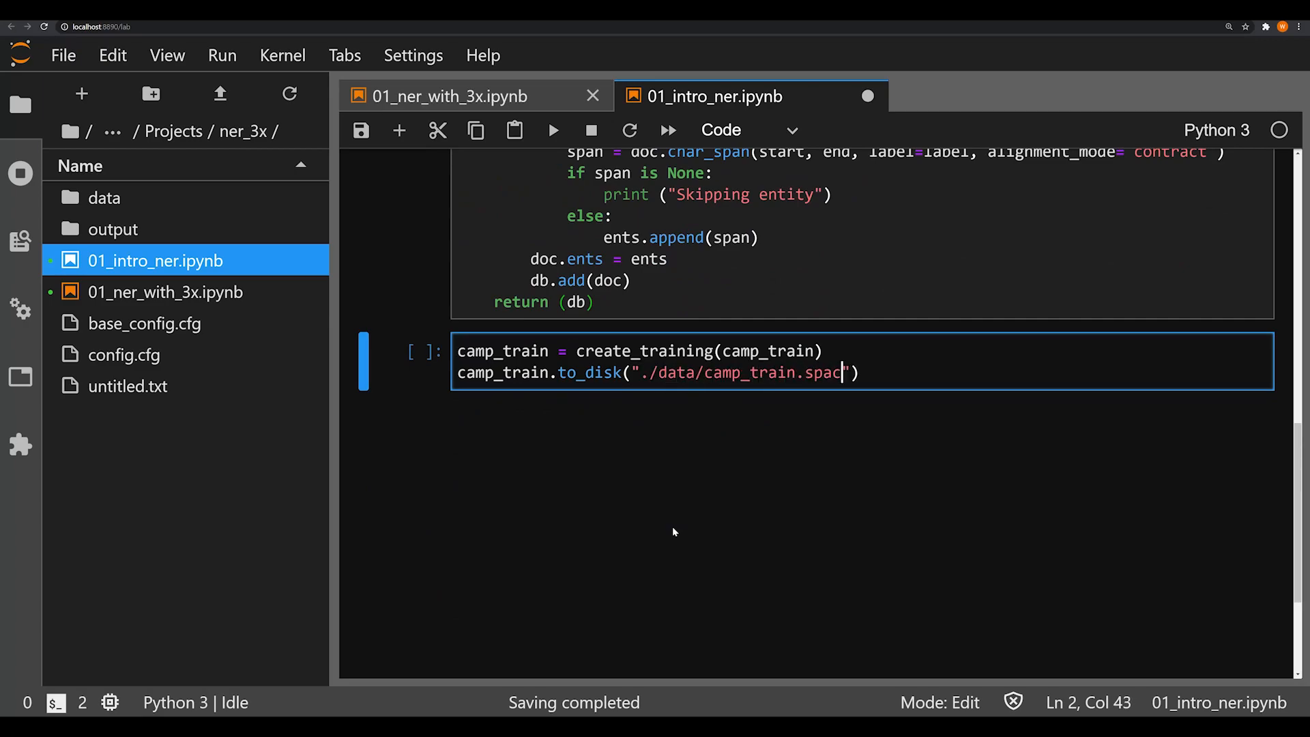
type("y")
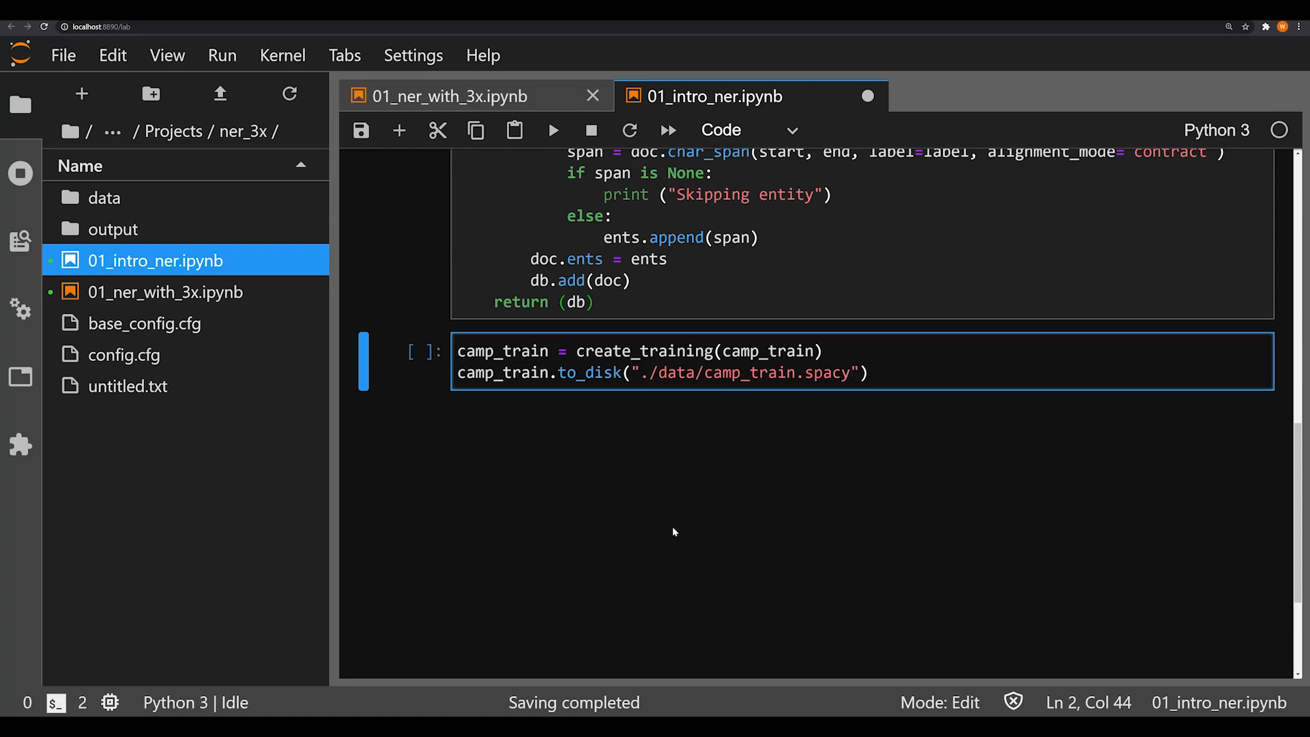
left_click(552, 130)
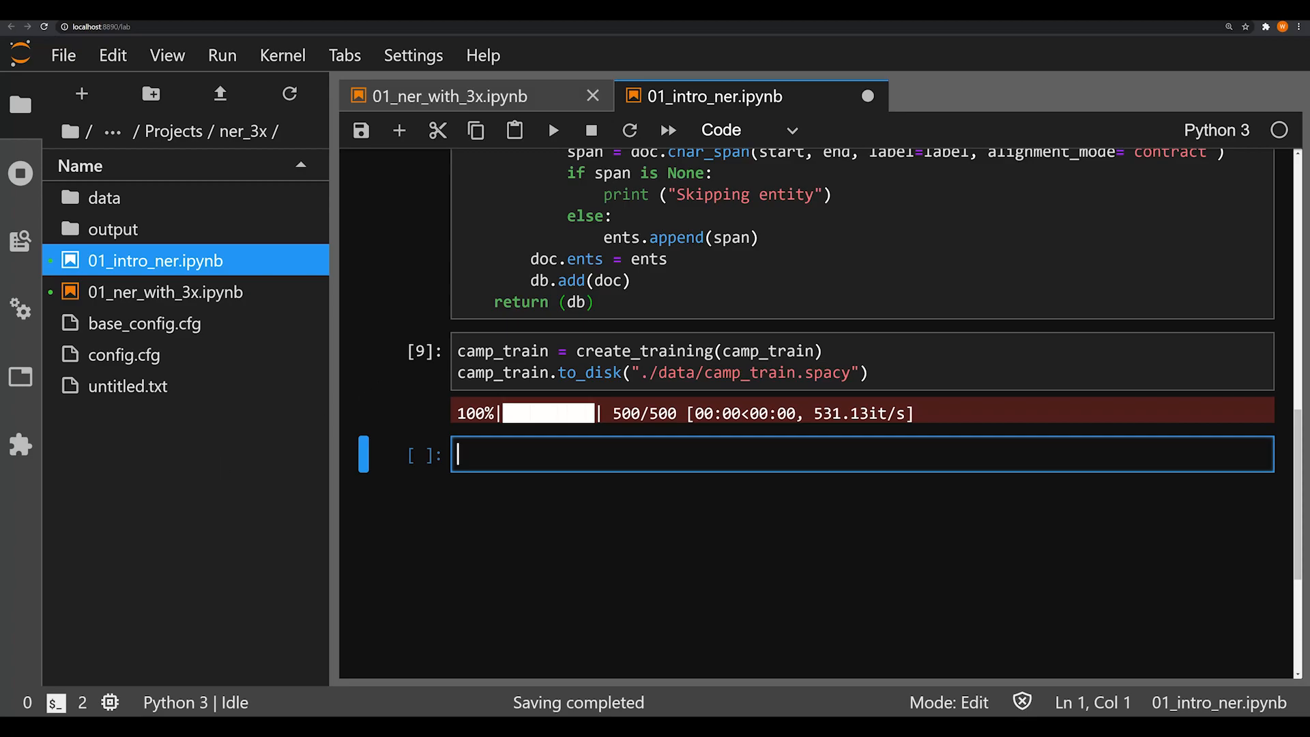
- In the next cell, write camp_valid = create_training(camp_valid)
type("camp_v")
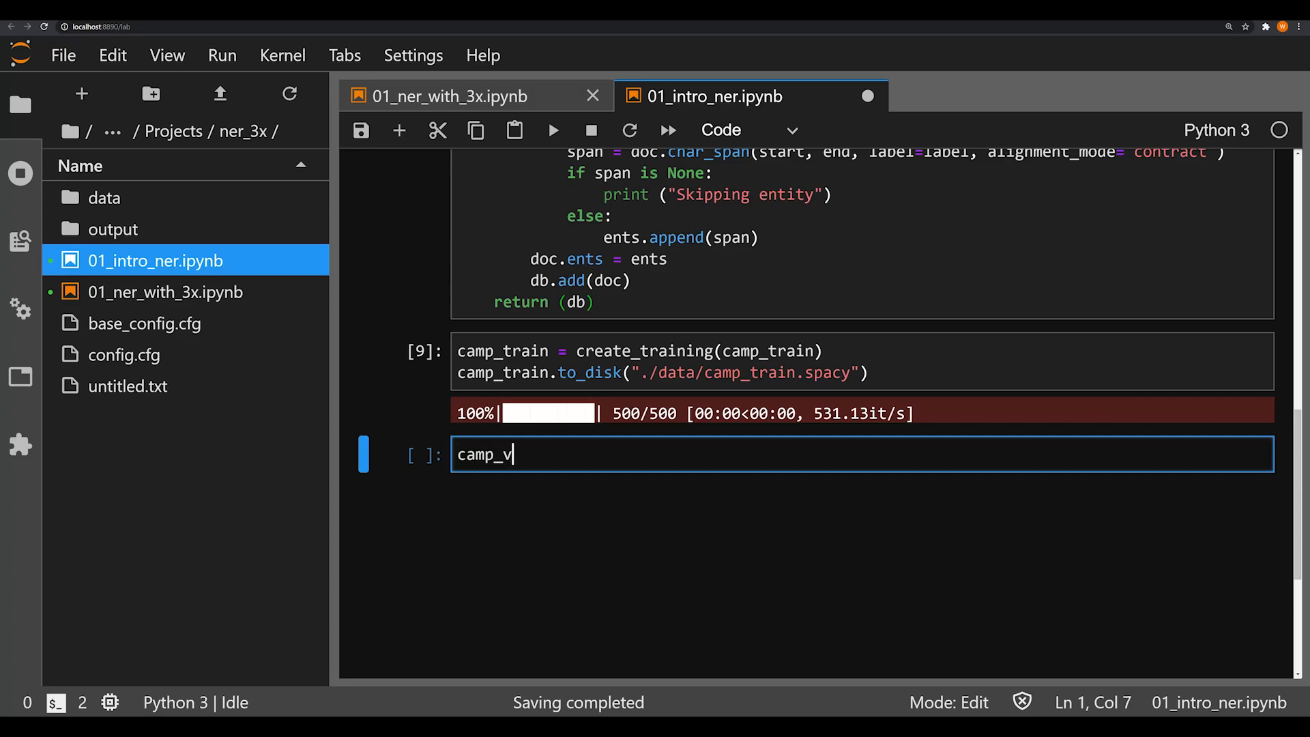
type("alid = c")
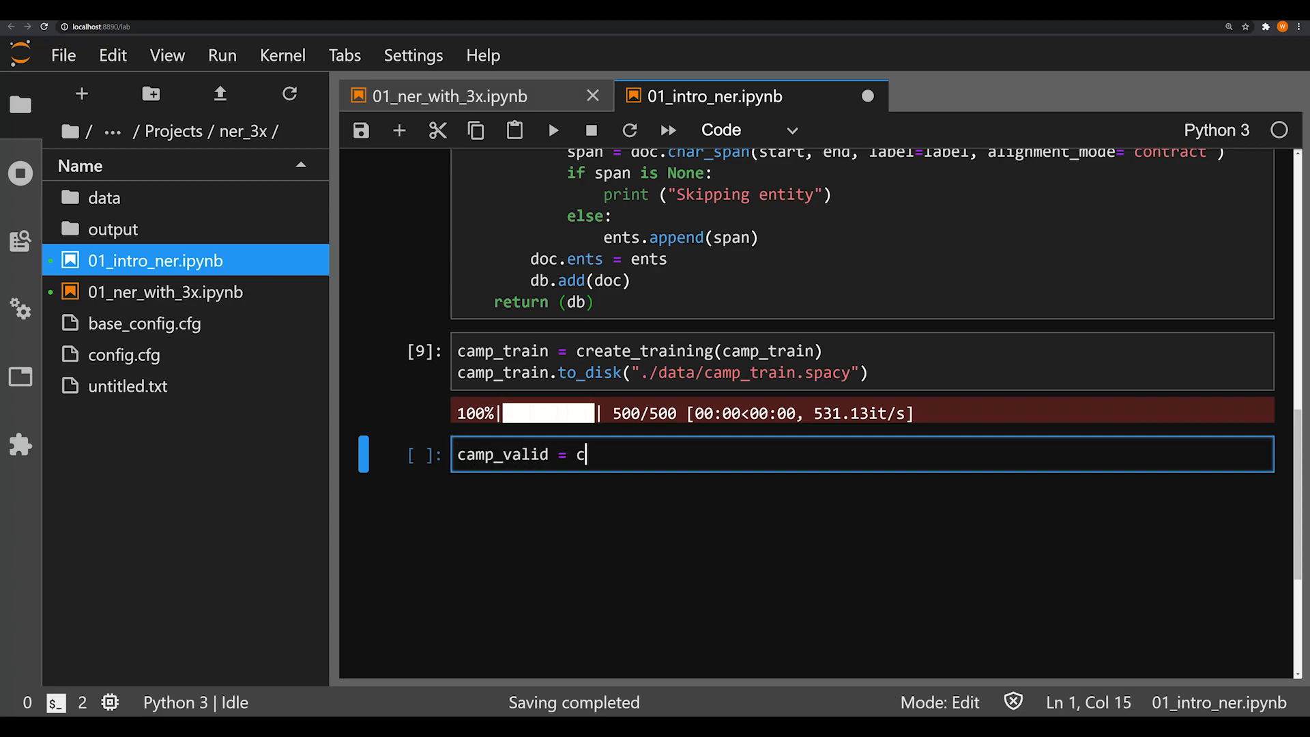
type("reate_training")
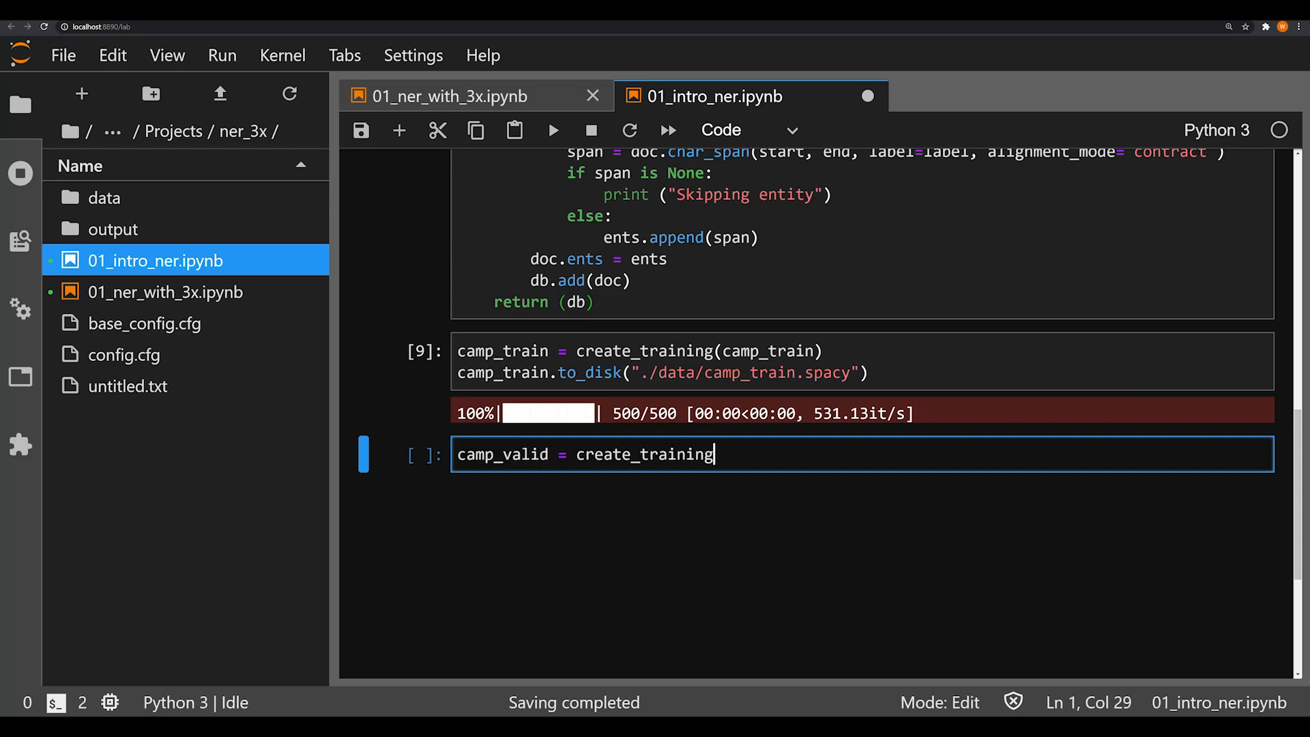
type("(camp_valid)")
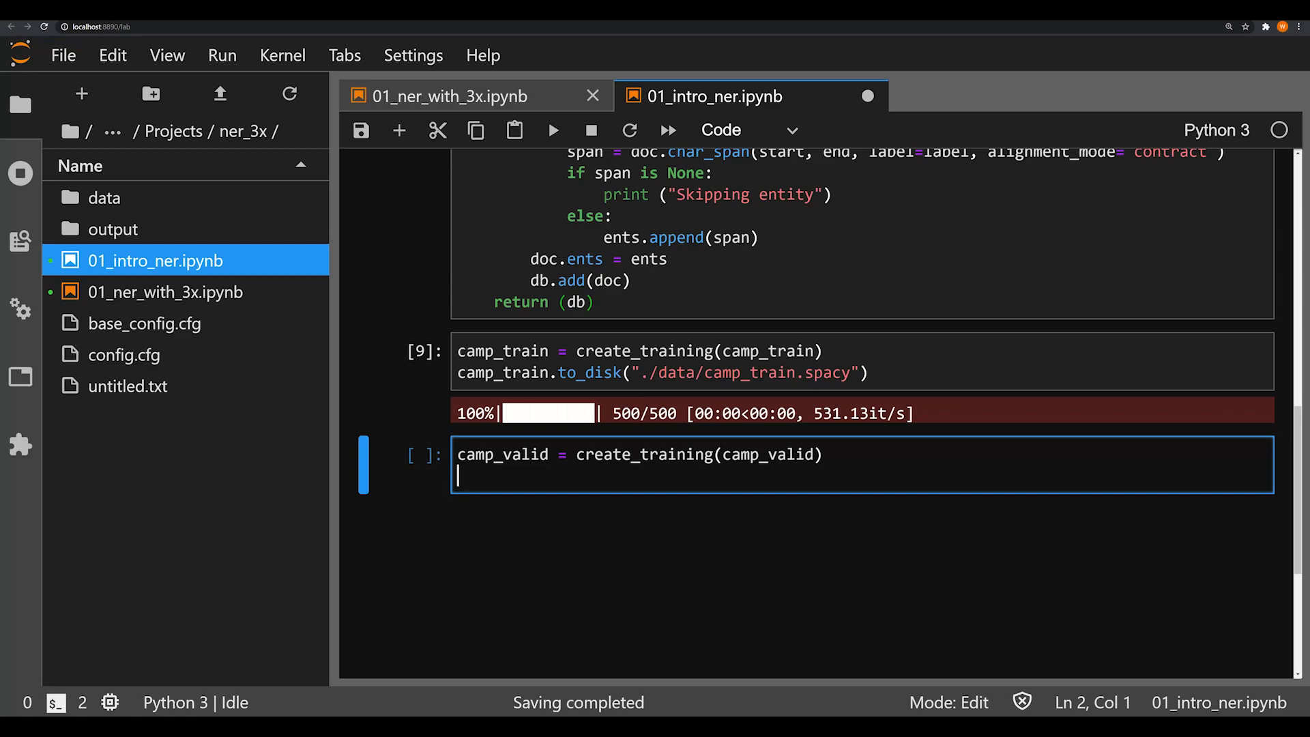
- Add camp_valid.to_disk("./data/camp_valid.spacy") to save the validation DocBin
type("camp_valid.")
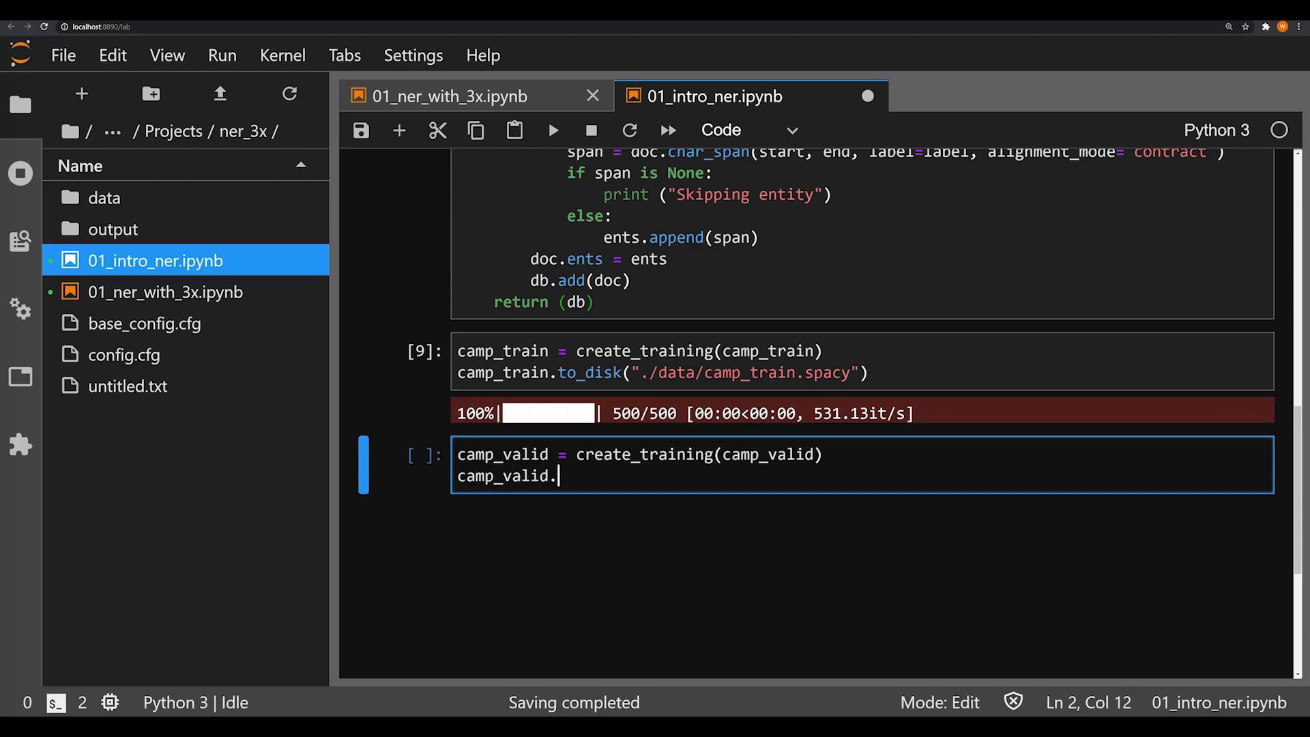
type("to_disk(")
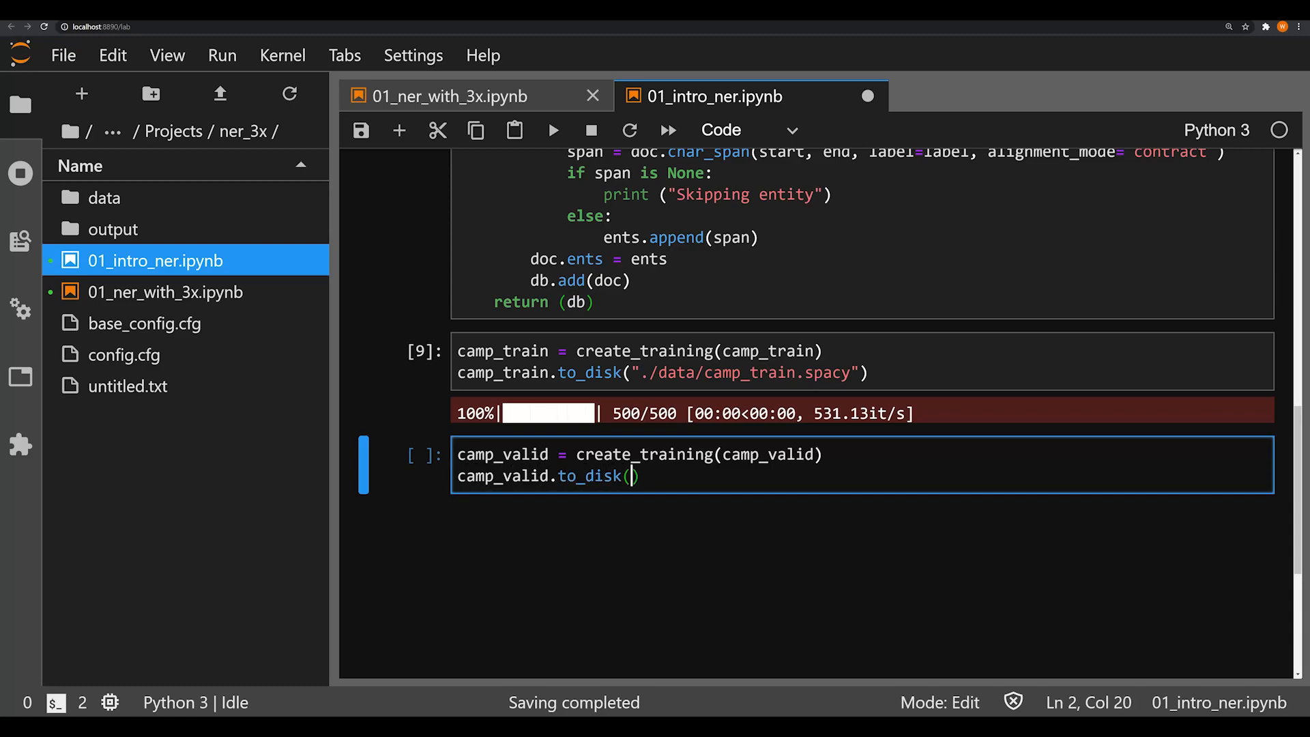
type(".\"")
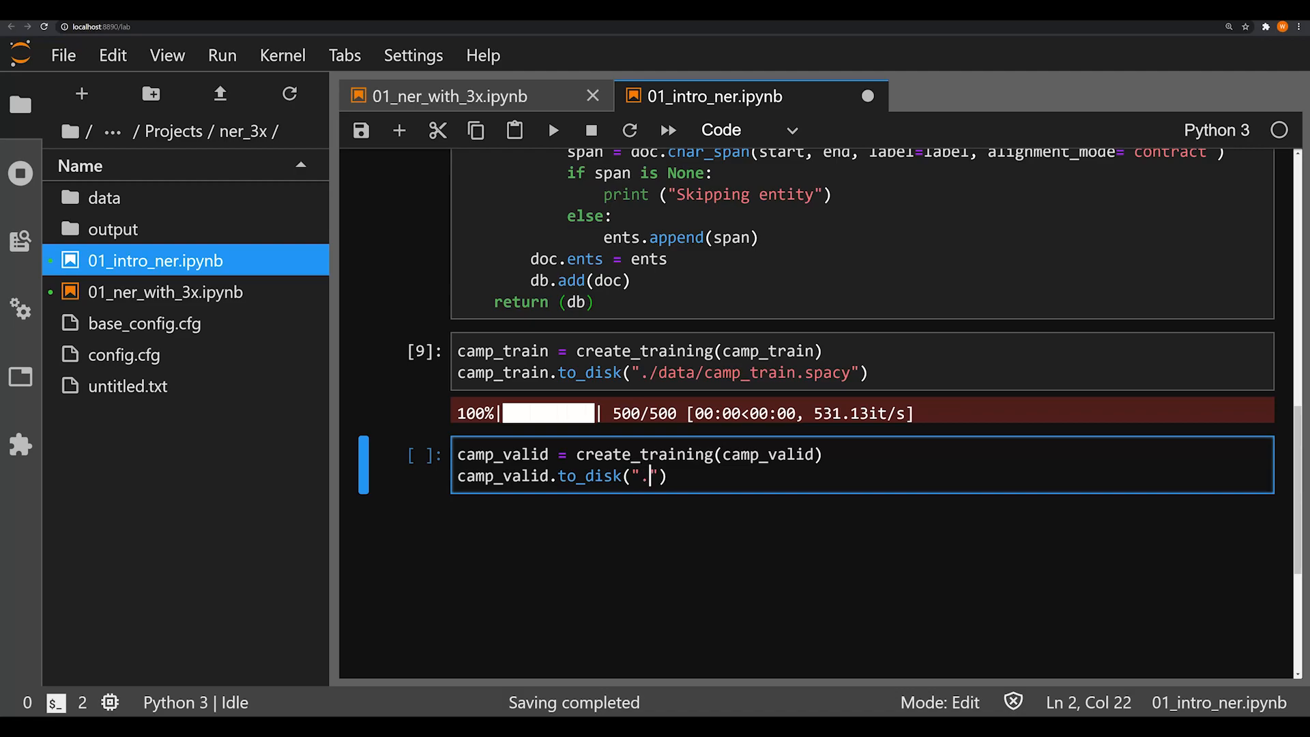
type("/data/camp")
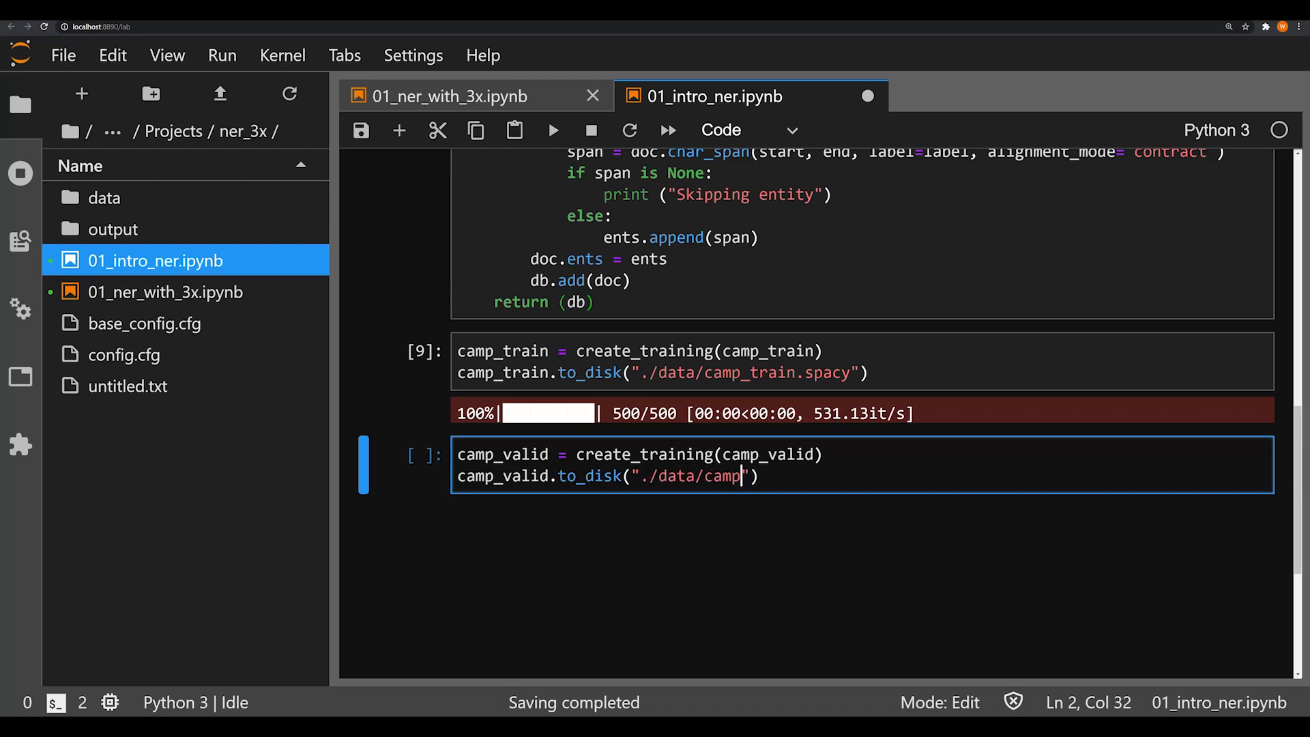
type("_valid")
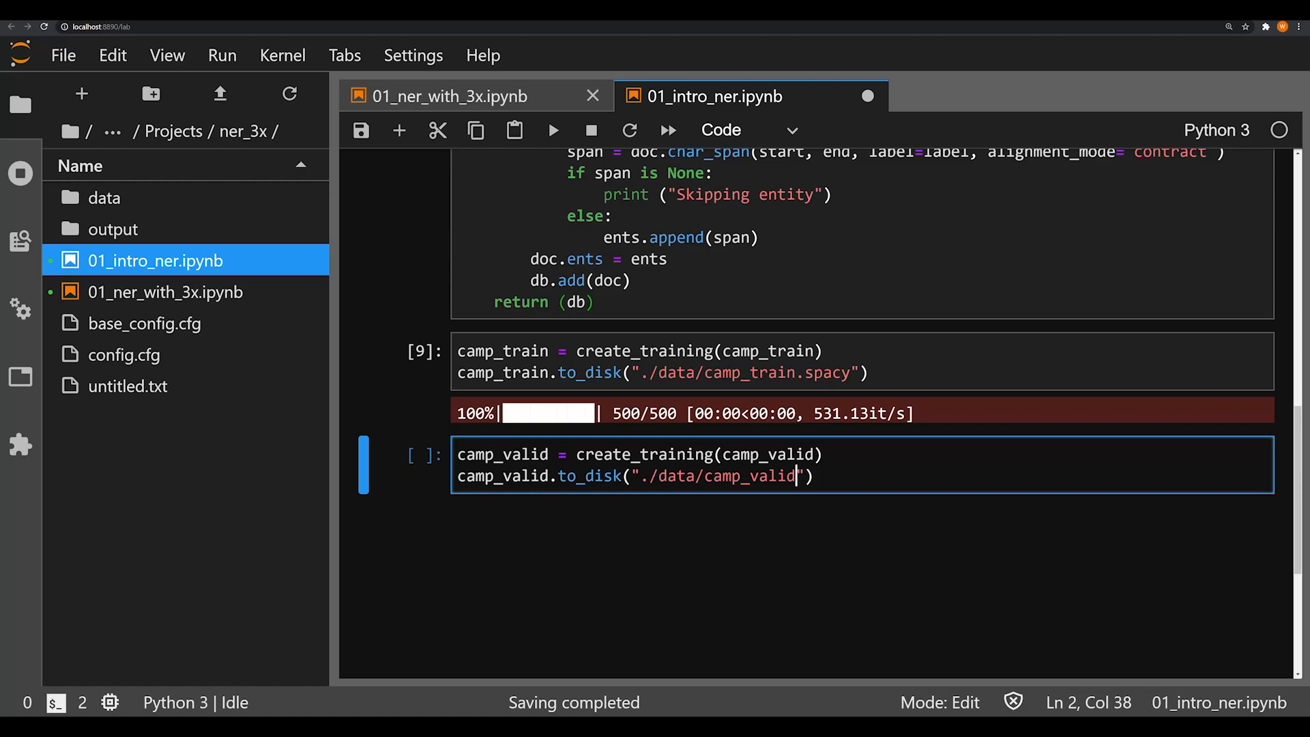
type(".spacy")
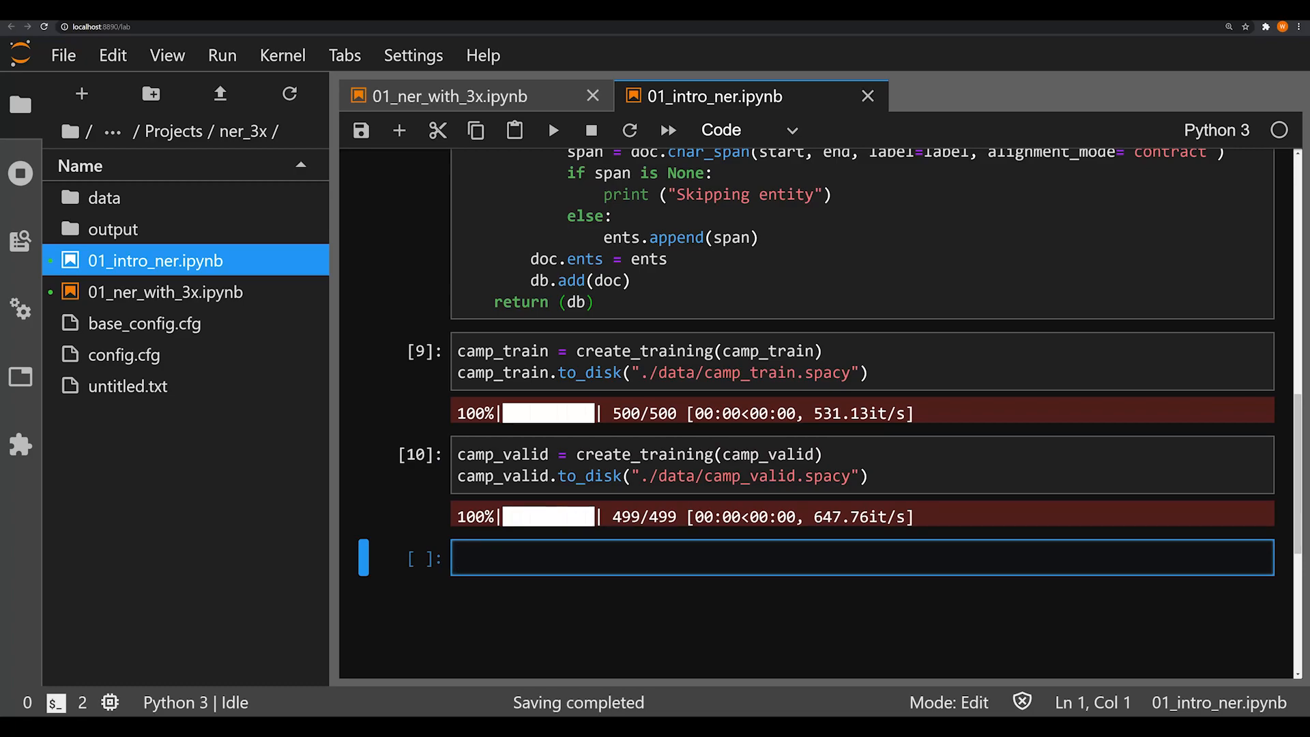
mouse_move(340, 367)
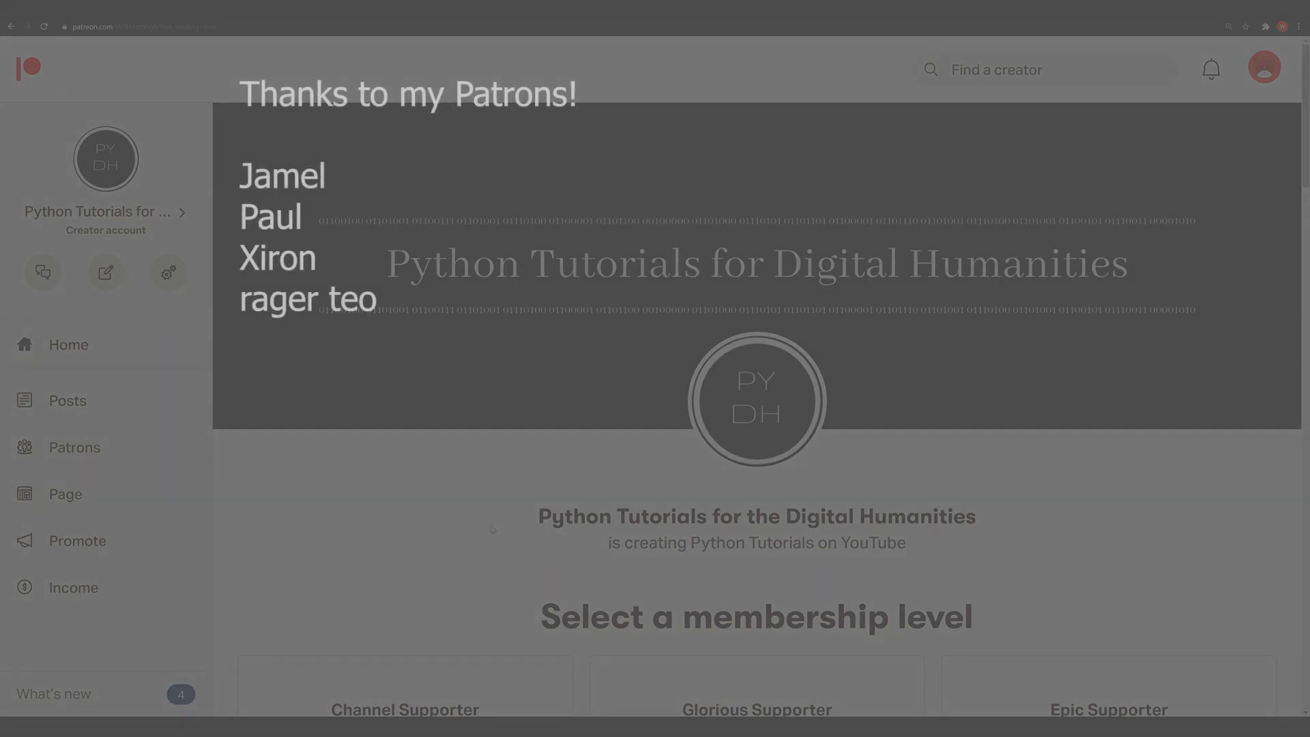
- Scroll the Python Tutorials for the Digital Humanities Patreon page down to its membership tiers
scroll("down", 3)
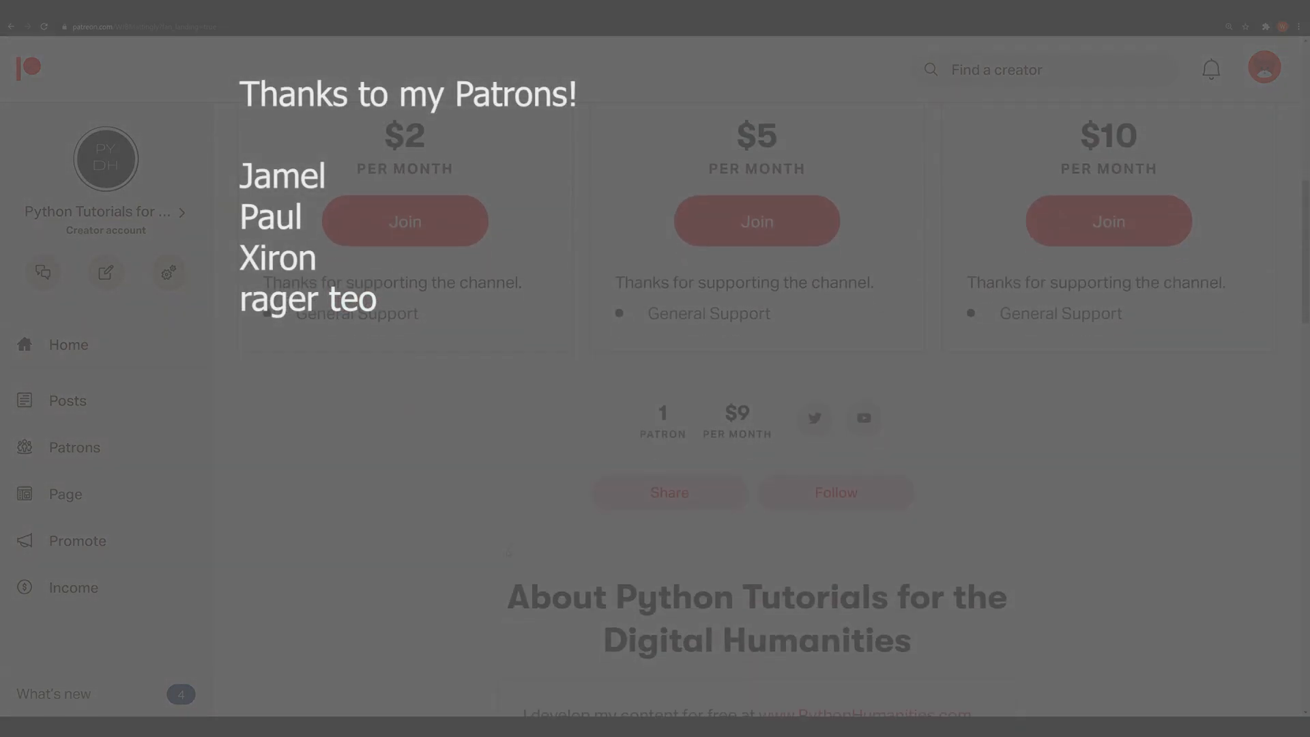